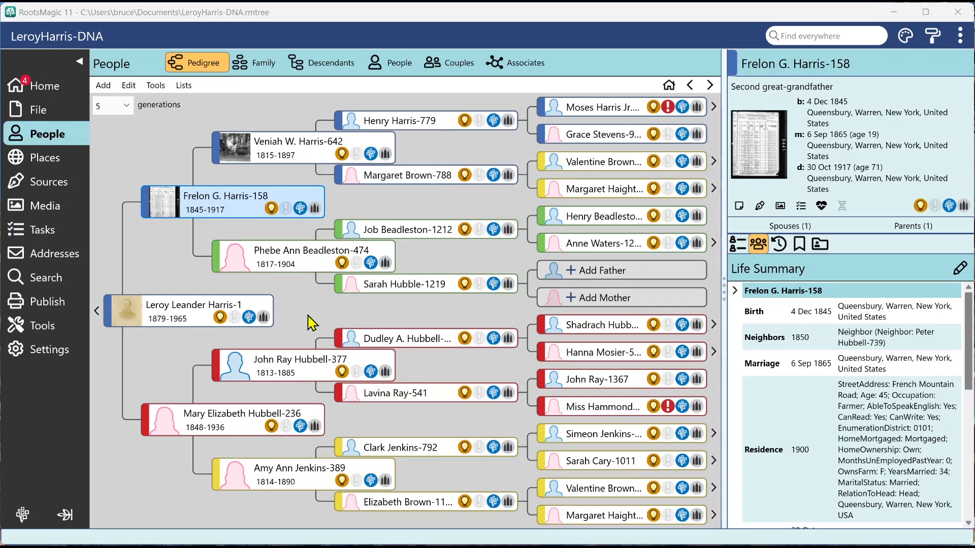
double_click(206, 199)
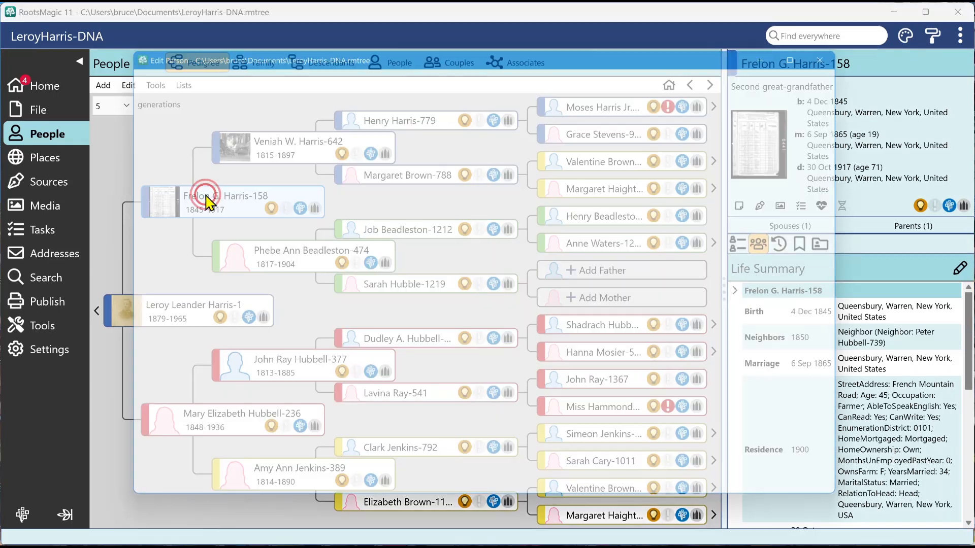
double_click(205, 199)
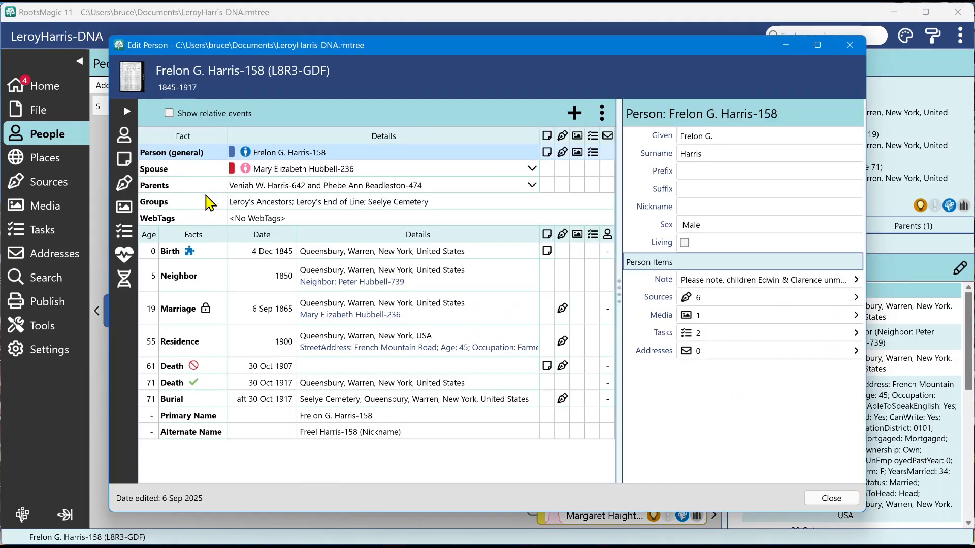
mouse_move(218, 193)
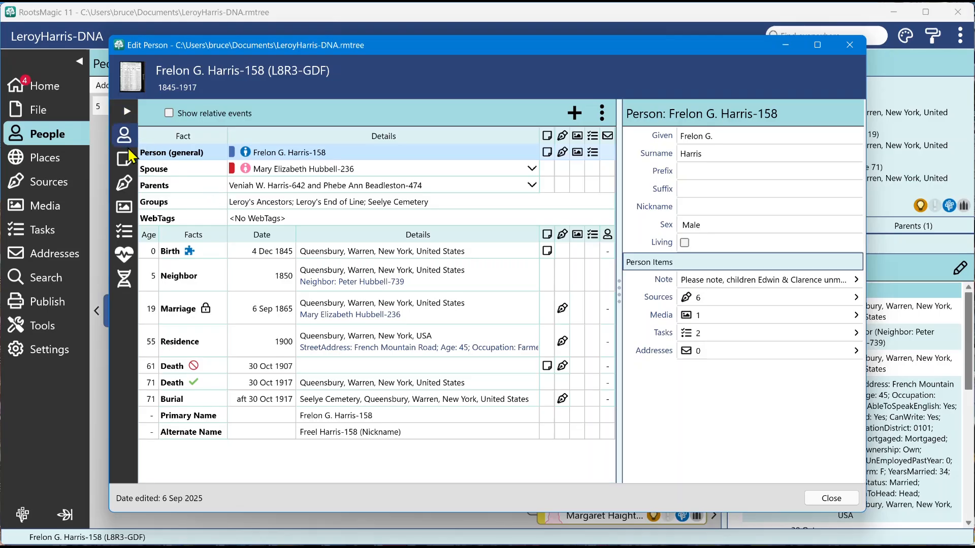
Step: Expand the sidebar labels, browse Frelon's Media, Health and DNA pages, then return to Info
left_click(126, 111)
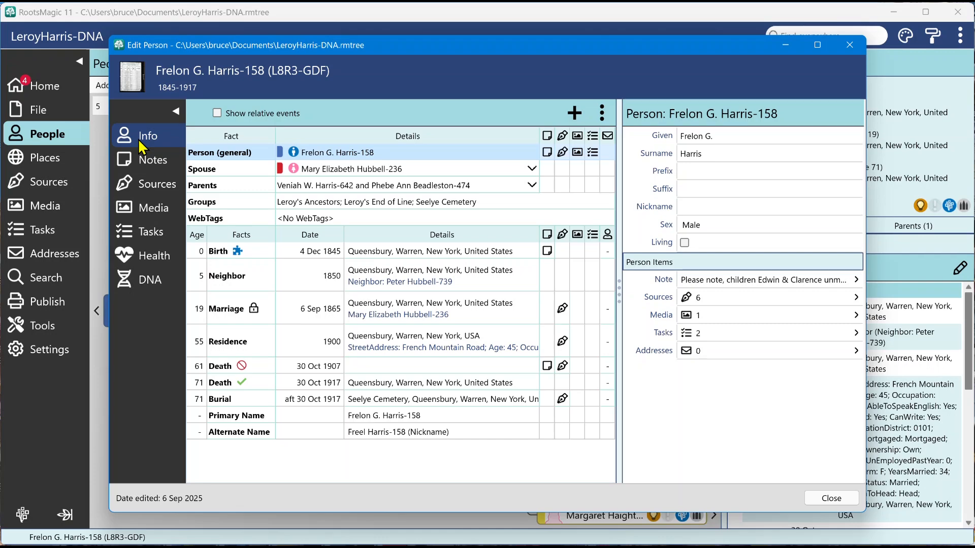
mouse_move(170, 147)
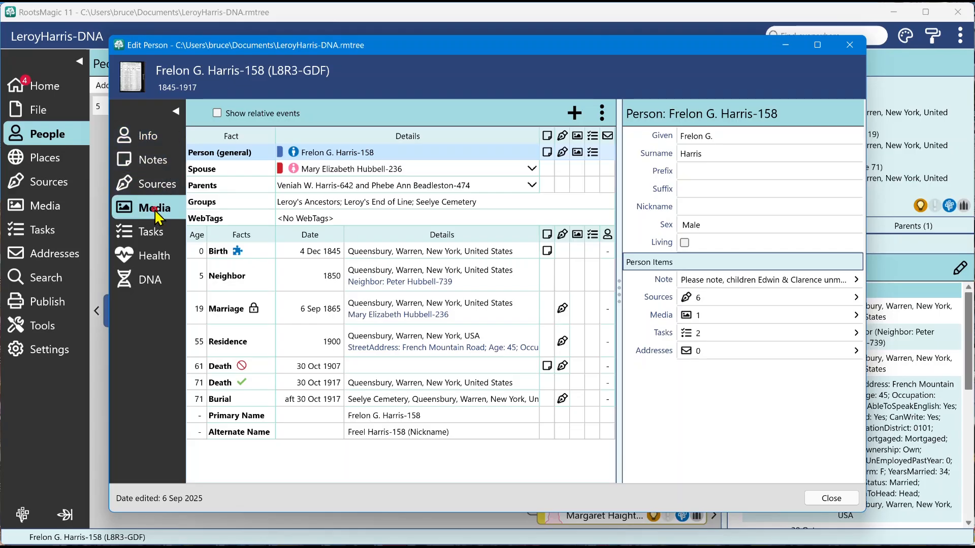
left_click(153, 208)
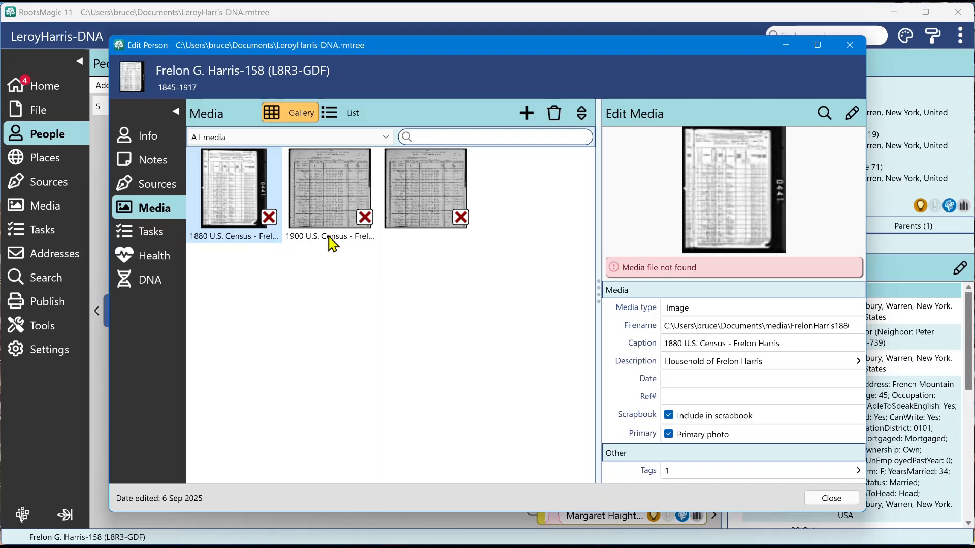
left_click(152, 256)
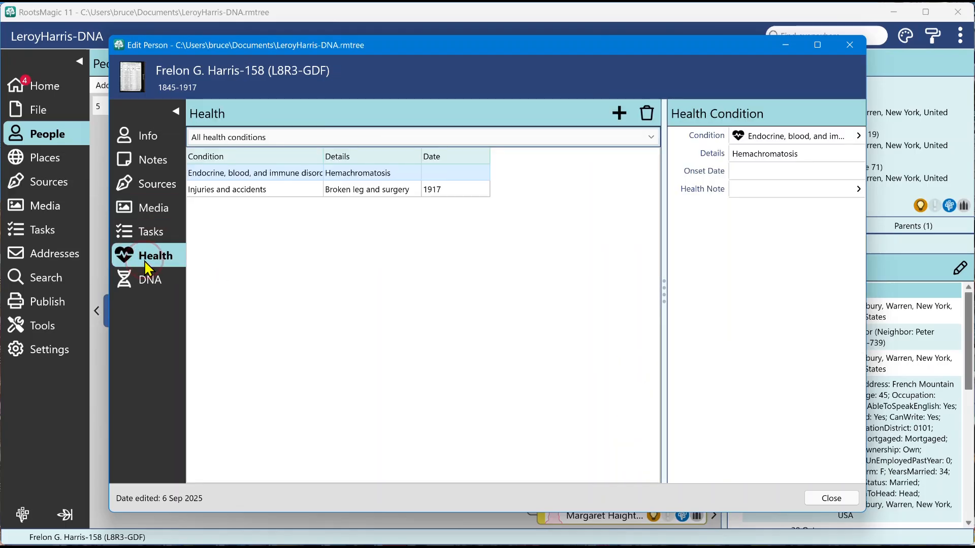
left_click(149, 279)
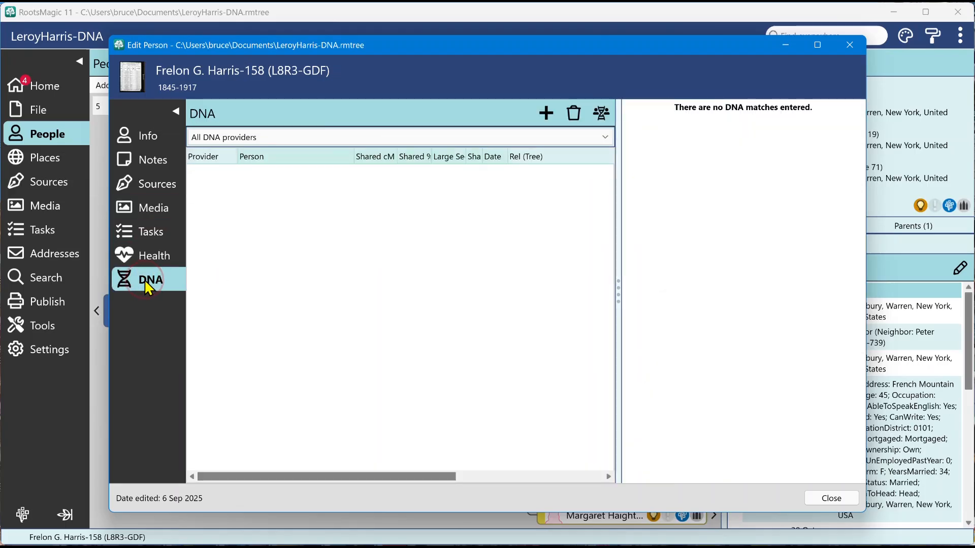
left_click(149, 135)
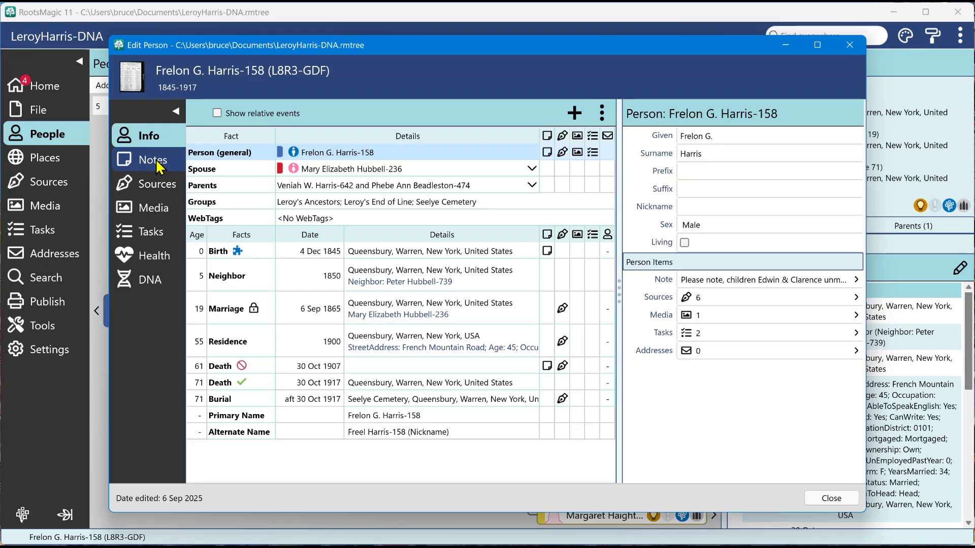
mouse_move(152, 238)
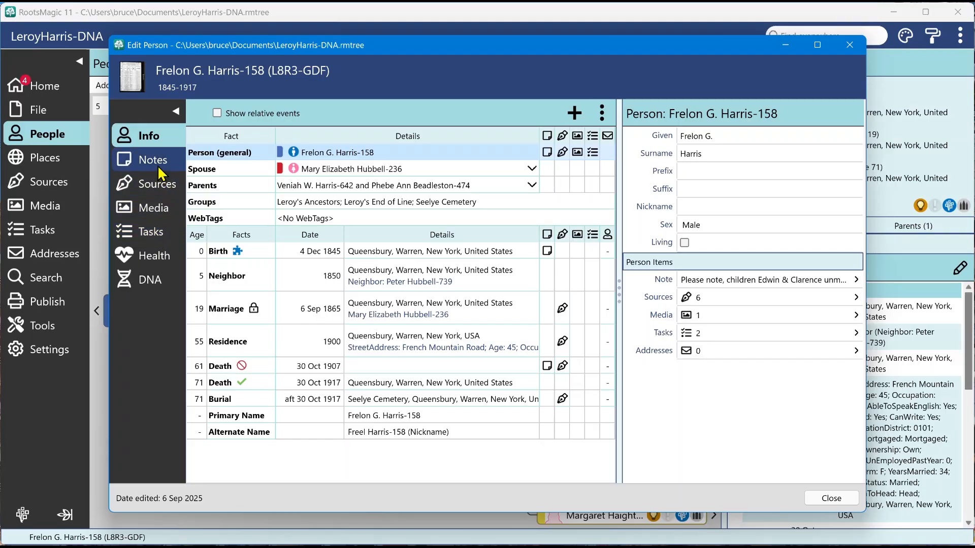
mouse_move(265, 276)
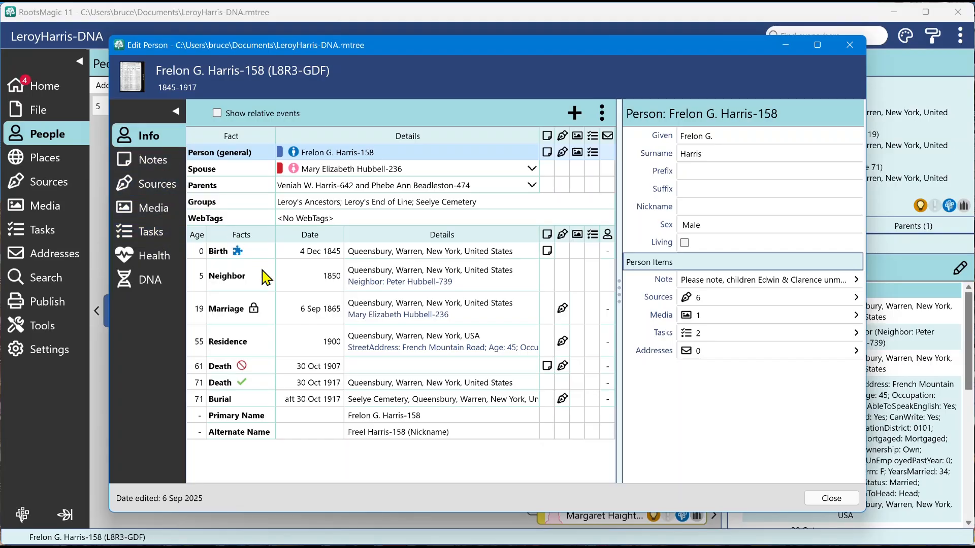
mouse_move(423, 277)
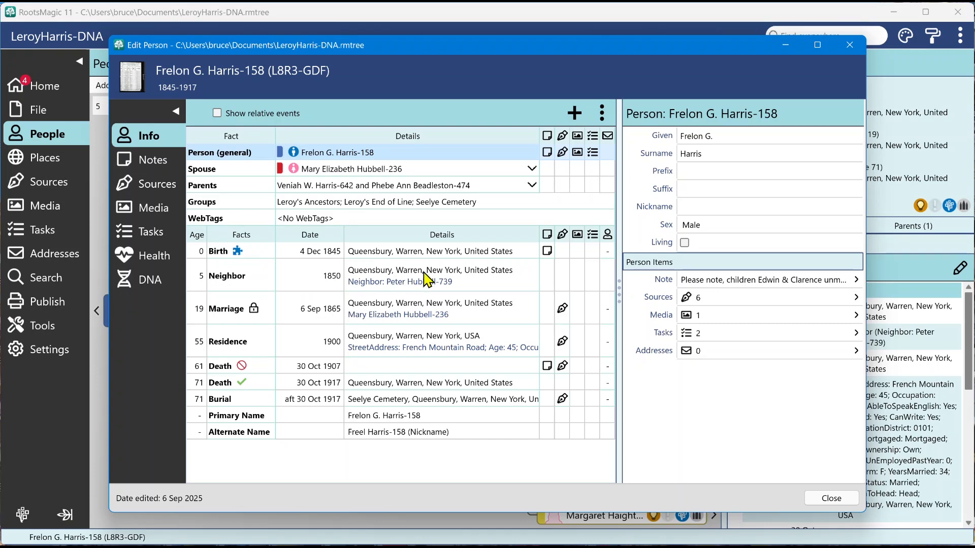
Step: Check the empty Marriage fact note, then bring up Frelon's Notes page listing all notes
left_click(423, 308)
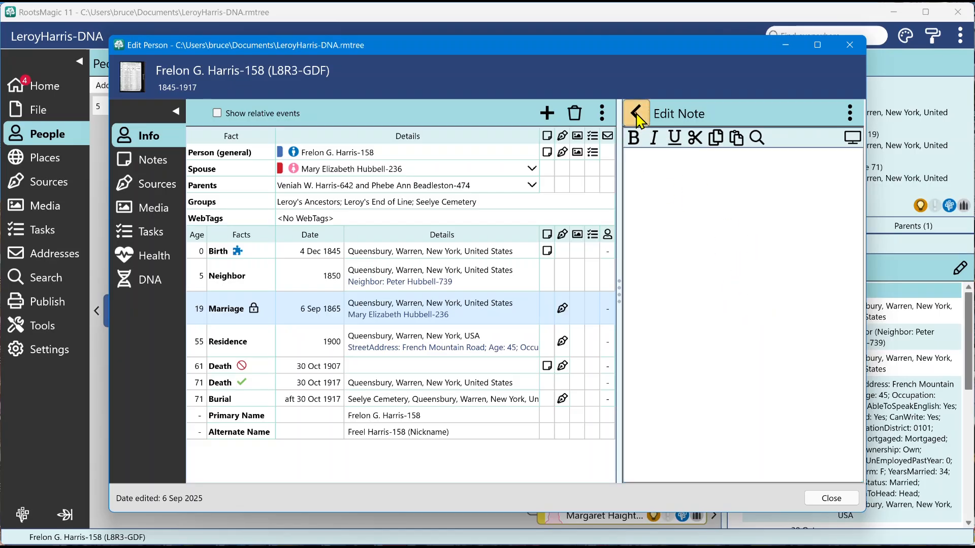
left_click(635, 113)
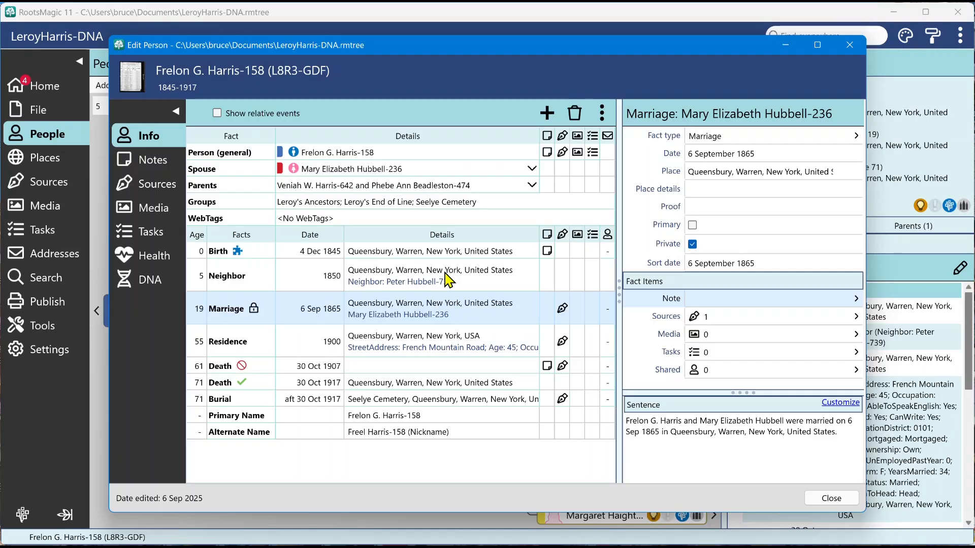
mouse_move(282, 268)
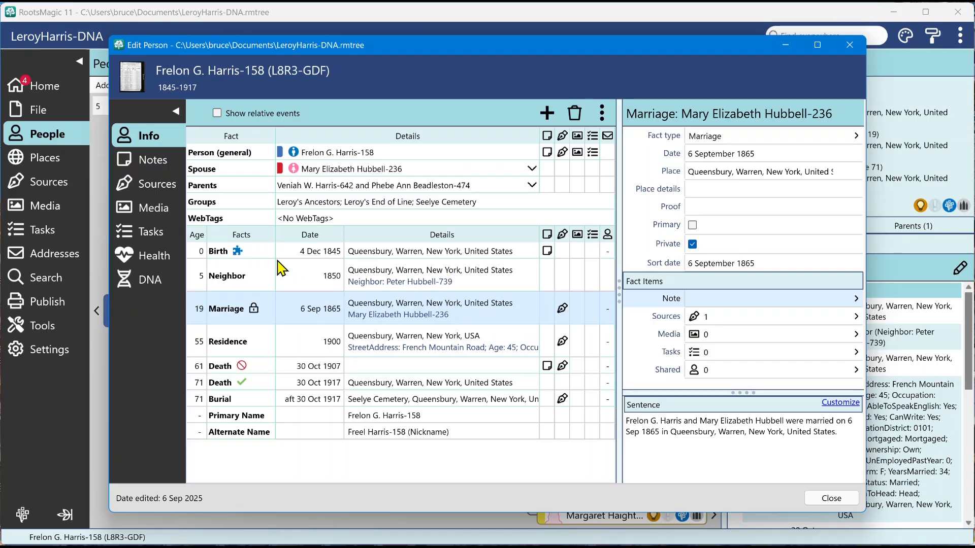
left_click(152, 159)
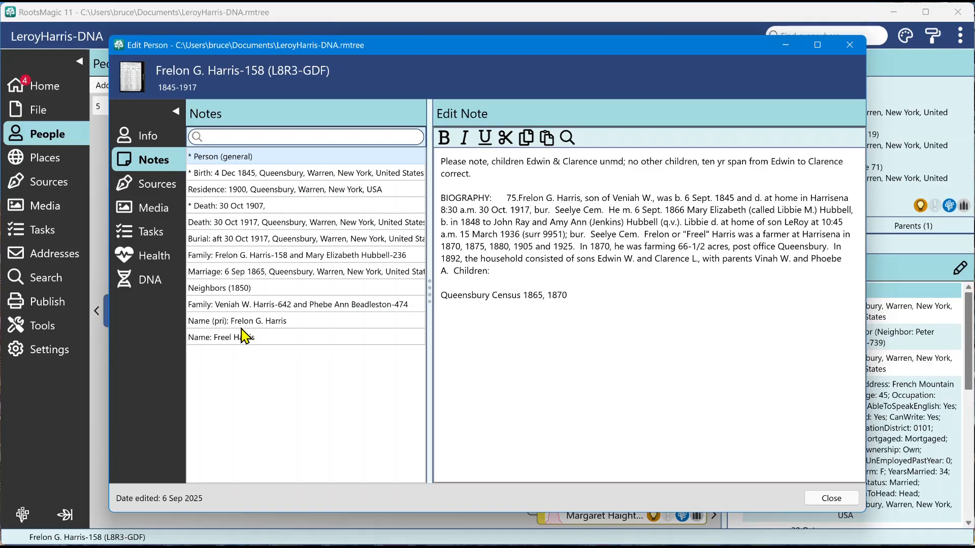
mouse_move(236, 181)
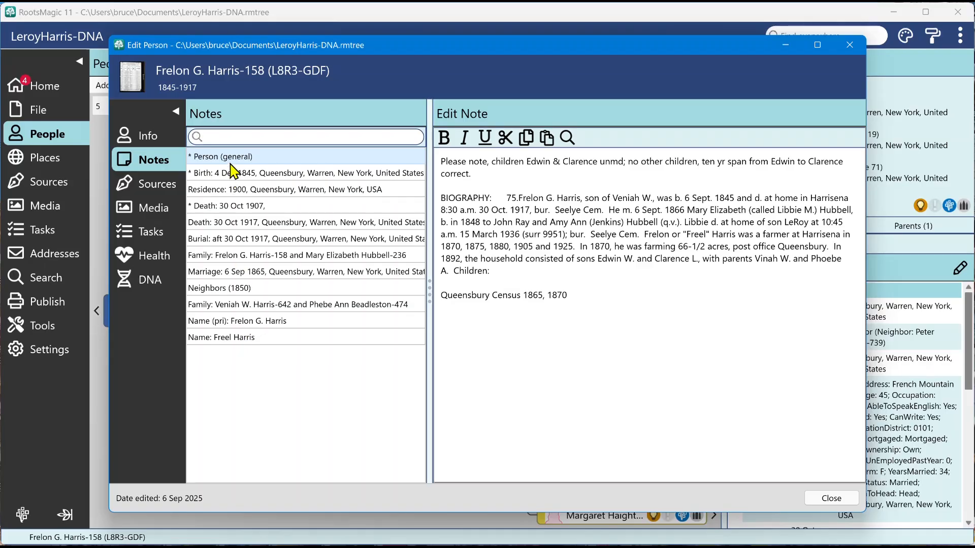
mouse_move(228, 209)
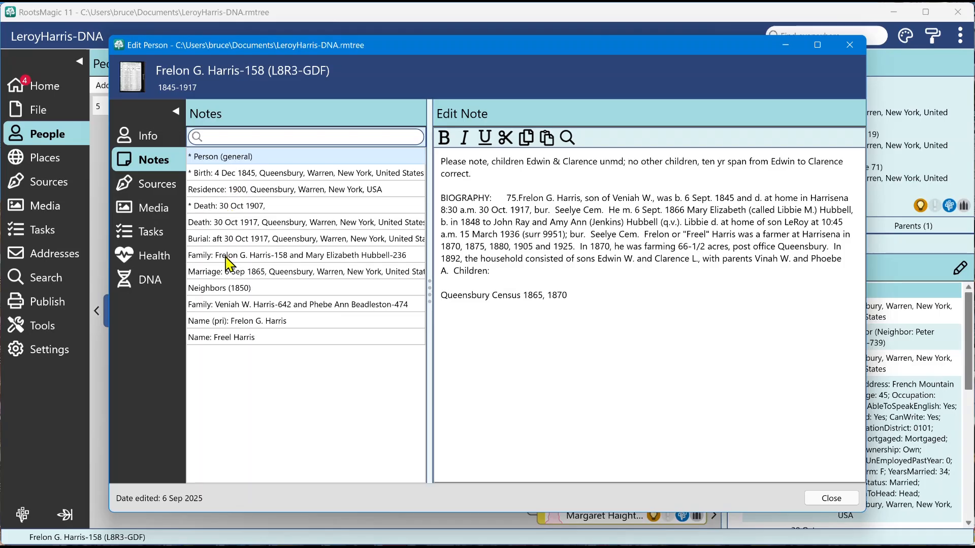
mouse_move(217, 298)
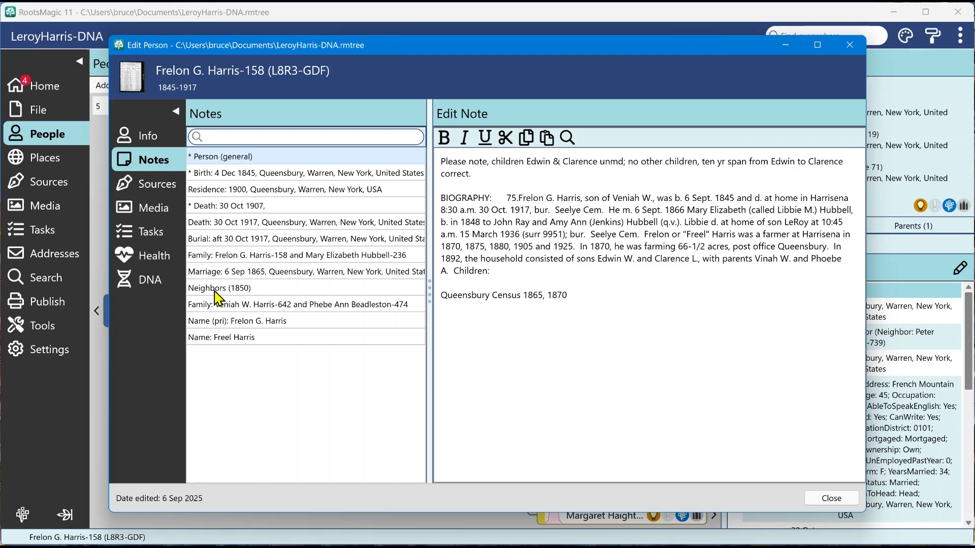
mouse_move(210, 294)
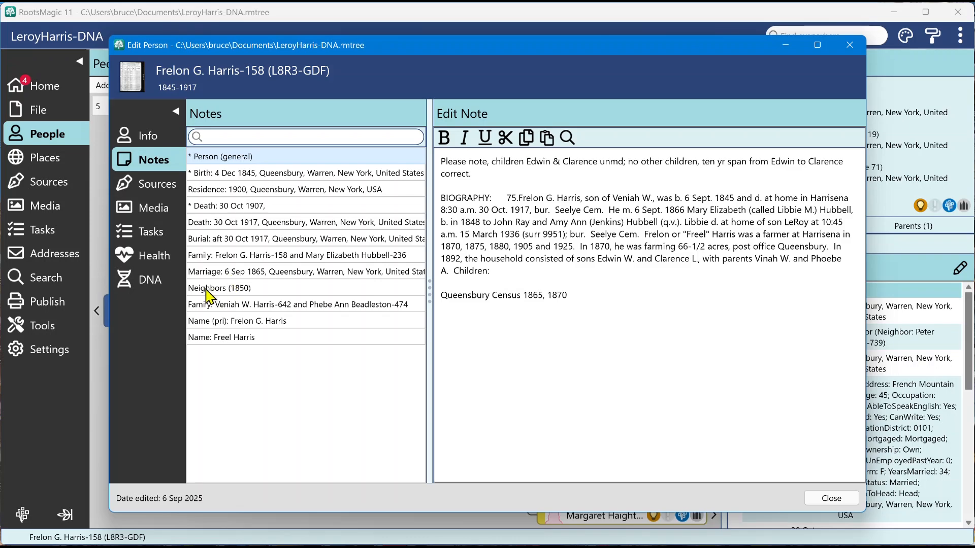
mouse_move(220, 327)
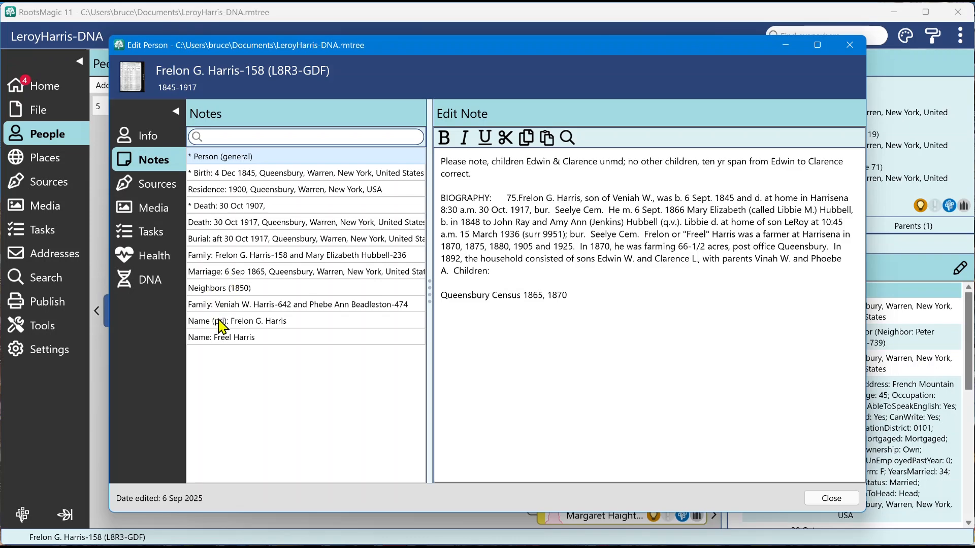
mouse_move(234, 342)
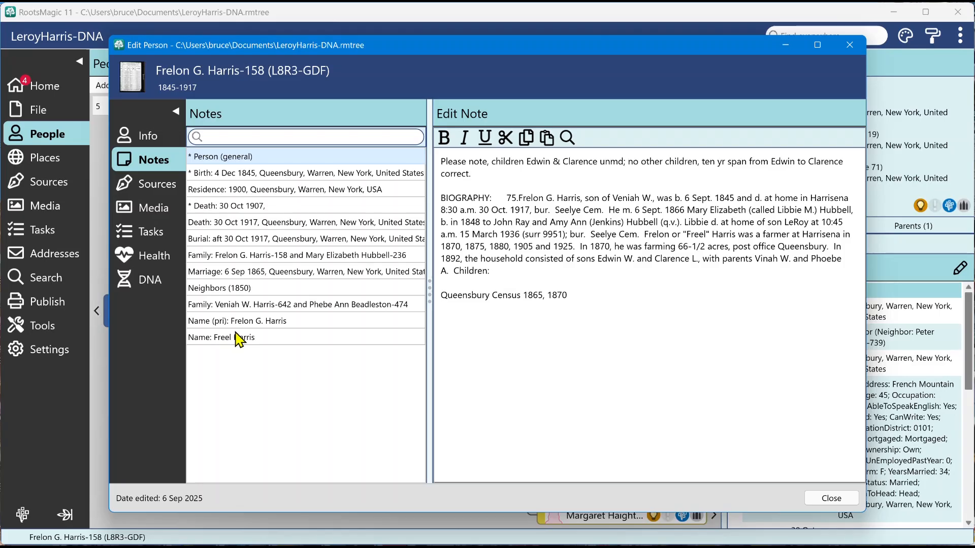
mouse_move(244, 198)
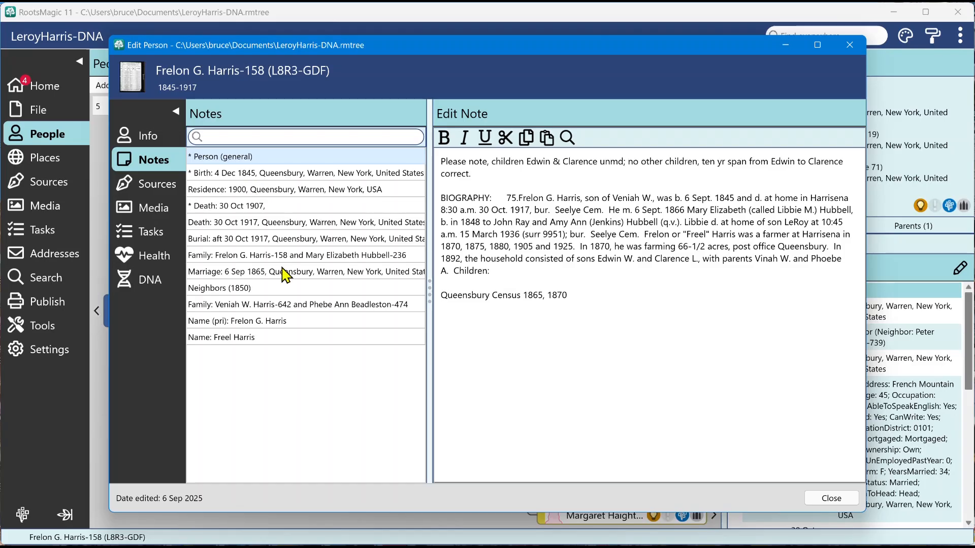
mouse_move(193, 183)
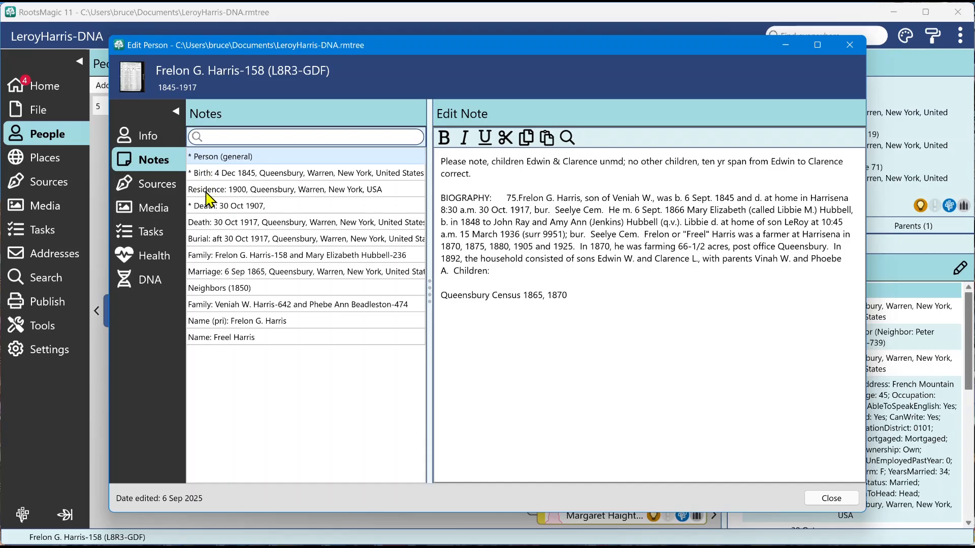
mouse_move(216, 201)
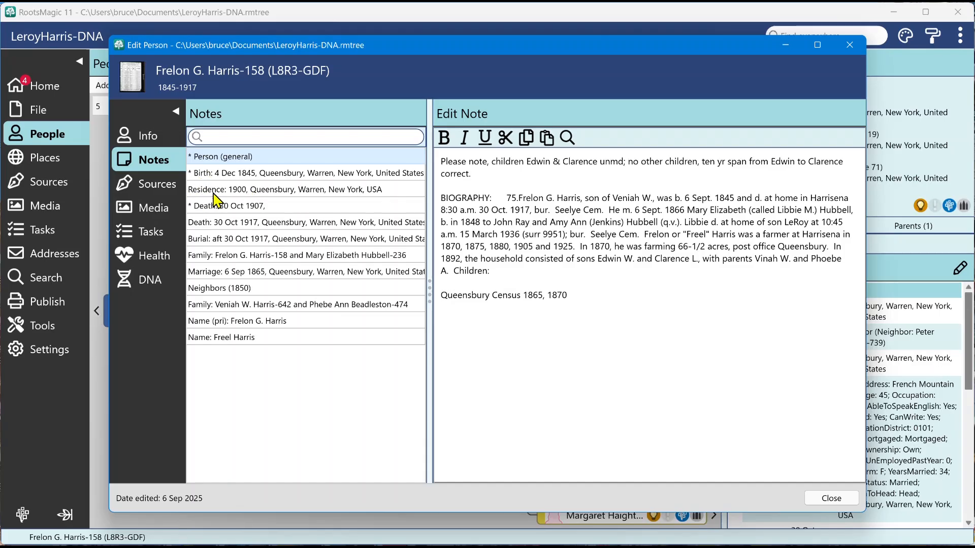
Step: Write 'This is a residence note.' for 1900 Residence, then view the death and general notes
left_click(218, 192)
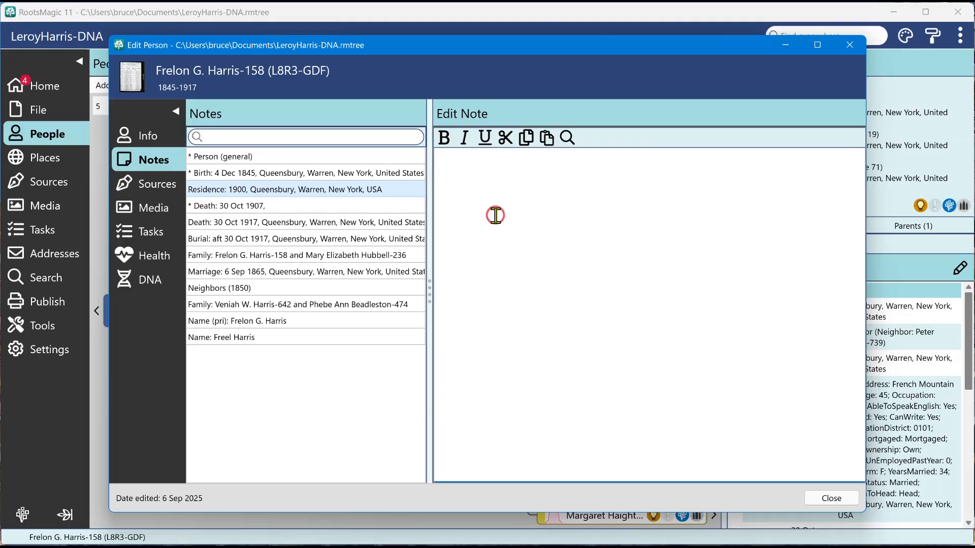
type("This is a residen")
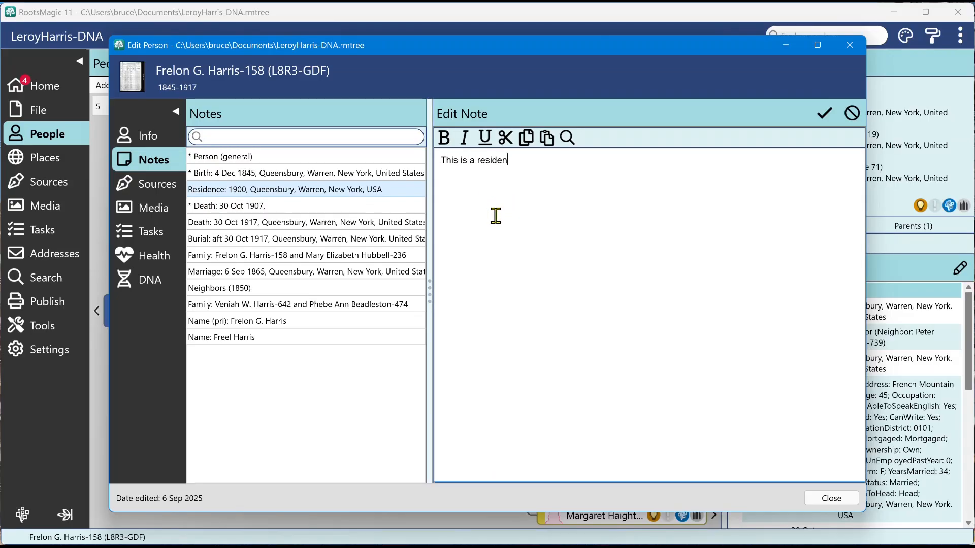
type("ce note.")
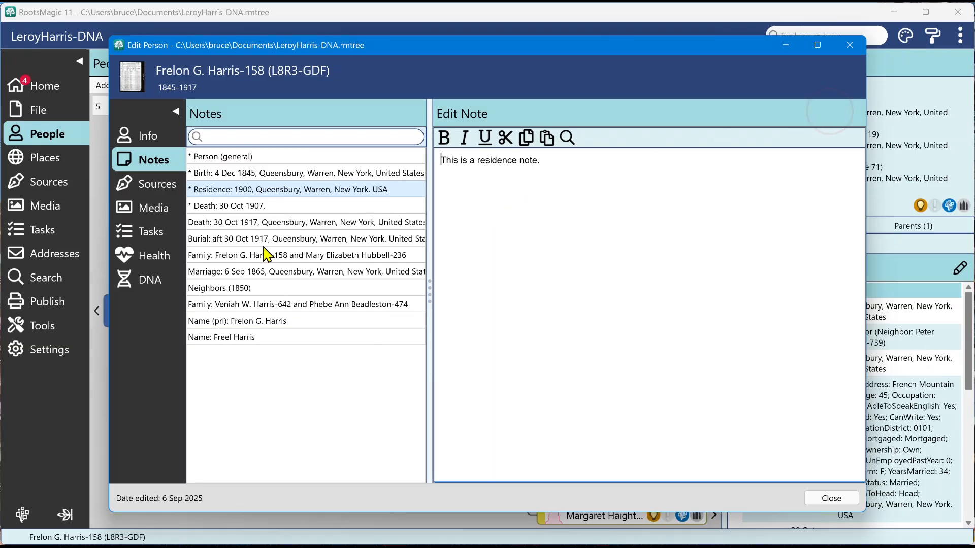
mouse_move(230, 205)
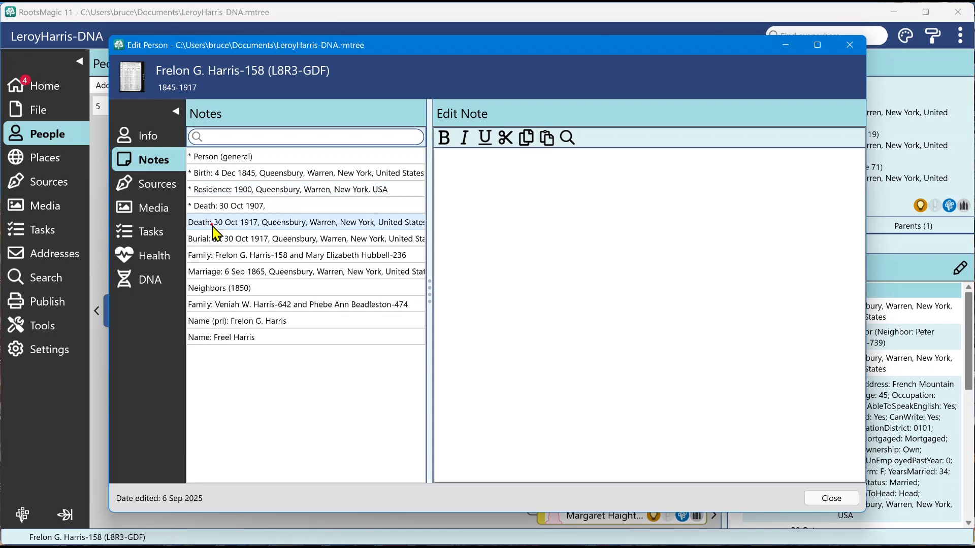
left_click(228, 206)
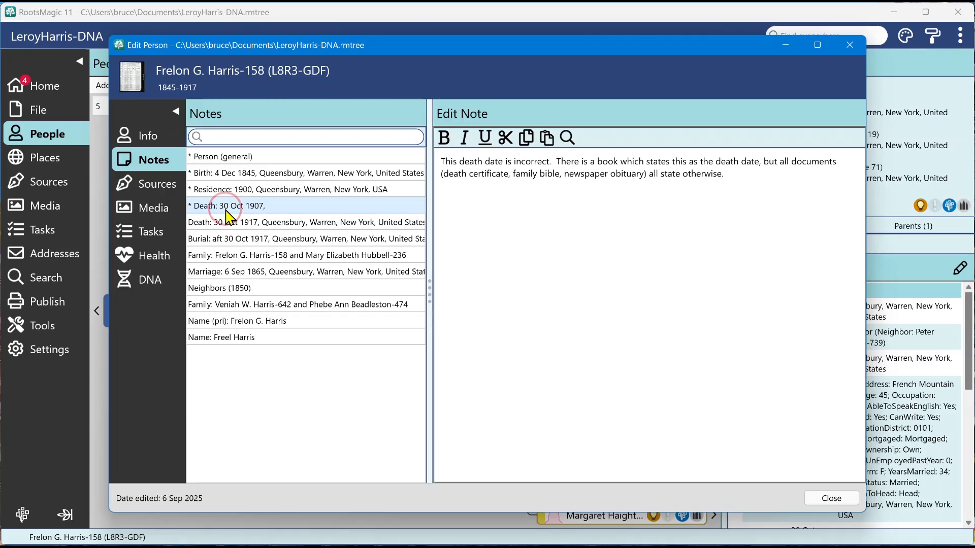
mouse_move(413, 223)
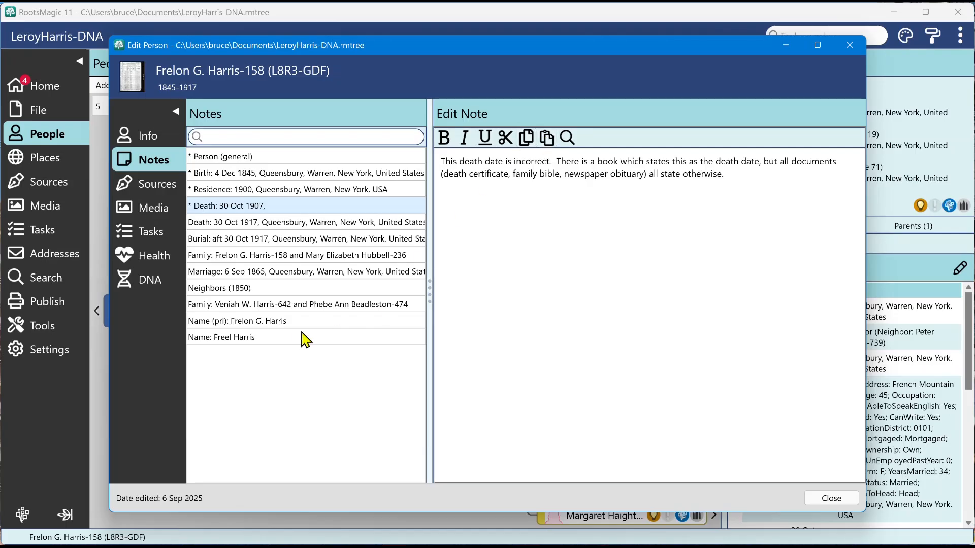
mouse_move(266, 288)
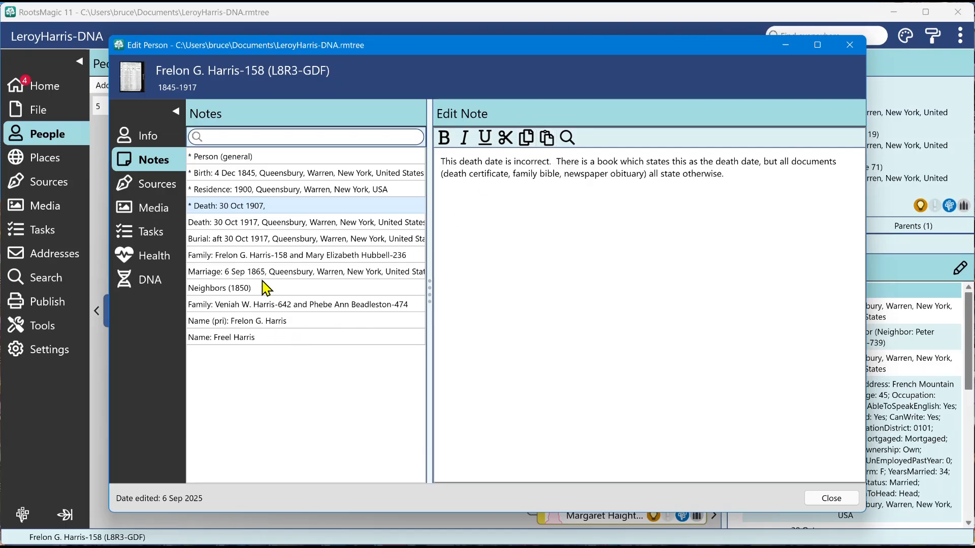
left_click(227, 157)
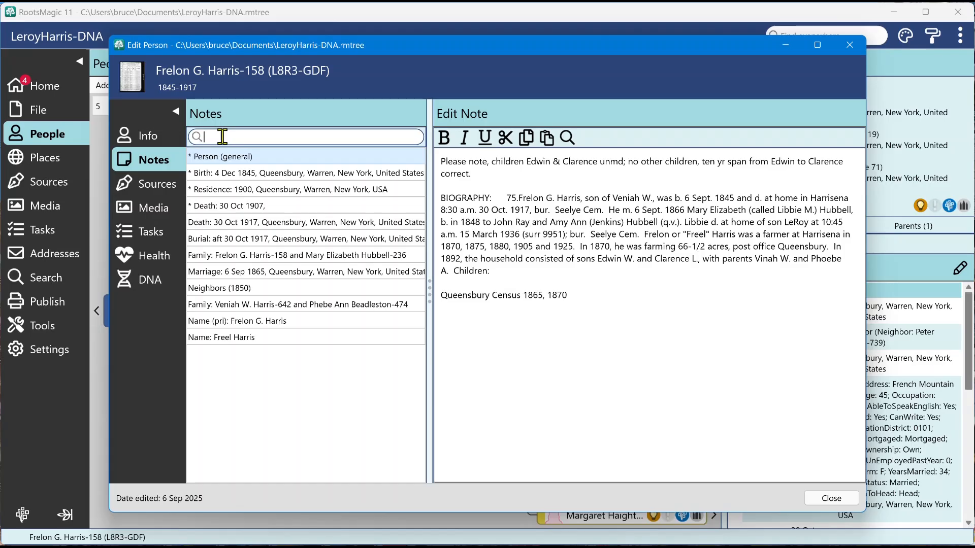
type("bible")
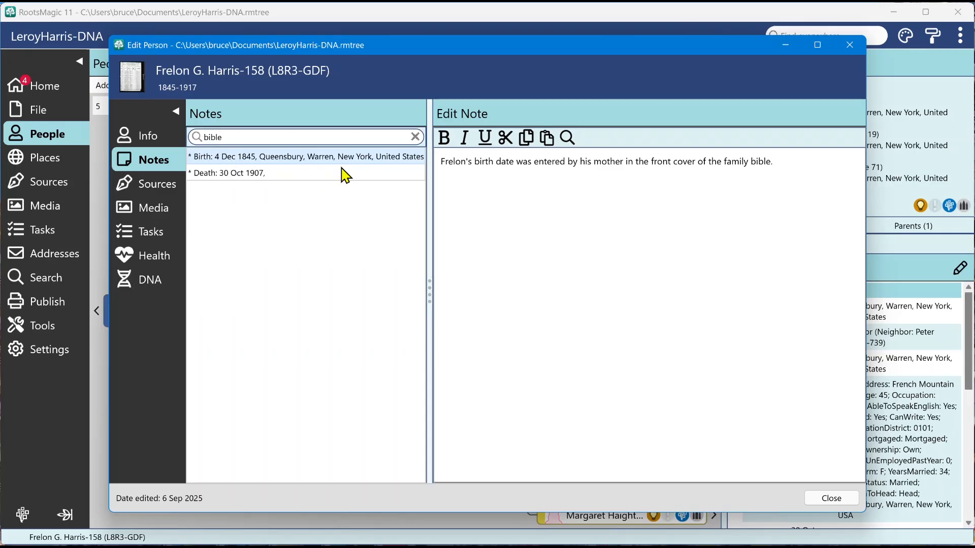
mouse_move(261, 180)
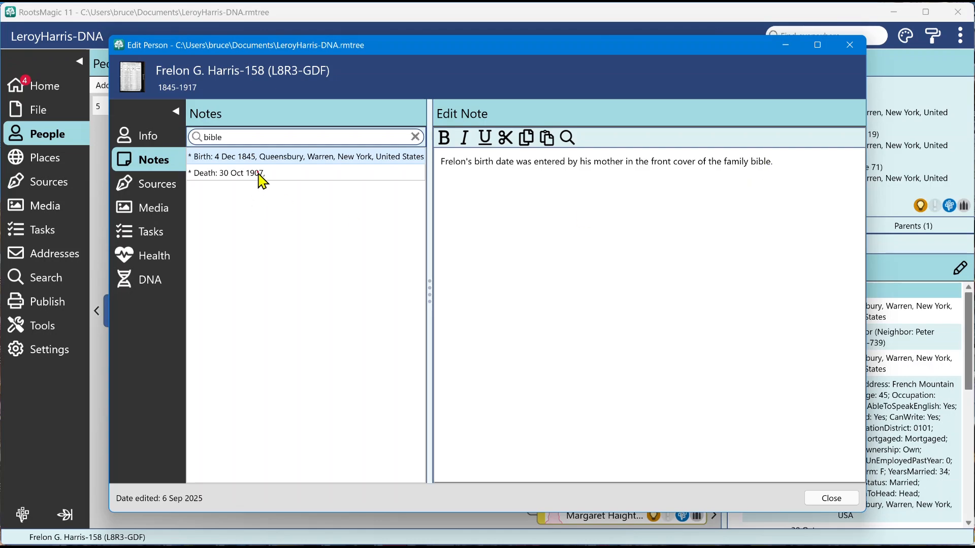
left_click(228, 173)
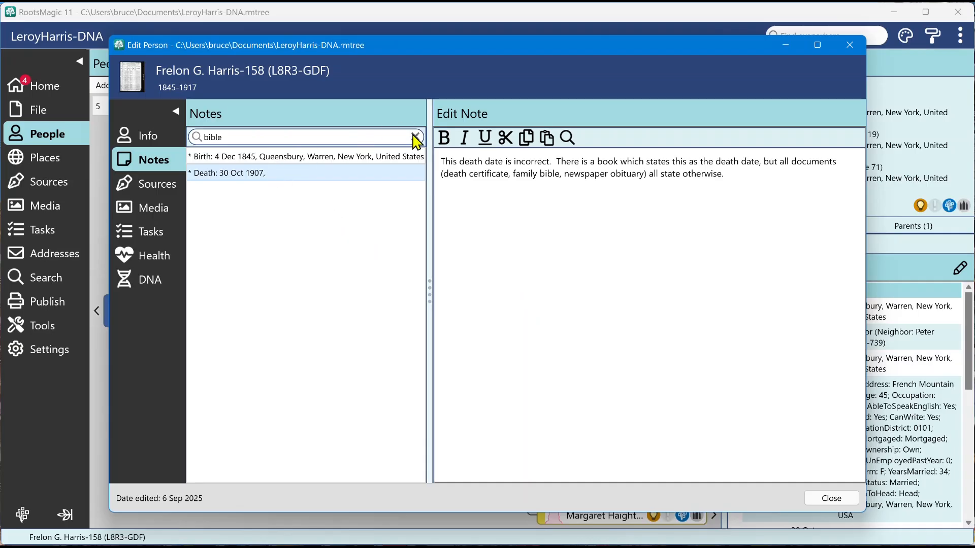
left_click(415, 138)
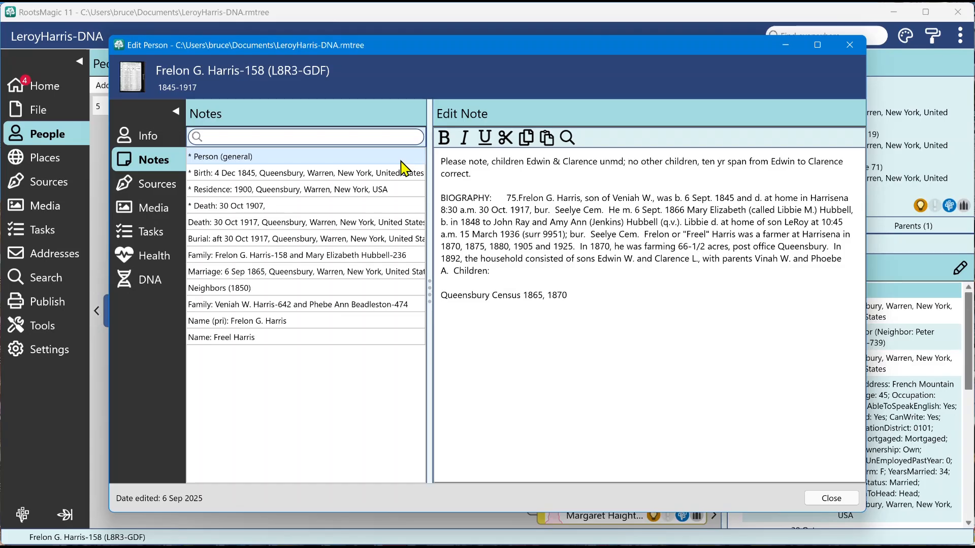
mouse_move(204, 180)
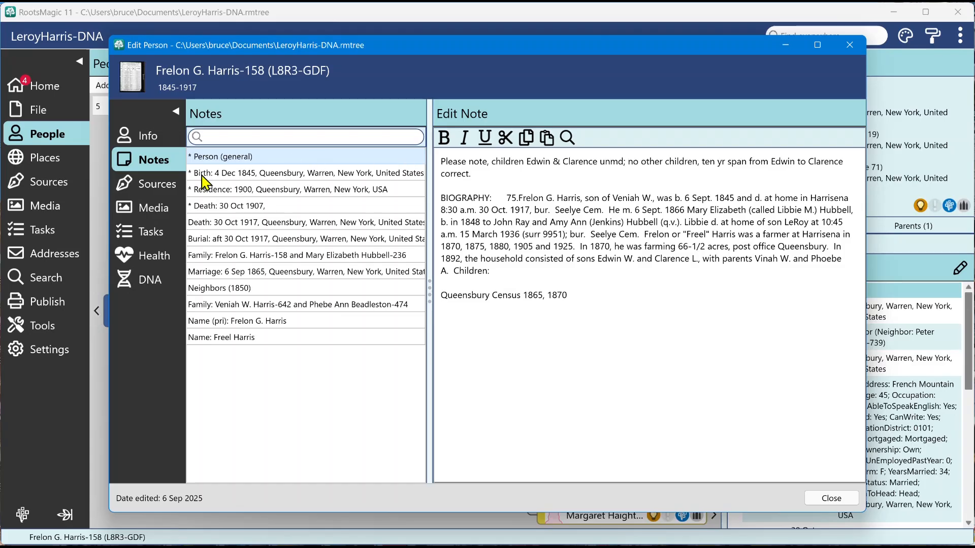
Step: Open Frelon's Sources page listing his citations and their details
left_click(158, 184)
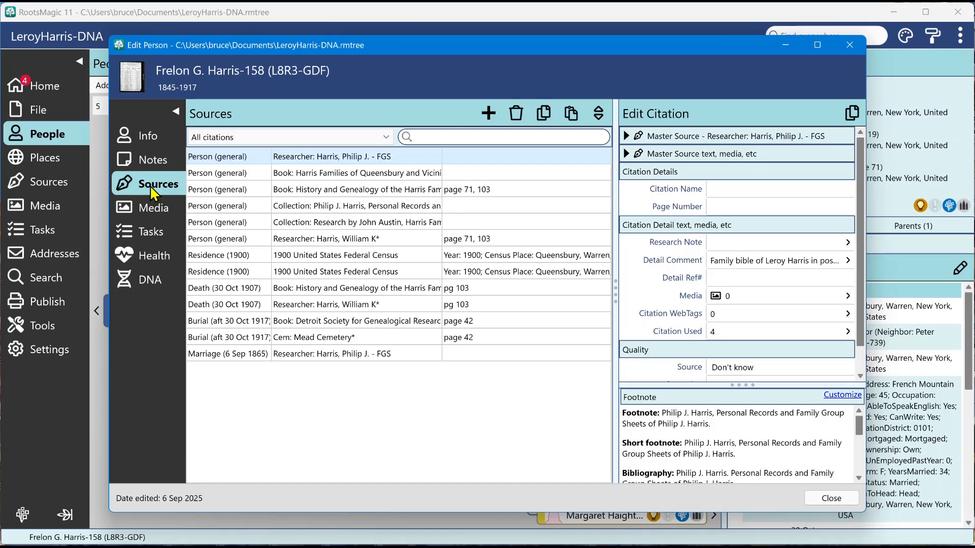
mouse_move(237, 230)
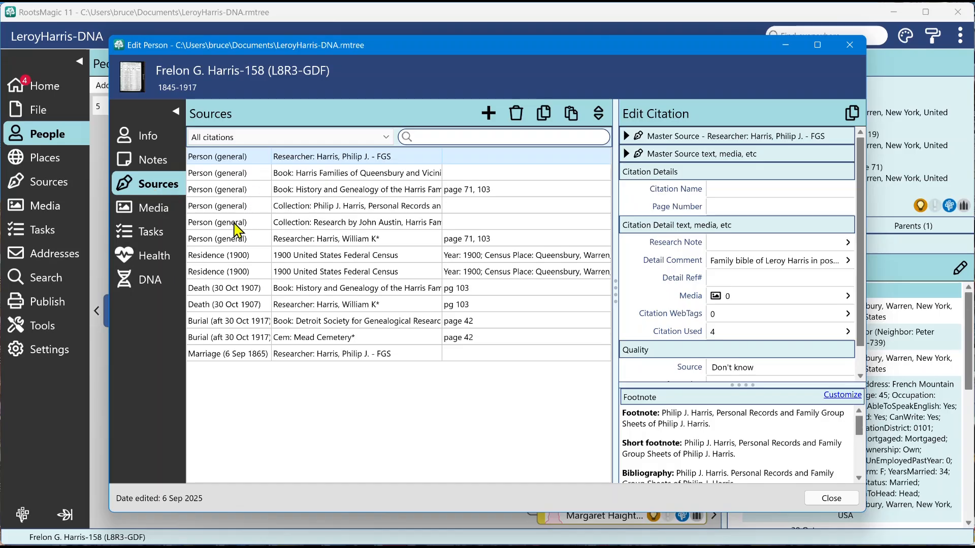
mouse_move(225, 259)
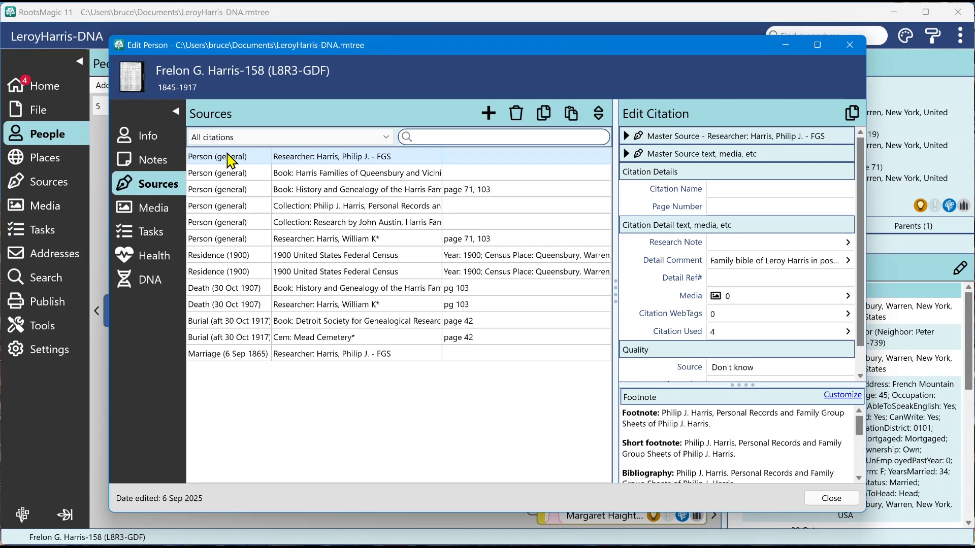
mouse_move(233, 211)
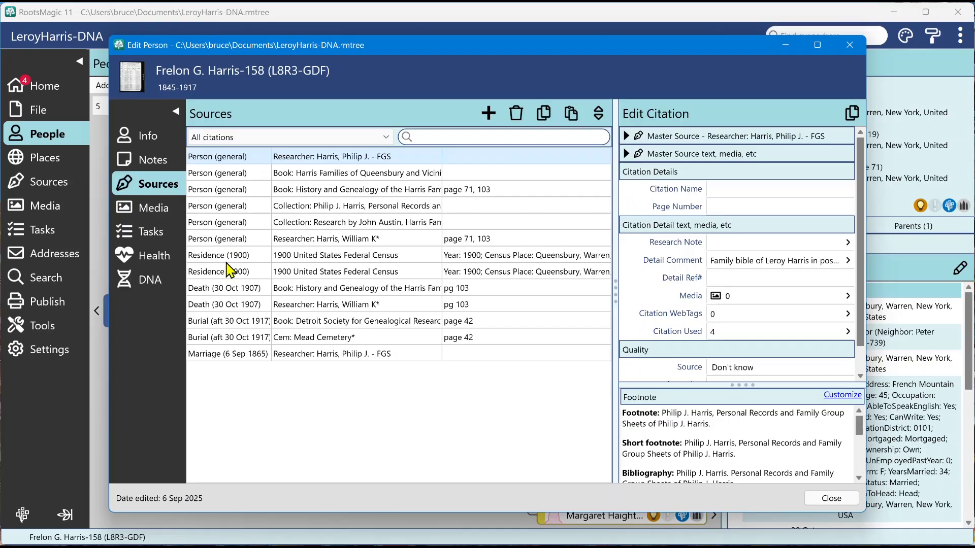
mouse_move(233, 313)
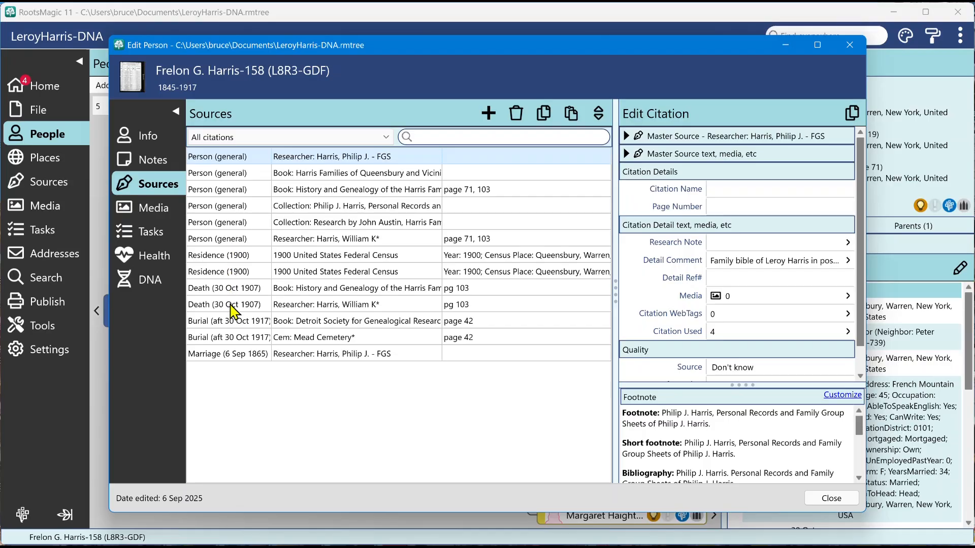
mouse_move(241, 345)
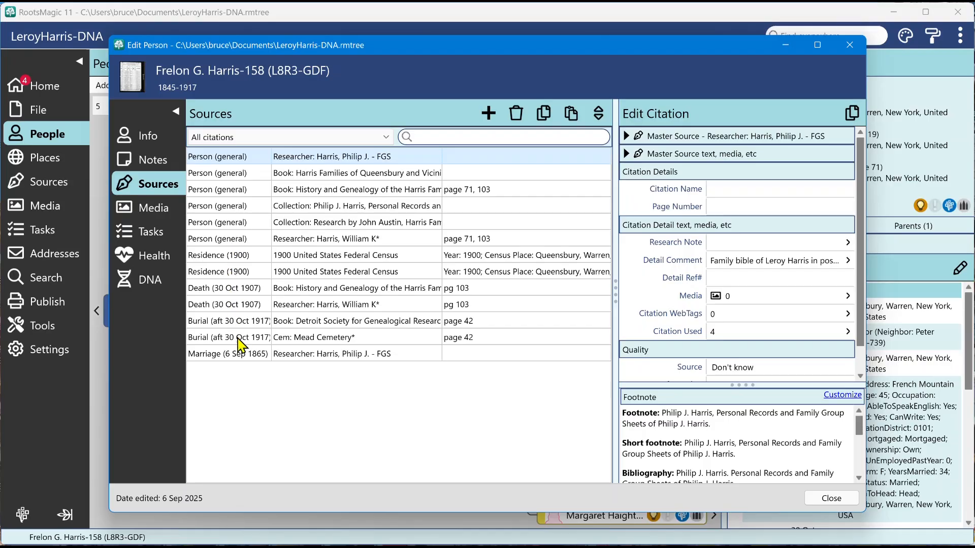
mouse_move(254, 382)
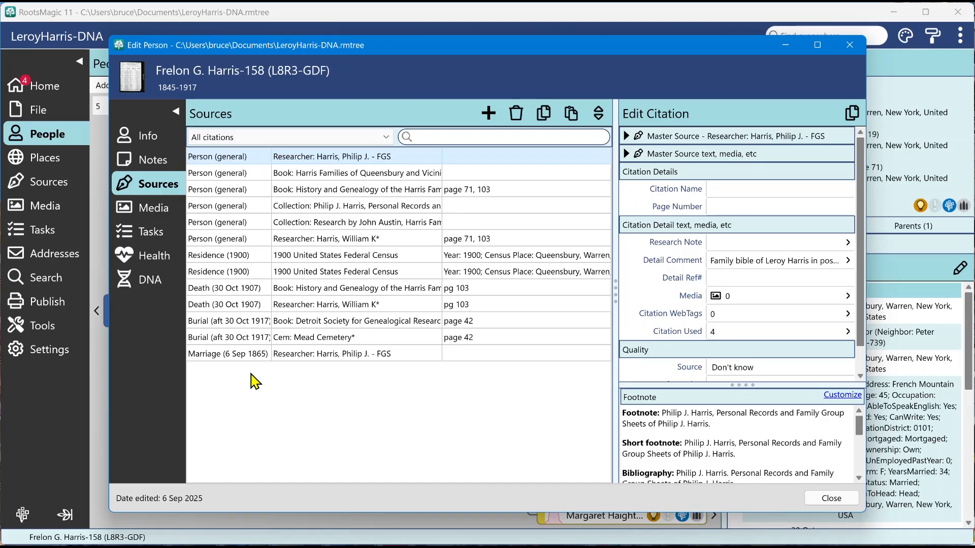
mouse_move(280, 211)
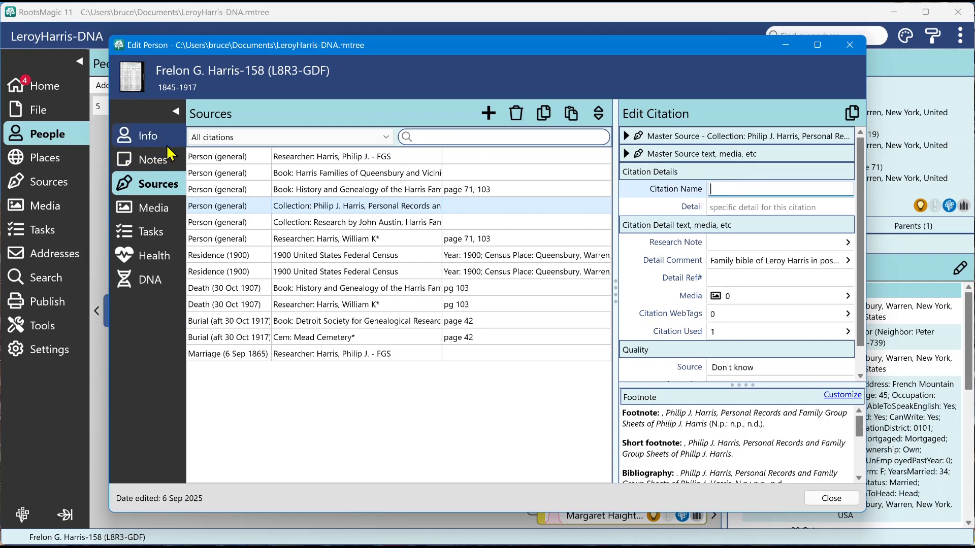
left_click(147, 136)
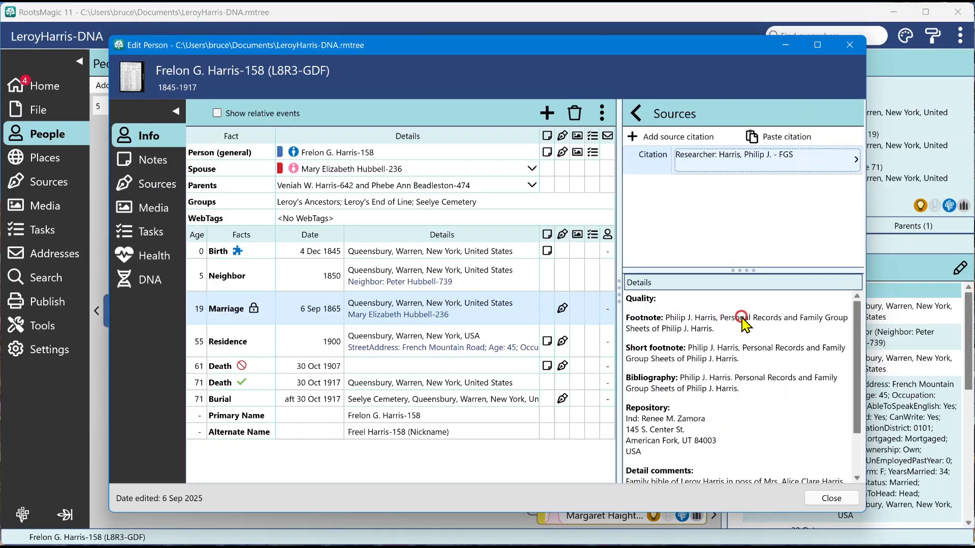
left_click(766, 159)
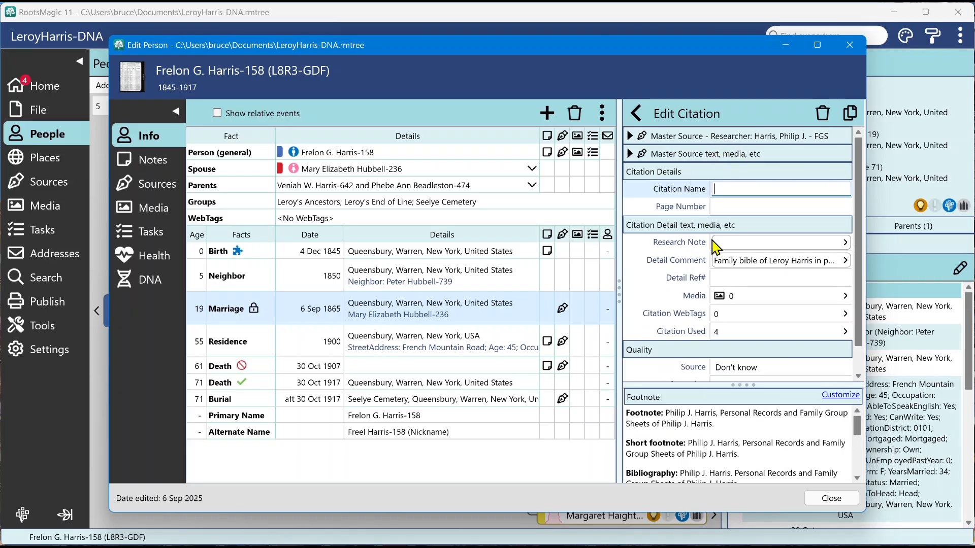
left_click(636, 114)
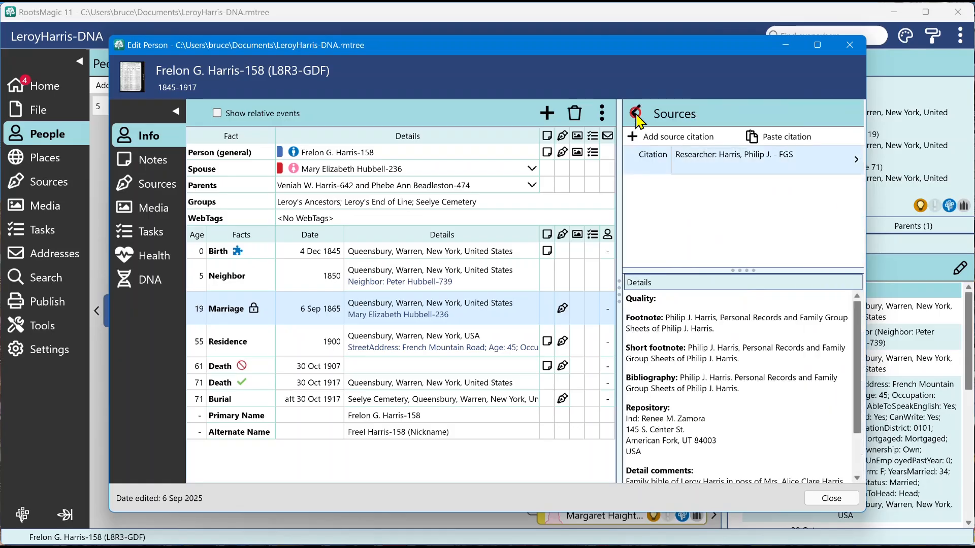
left_click(225, 308)
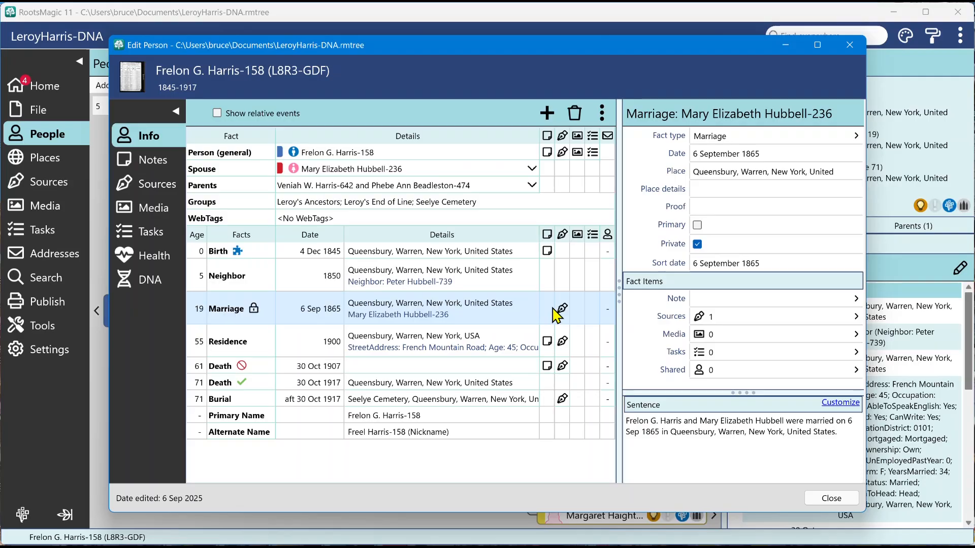
left_click(142, 184)
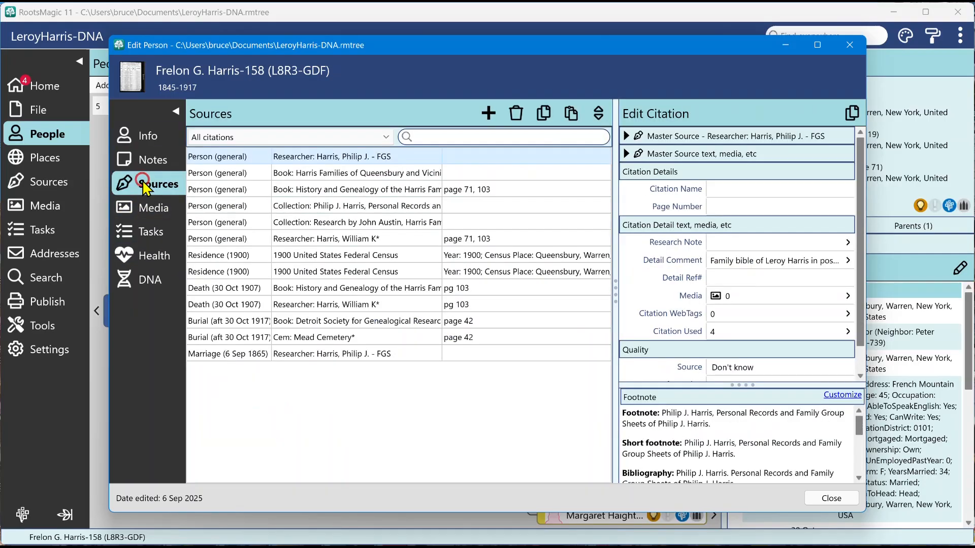
Step: Select the 1900 Residence census citation and expand, then collapse, its Master Source details
left_click(225, 271)
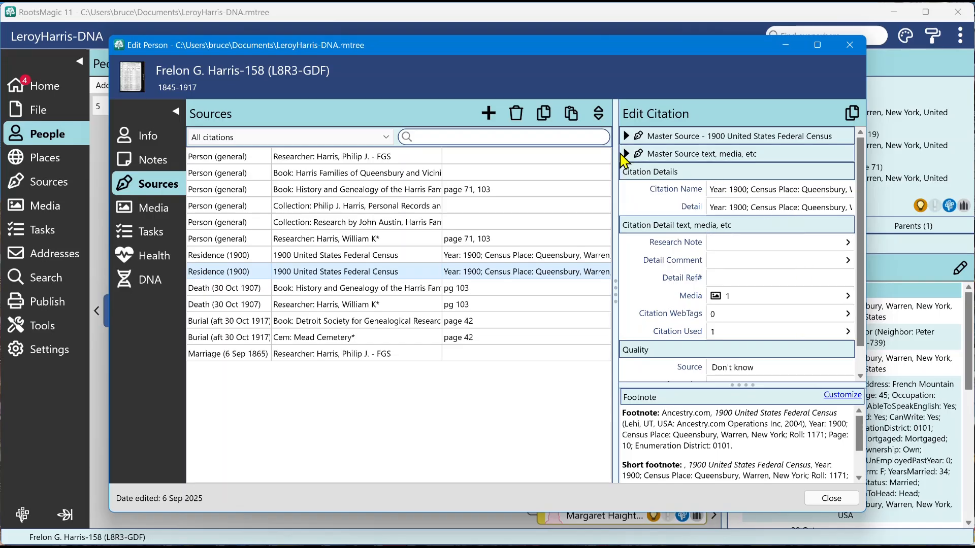
left_click(626, 136)
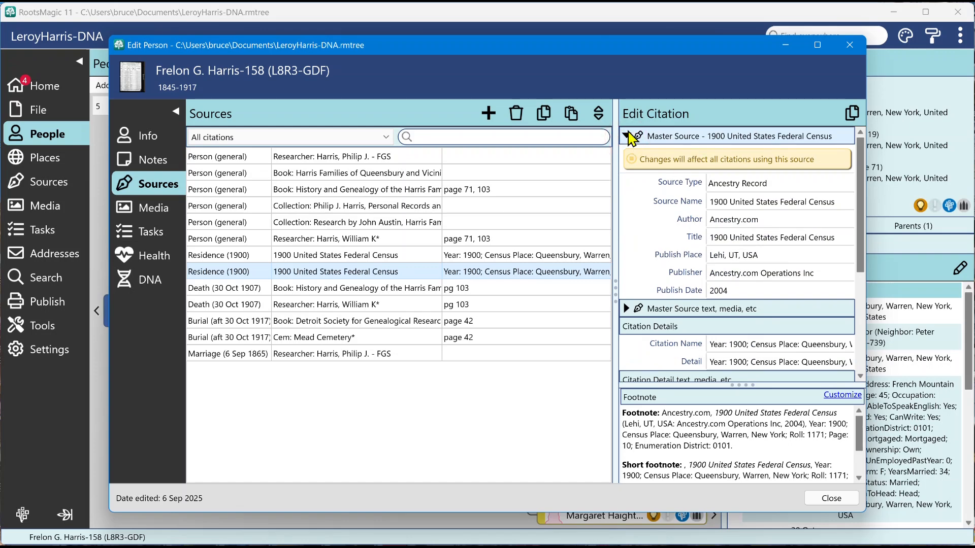
left_click(628, 136)
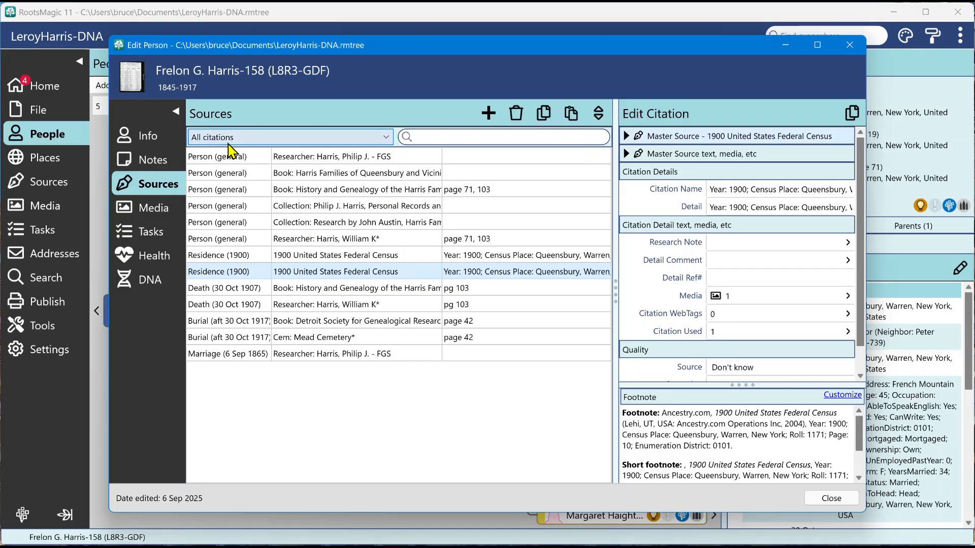
mouse_move(204, 145)
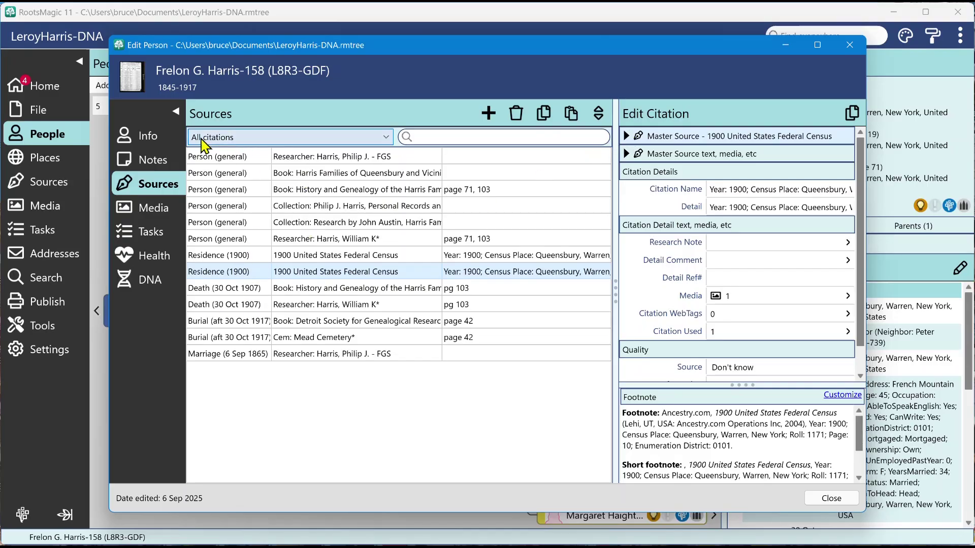
Step: Filter the citation list to the *Death: 30 Oct 1907 fact
left_click(288, 137)
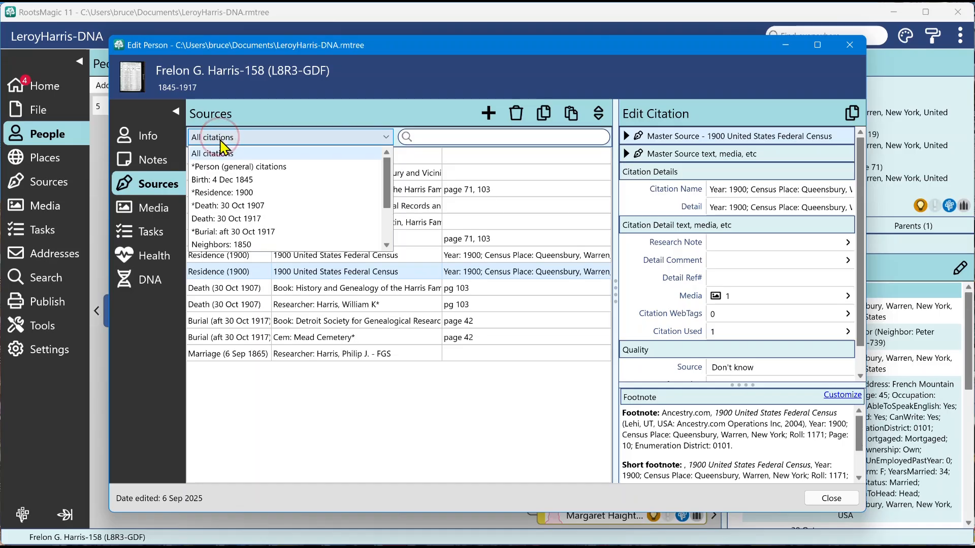
mouse_move(244, 211)
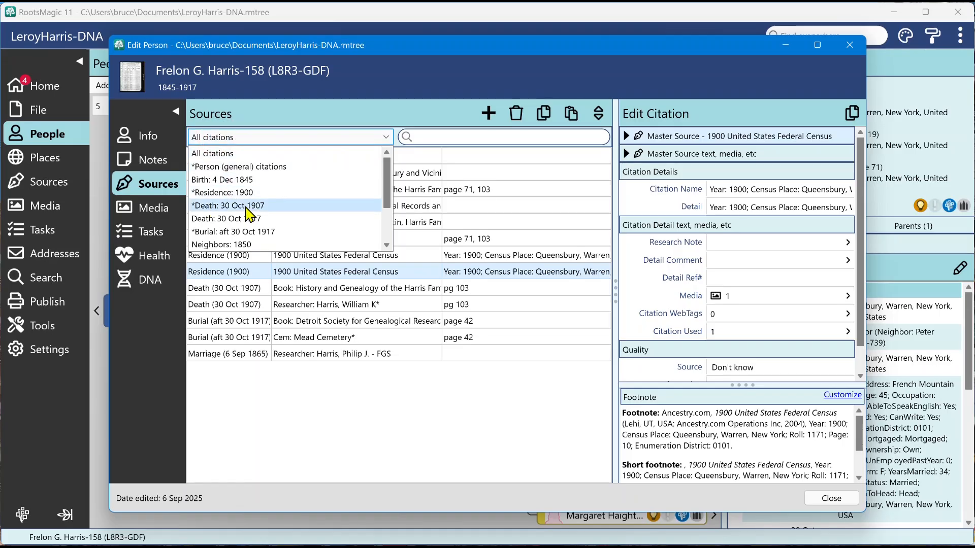
left_click(228, 206)
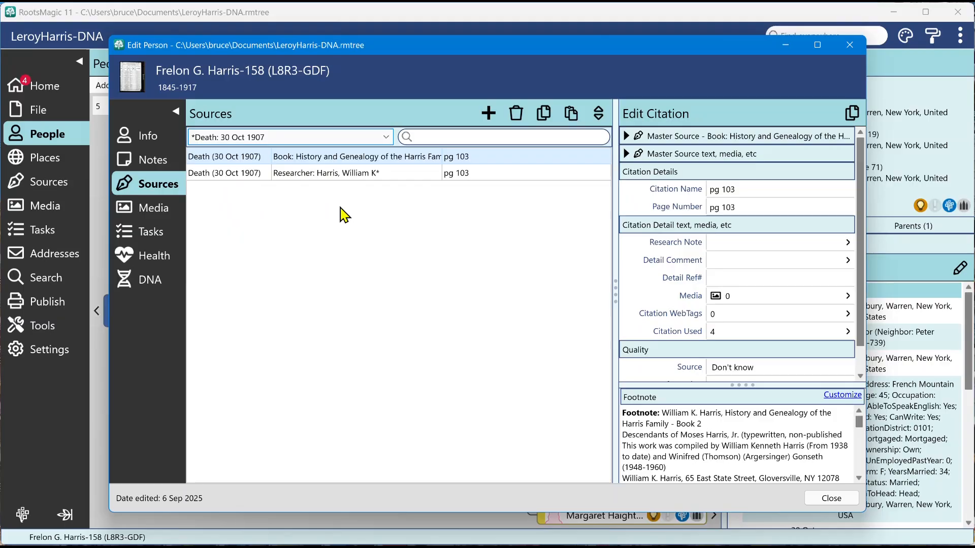
mouse_move(304, 240)
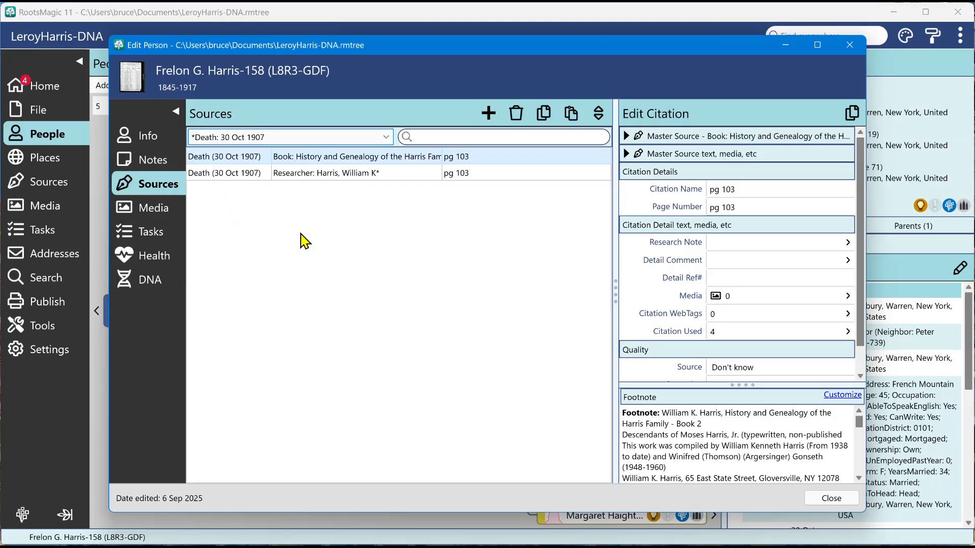
mouse_move(254, 142)
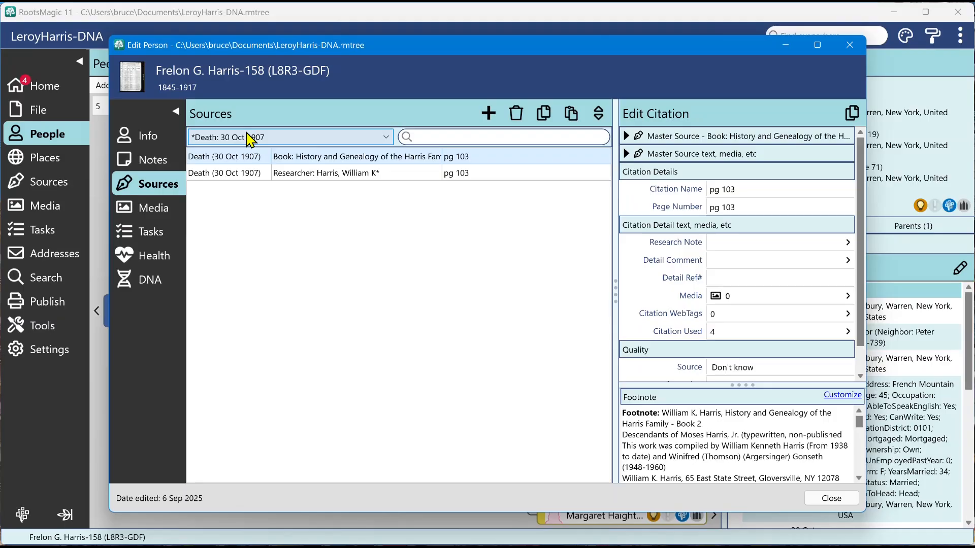
mouse_move(489, 114)
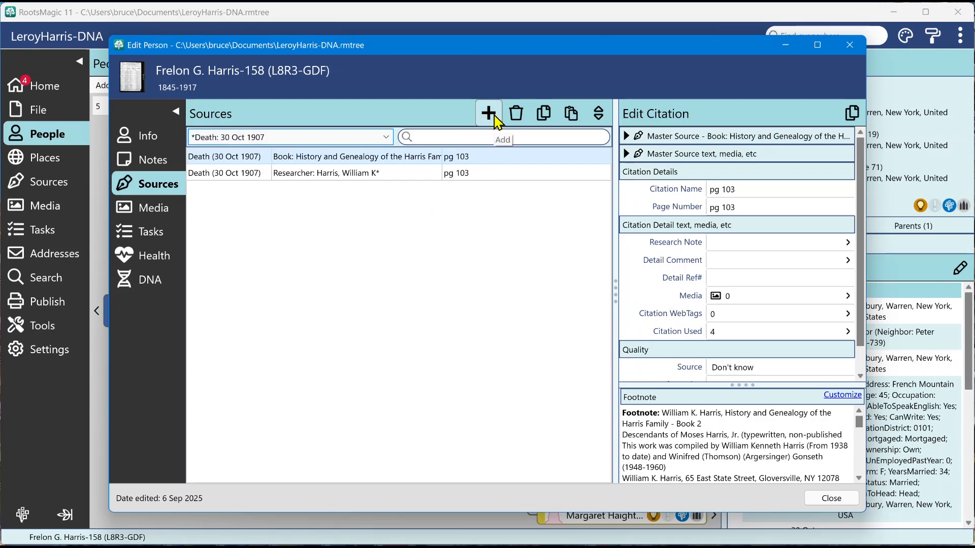
Step: Open the Add Source picker, then close it without choosing a source
left_click(488, 113)
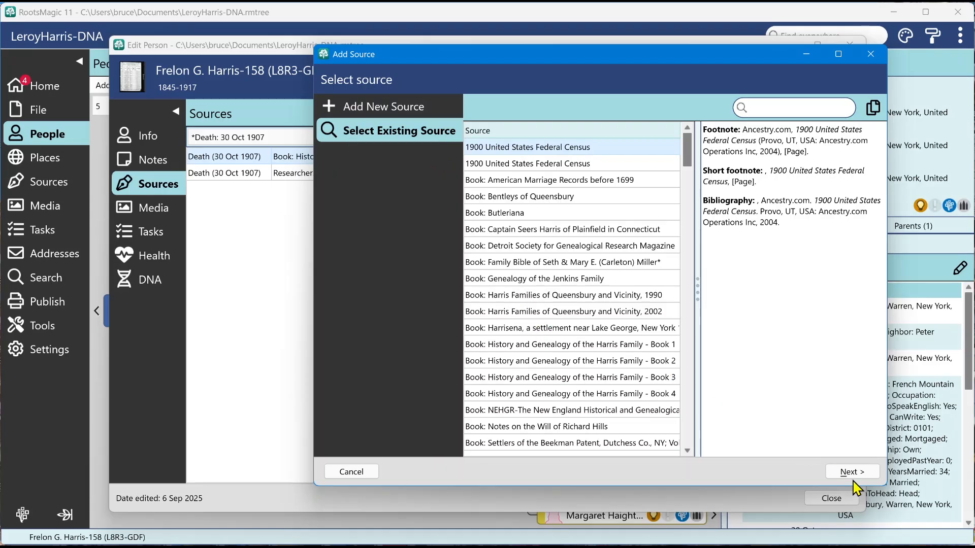
mouse_move(870, 54)
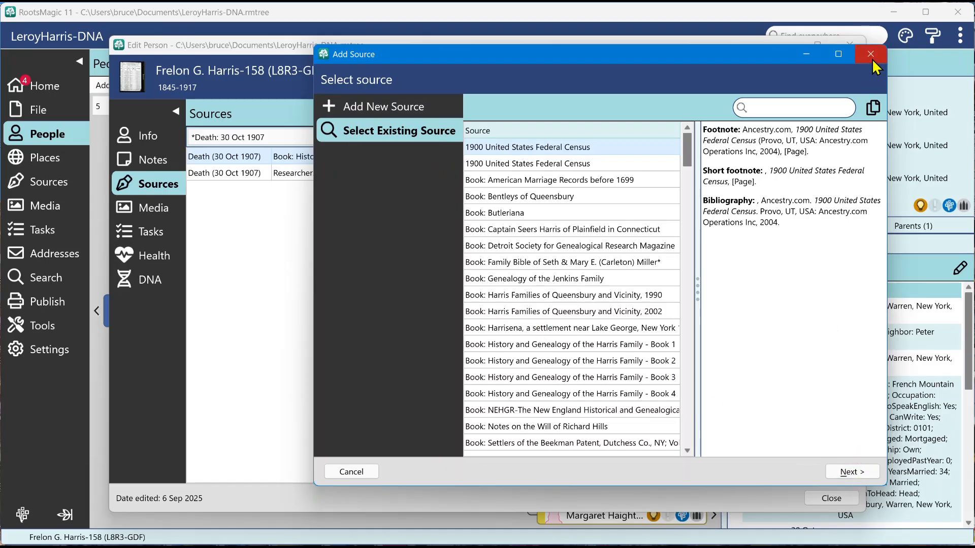
mouse_move(871, 54)
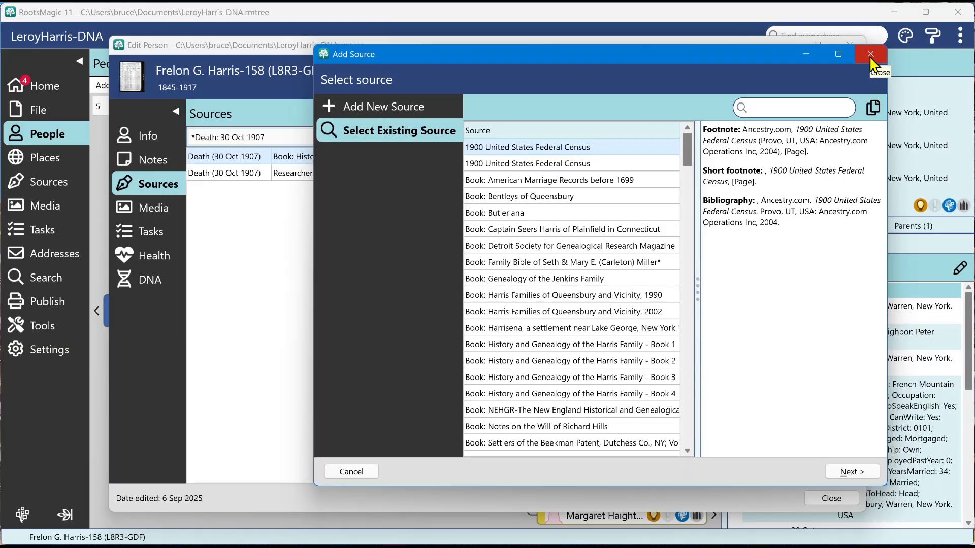
left_click(869, 53)
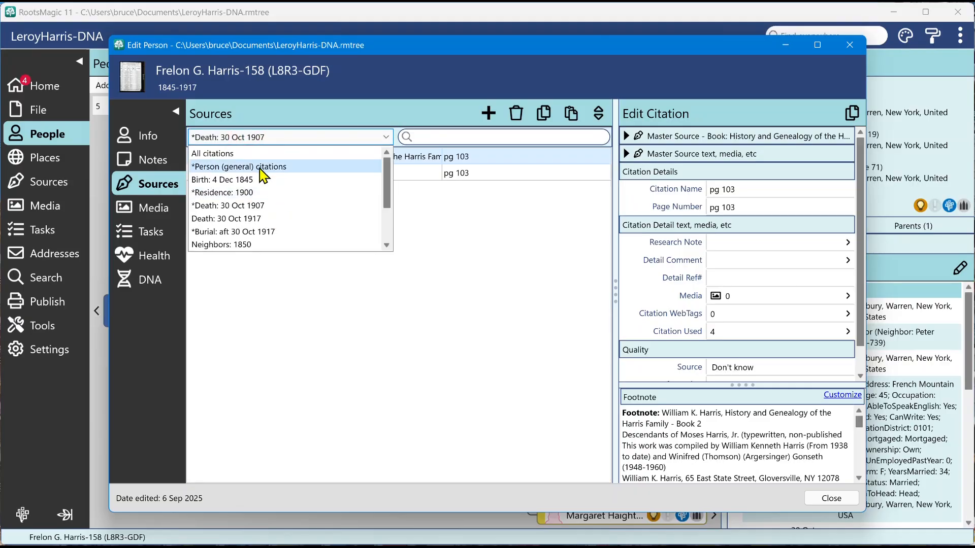
Step: Switch the citation filter back to All citations so every fact's sources are listed
left_click(212, 153)
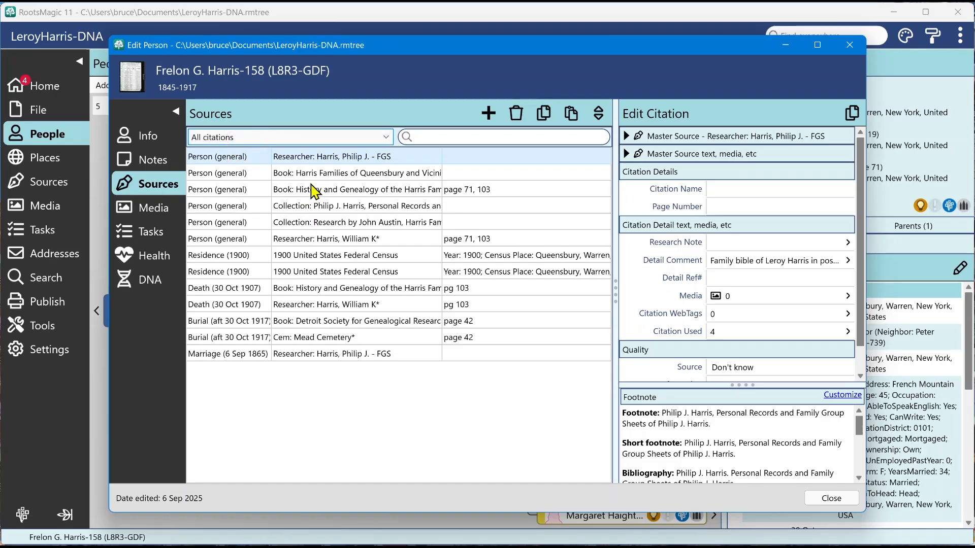
mouse_move(488, 113)
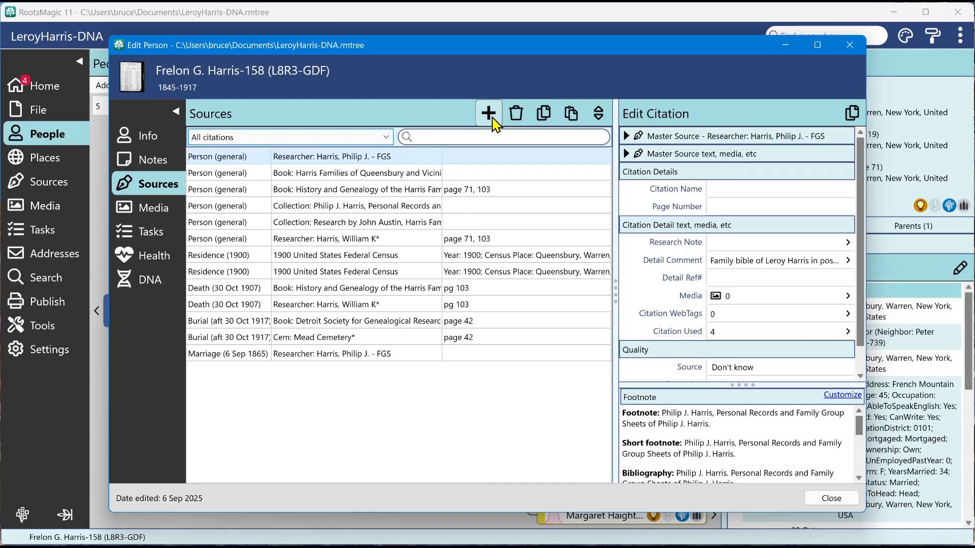
left_click(488, 113)
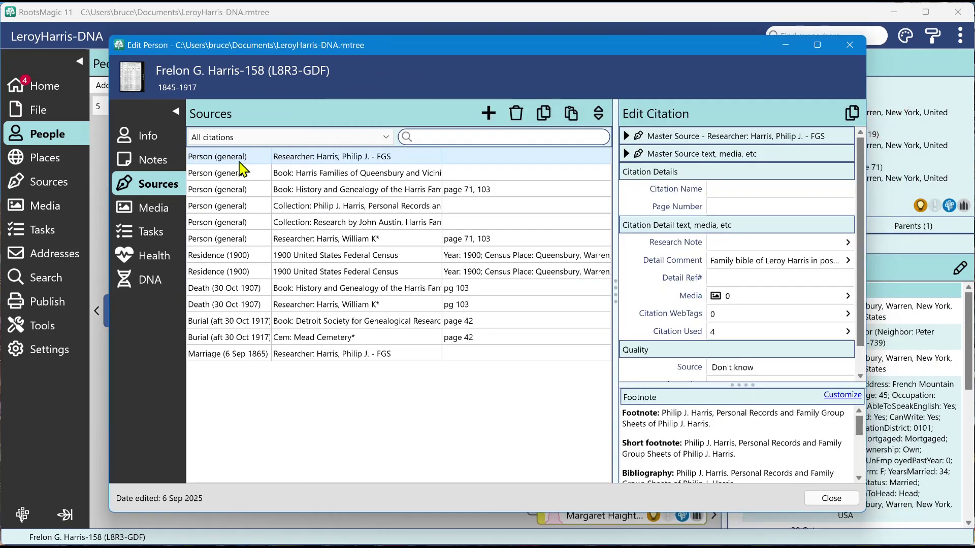
mouse_move(248, 188)
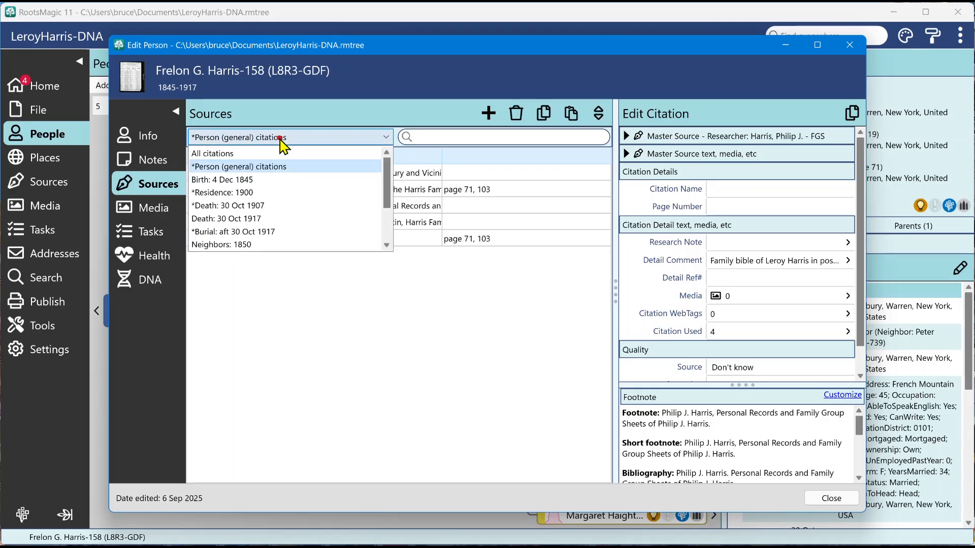
left_click(212, 153)
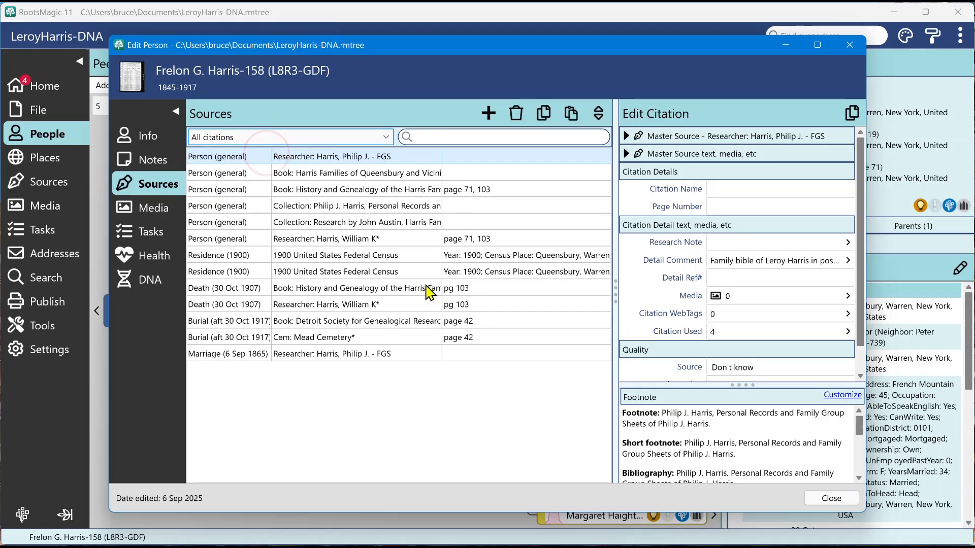
mouse_move(251, 151)
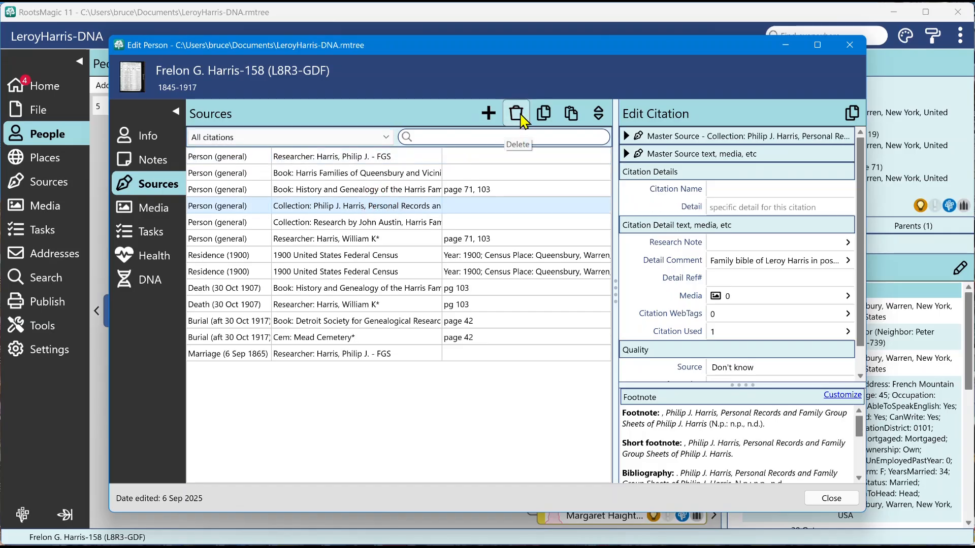
mouse_move(544, 124)
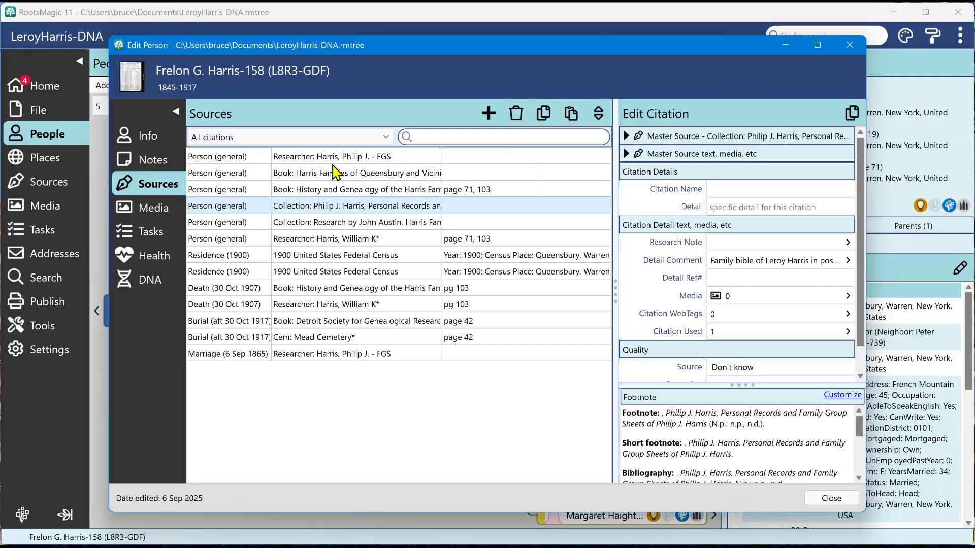
mouse_move(331, 268)
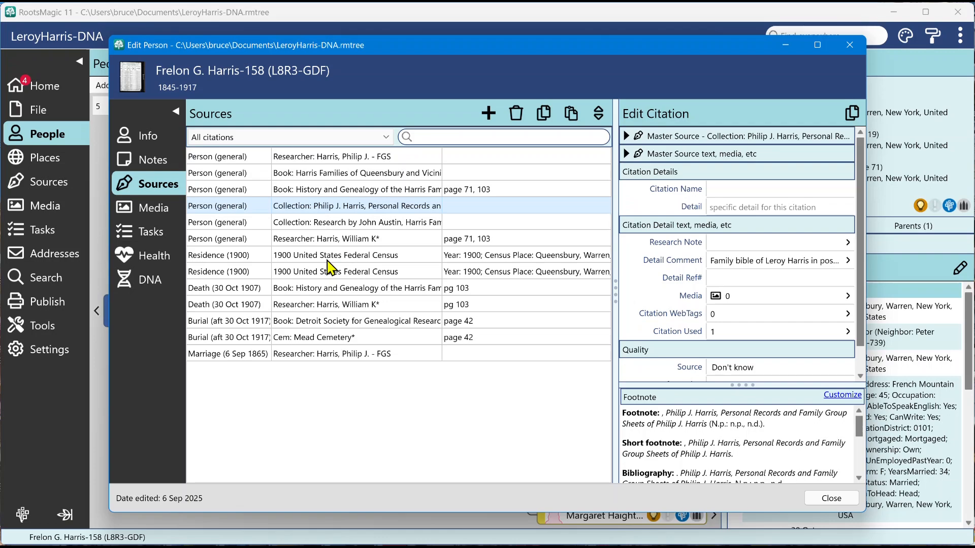
mouse_move(598, 113)
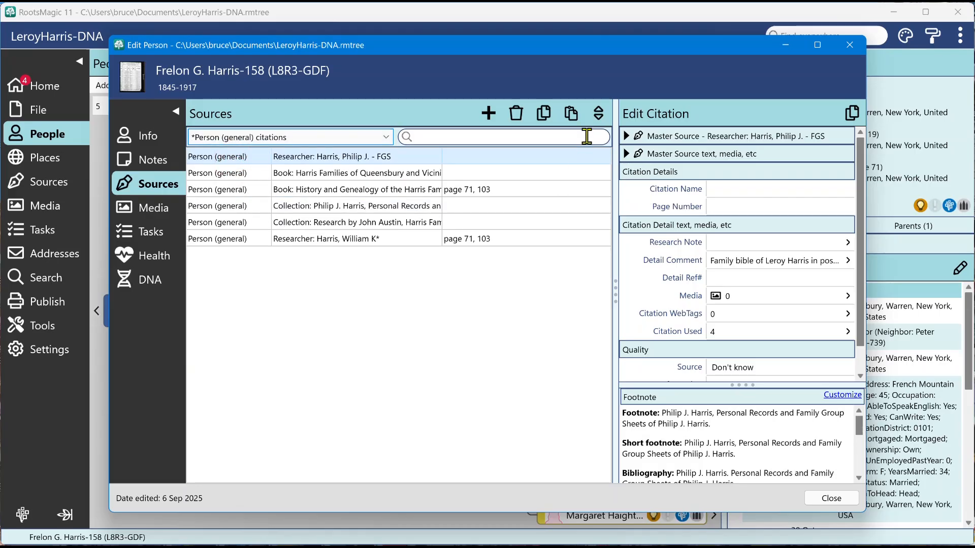
left_click(598, 113)
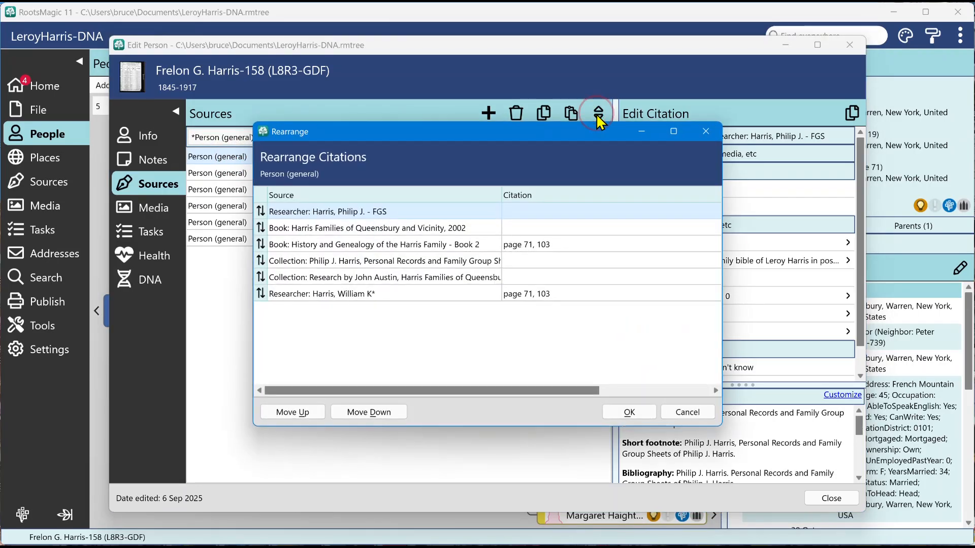
mouse_move(365, 228)
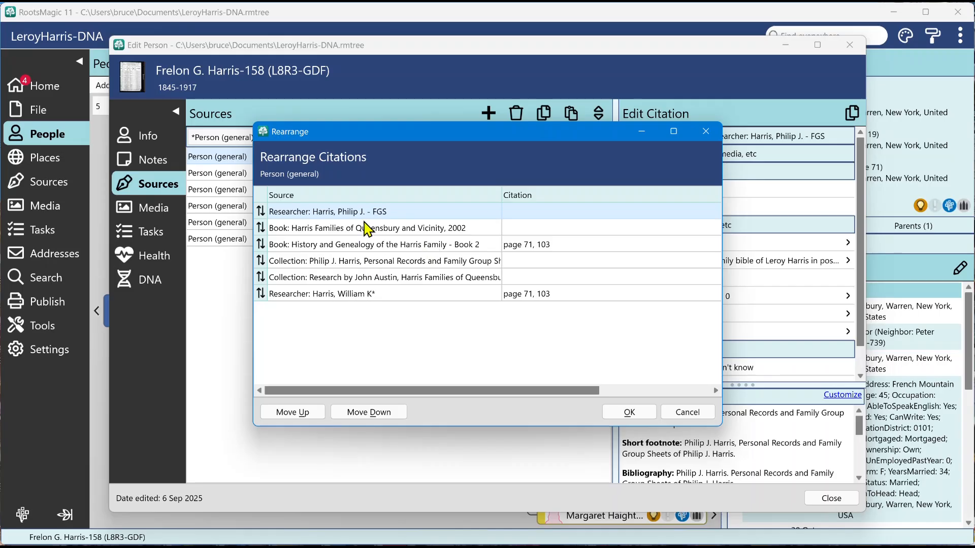
mouse_move(366, 317)
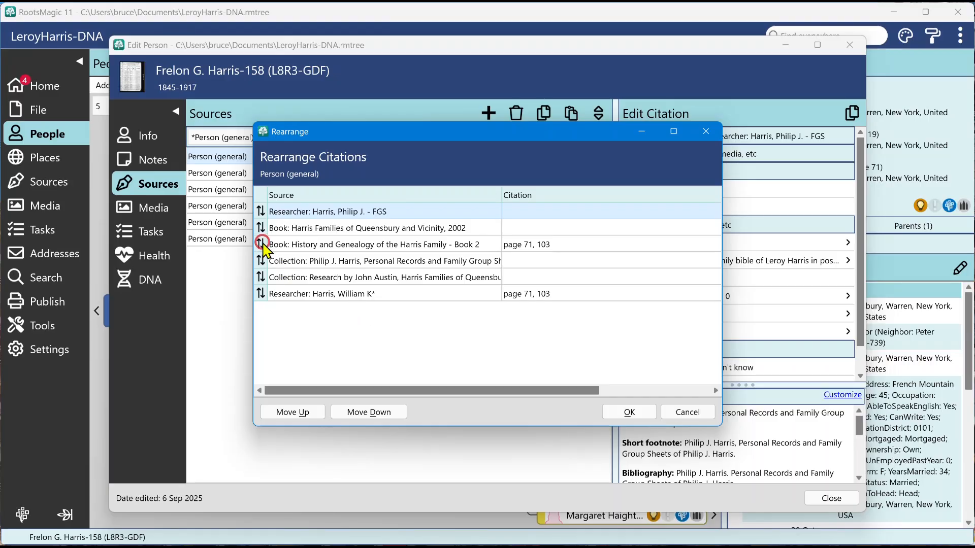
left_click(383, 244)
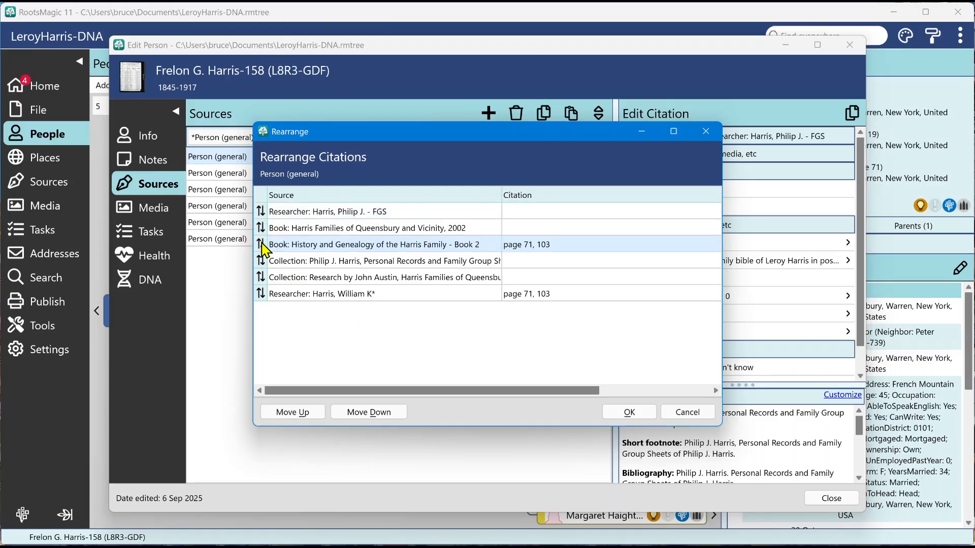
mouse_move(330, 347)
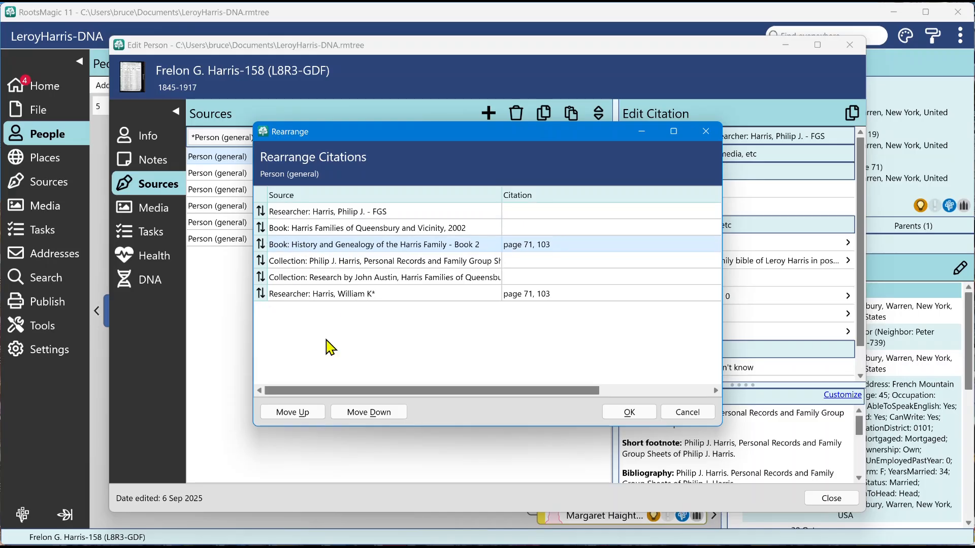
left_click(293, 412)
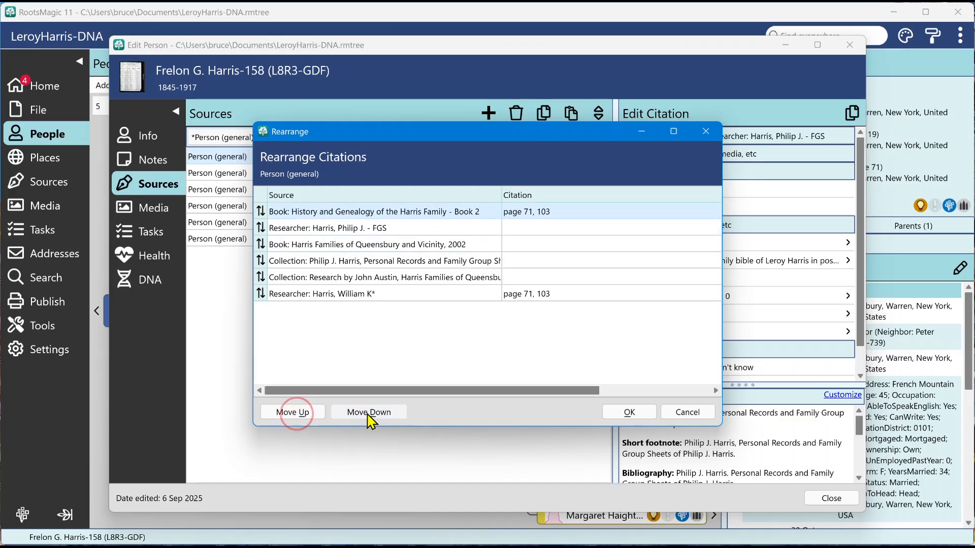
left_click(369, 412)
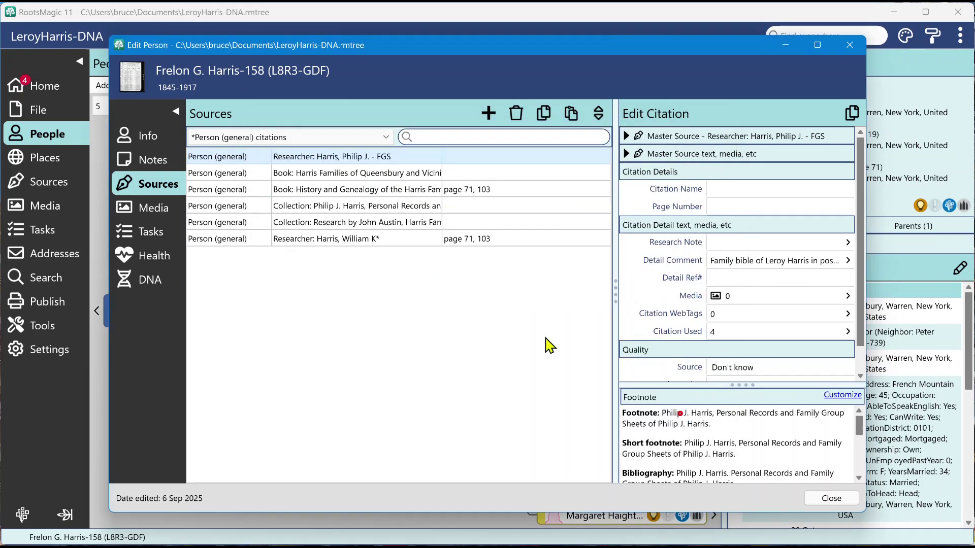
mouse_move(248, 175)
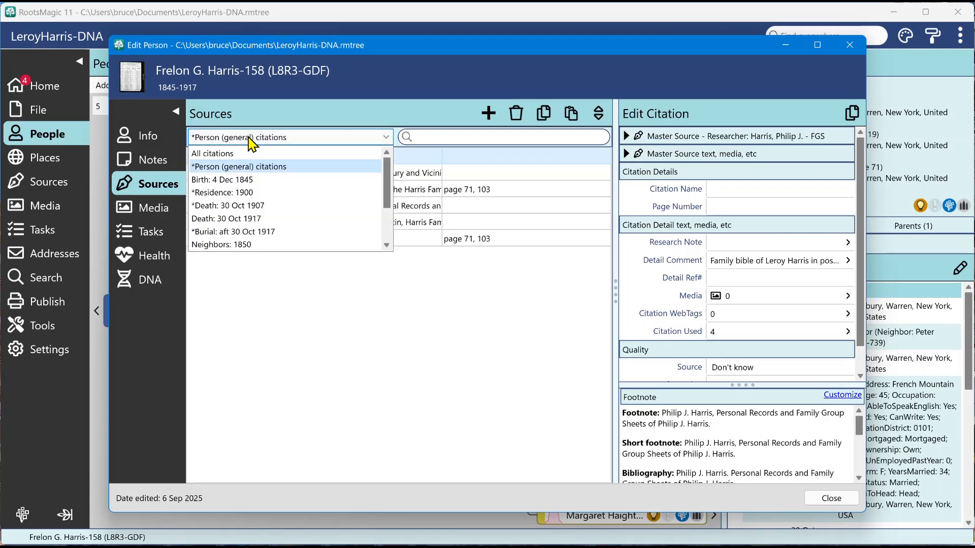
Step: Reselect *Person (general) citations in the filter, then open Frelon's Tasks page
left_click(239, 167)
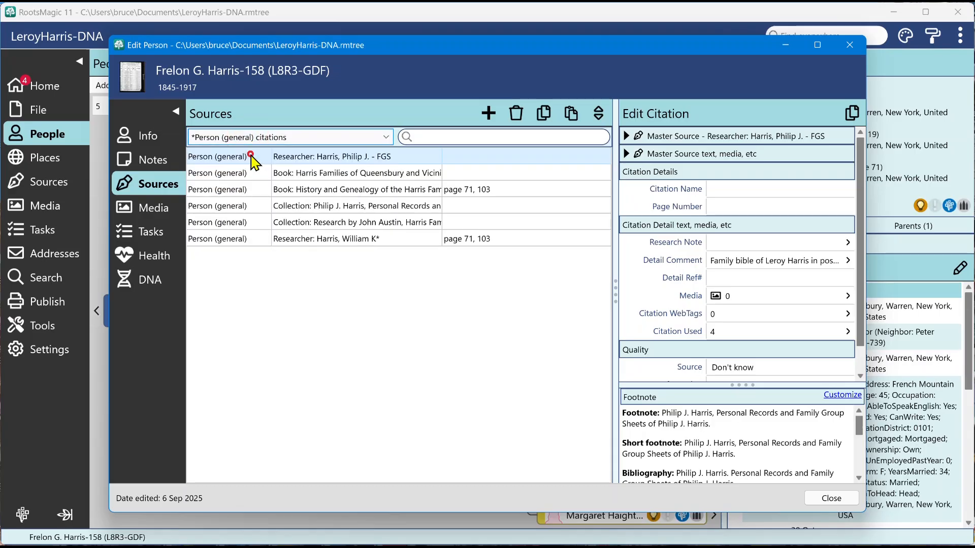
left_click(289, 137)
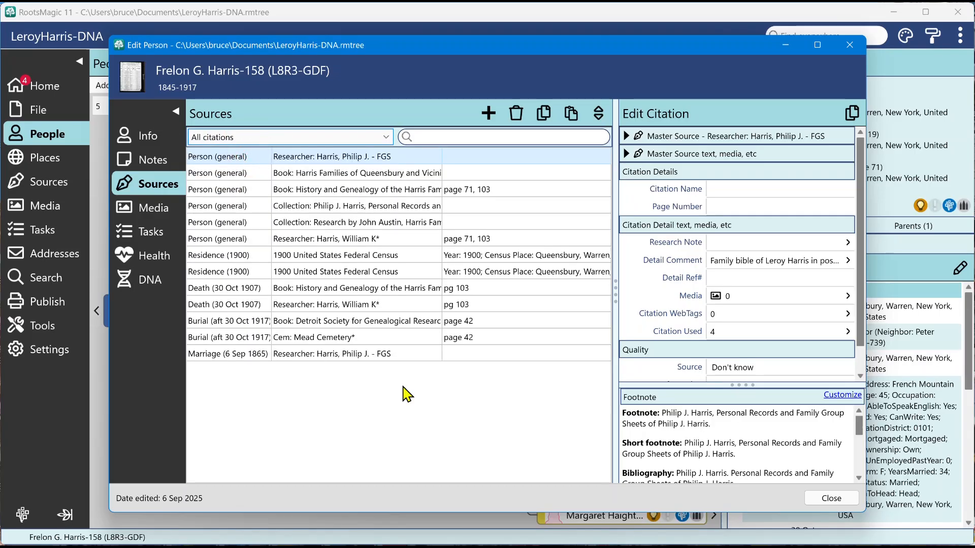
mouse_move(247, 314)
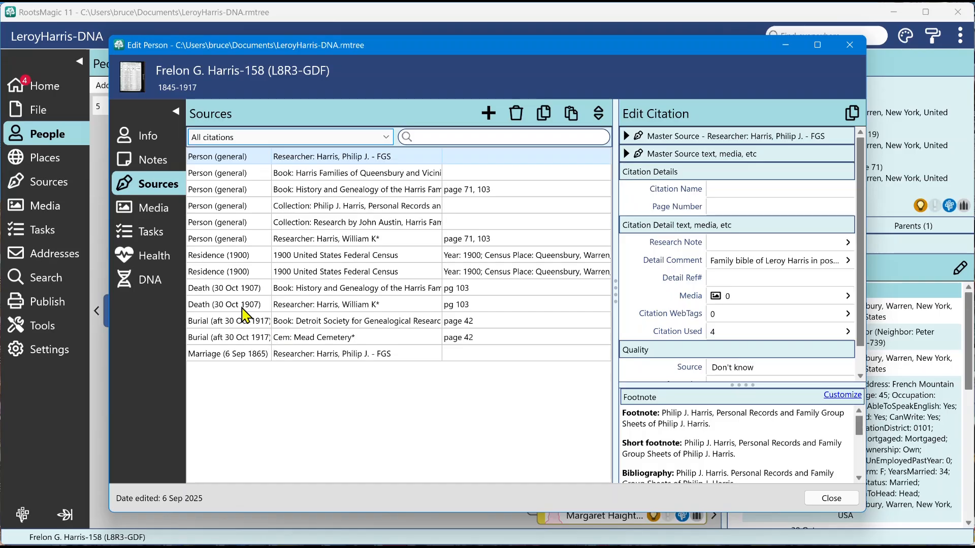
left_click(151, 231)
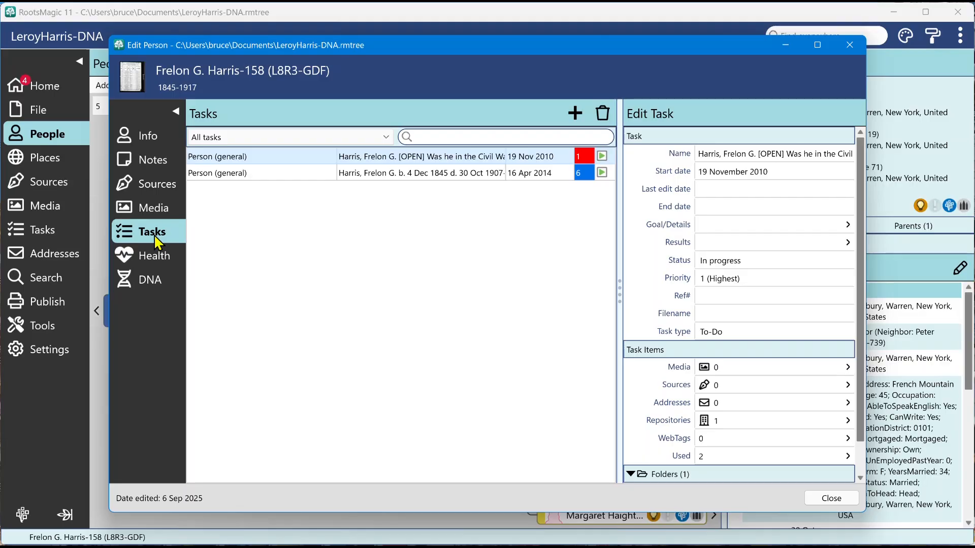
mouse_move(226, 163)
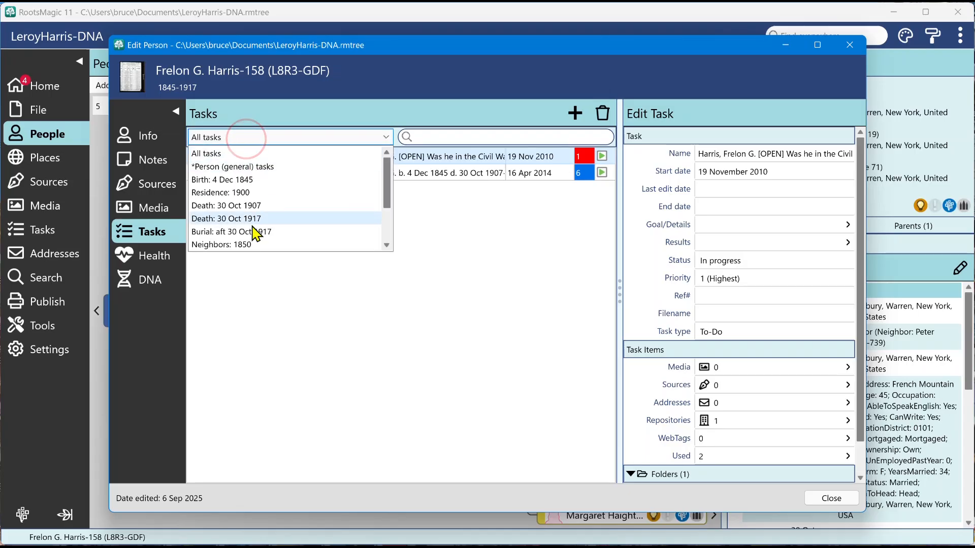
mouse_move(262, 171)
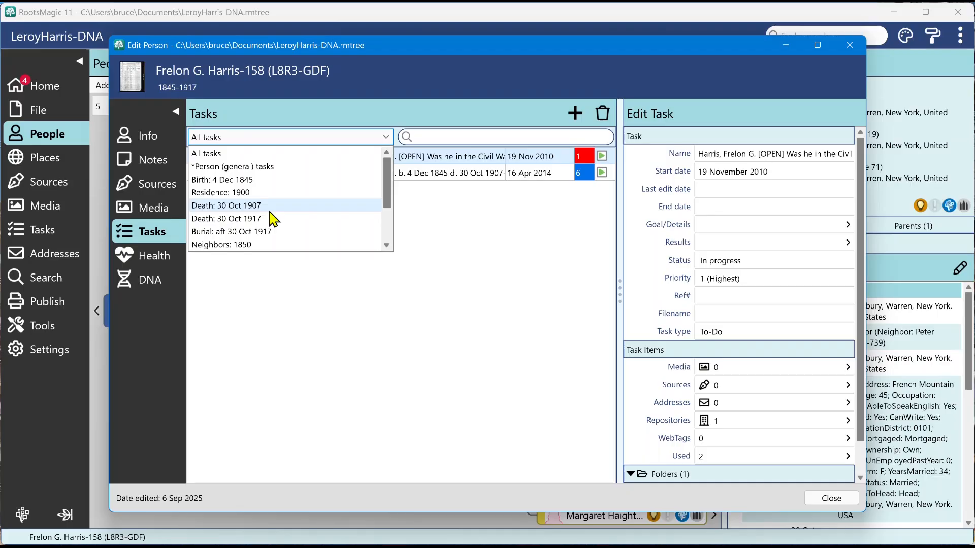
mouse_move(213, 166)
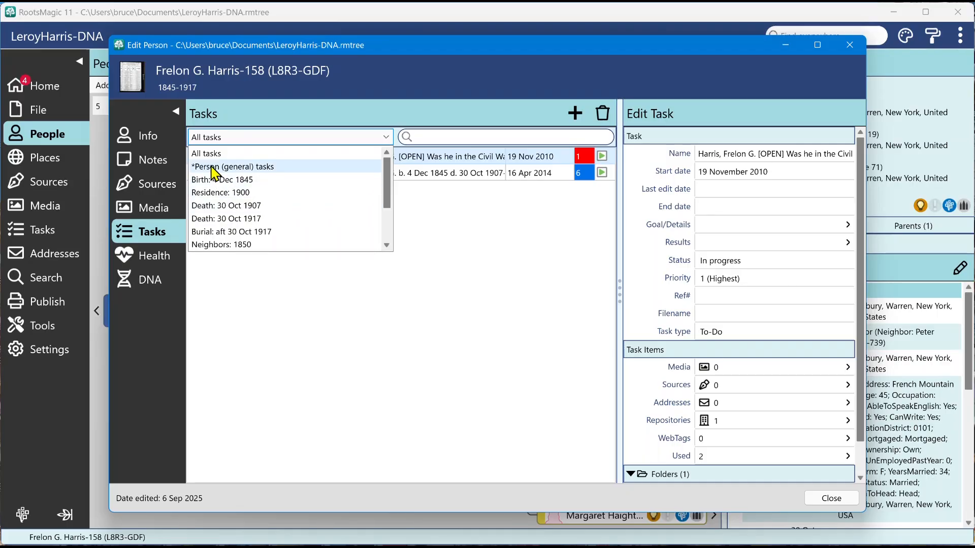
mouse_move(266, 173)
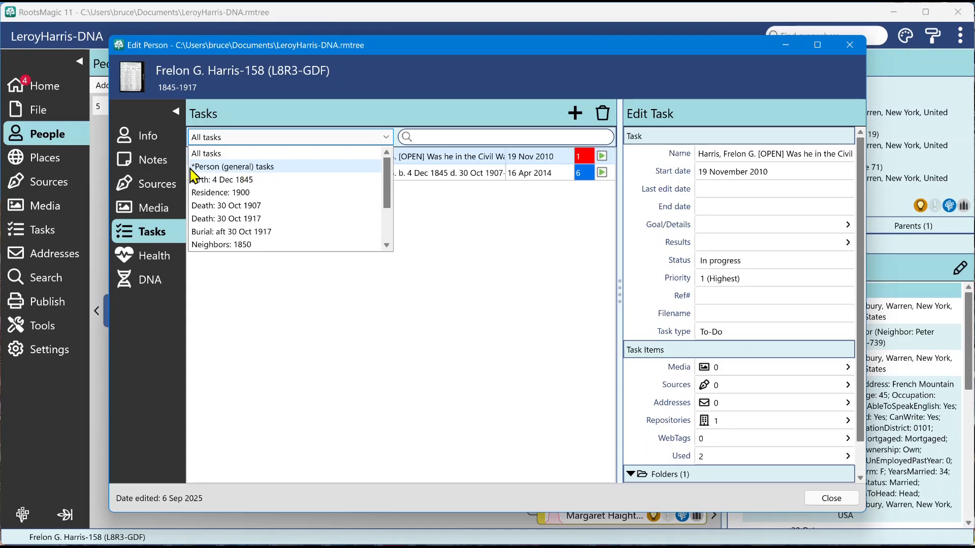
mouse_move(208, 172)
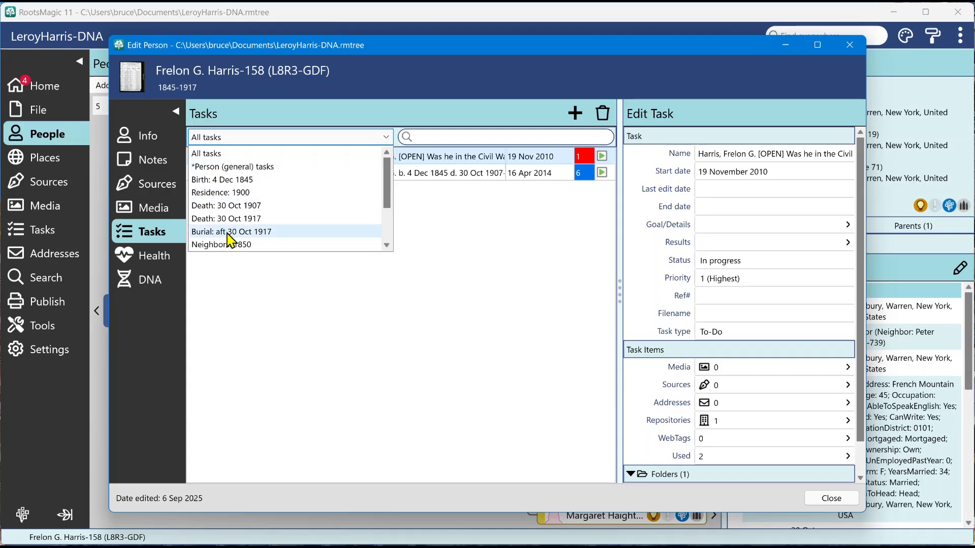
mouse_move(250, 215)
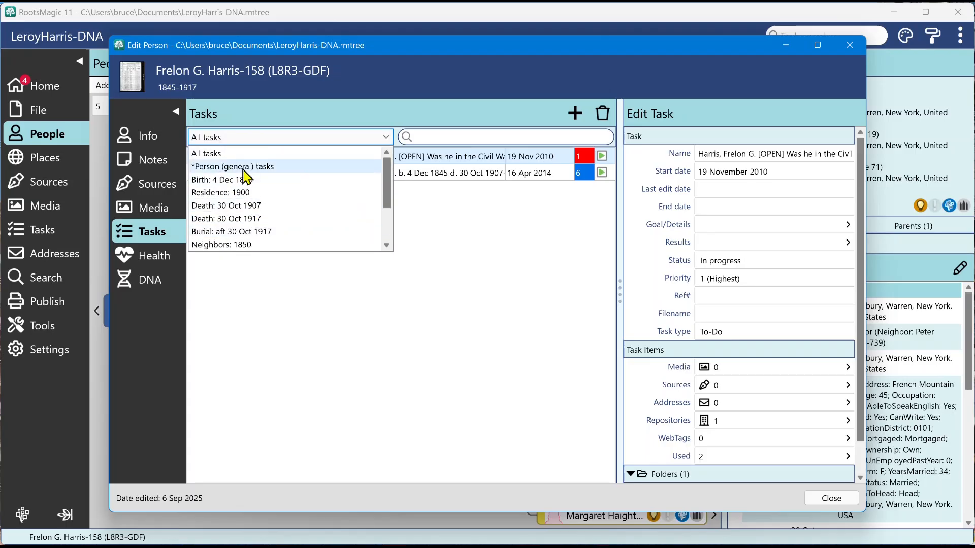
Step: Filter Frelon's tasks to All tasks, then go back to his facts and events
left_click(232, 167)
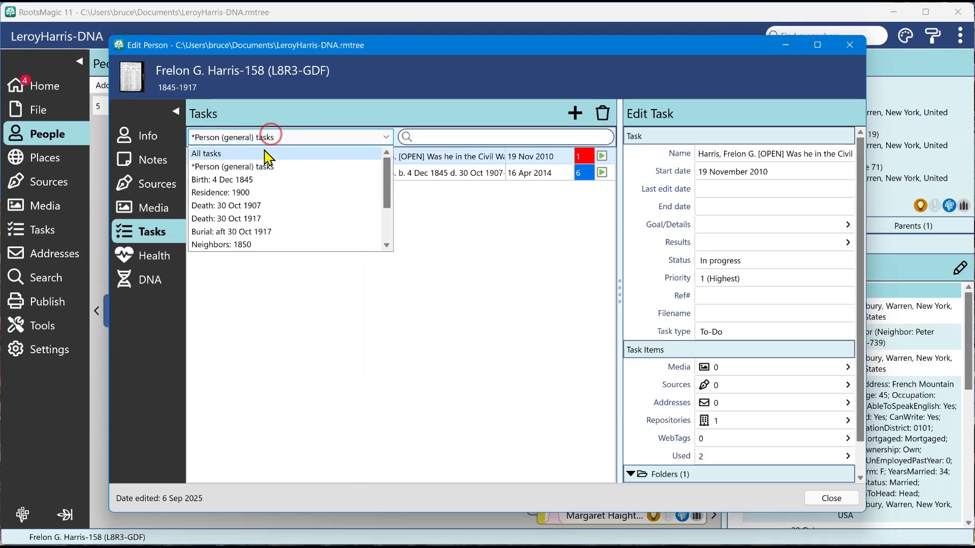
left_click(206, 153)
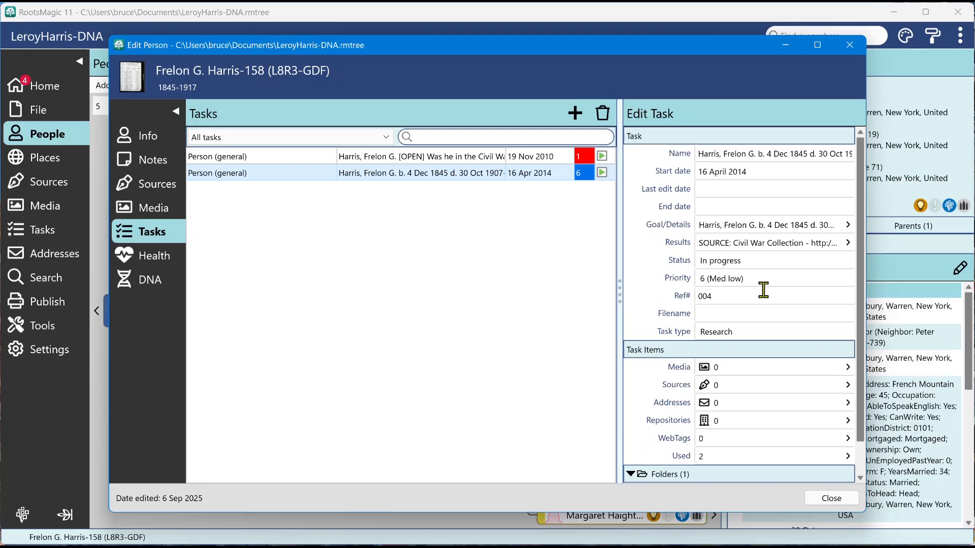
left_click(147, 136)
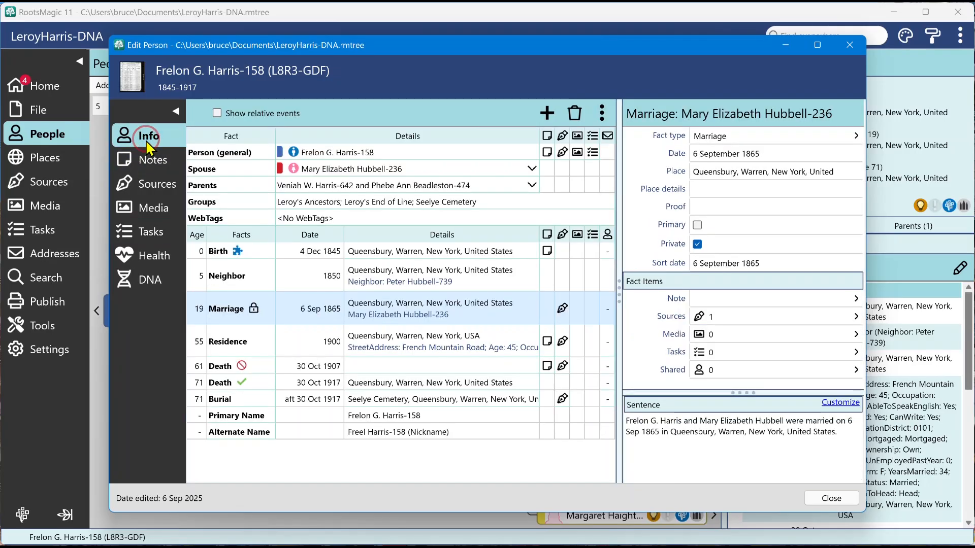
mouse_move(497, 324)
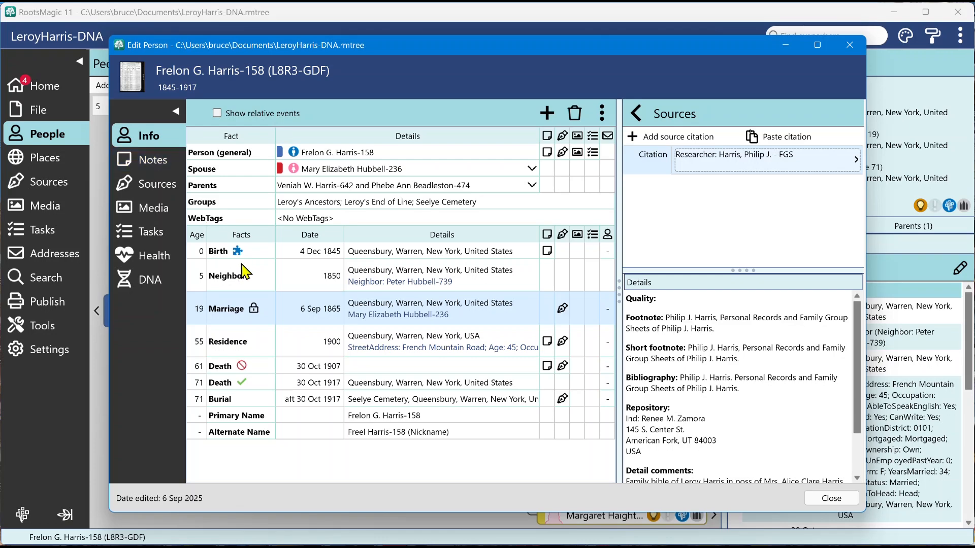
left_click(218, 251)
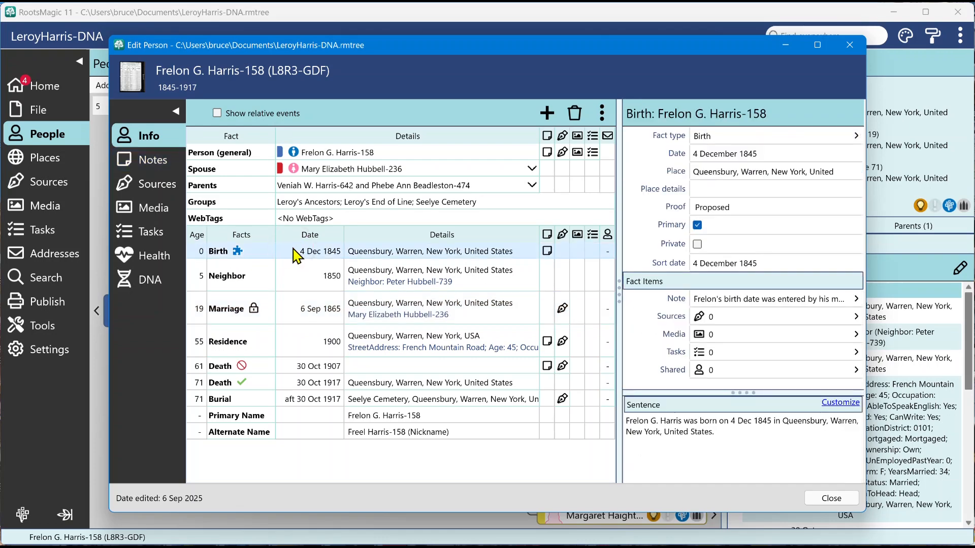
mouse_move(255, 263)
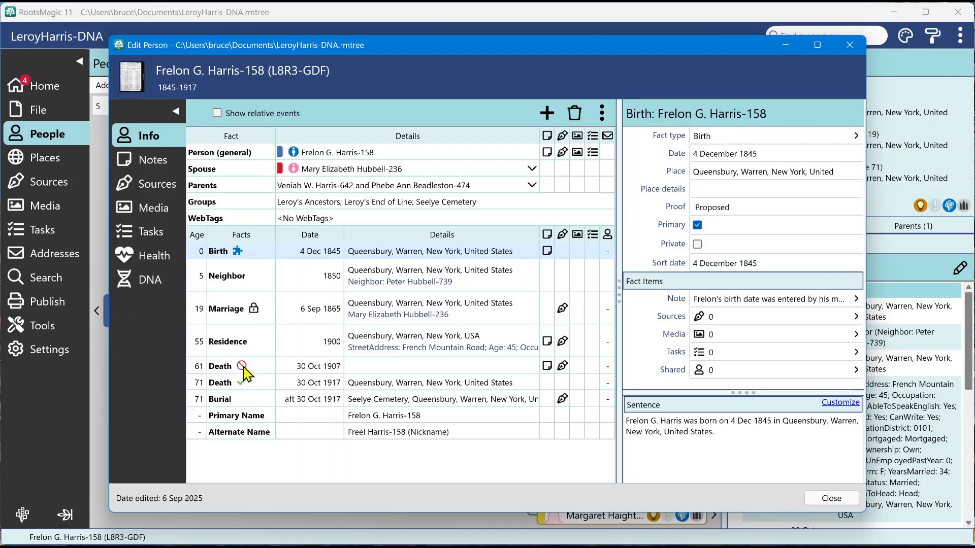
mouse_move(266, 373)
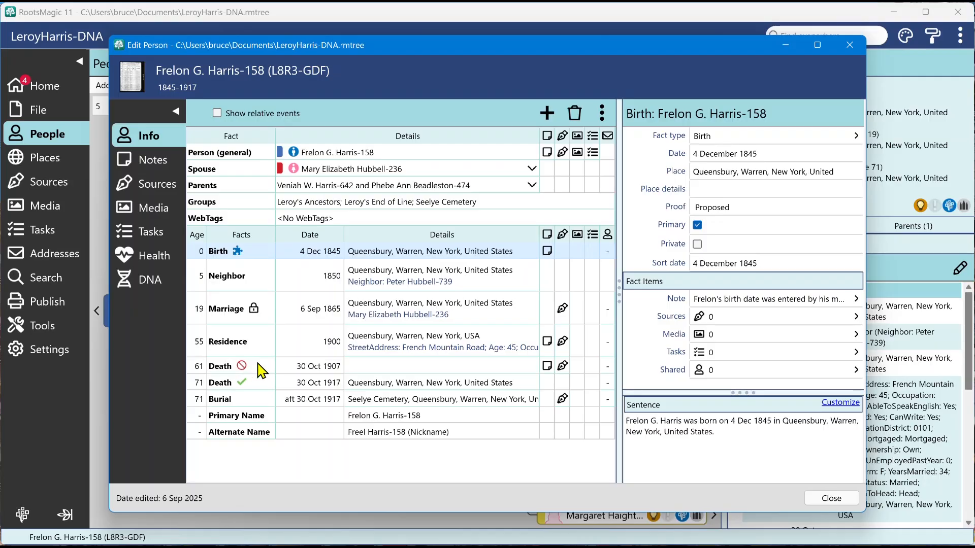
mouse_move(266, 318)
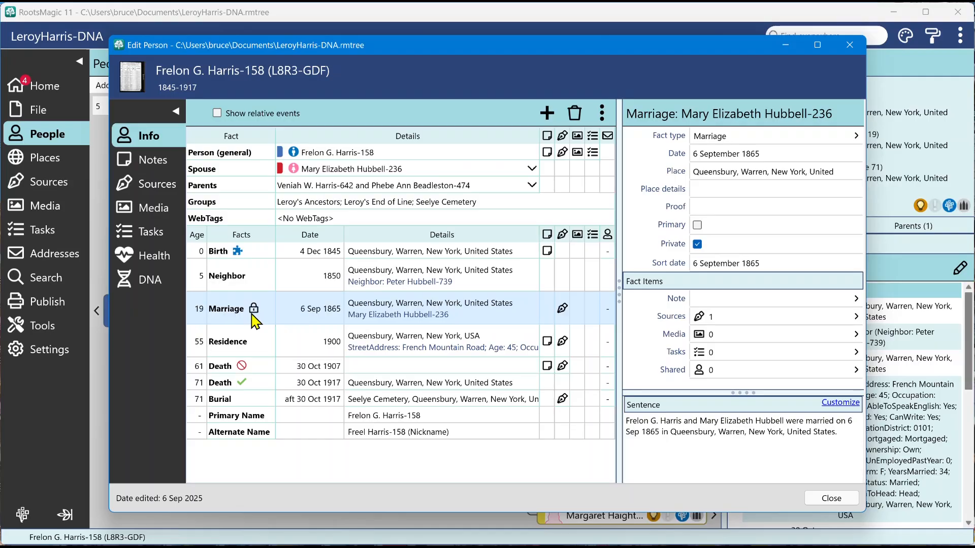
mouse_move(268, 240)
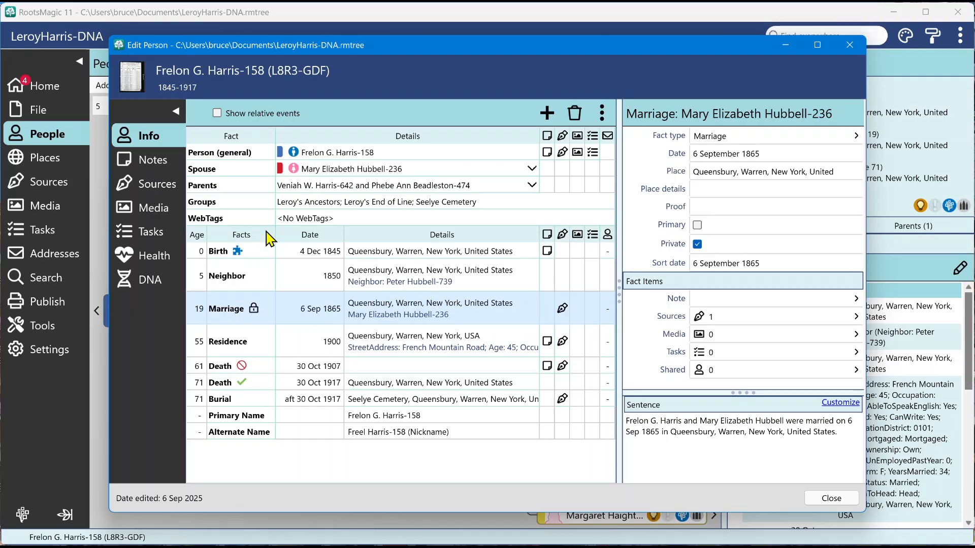
mouse_move(267, 321)
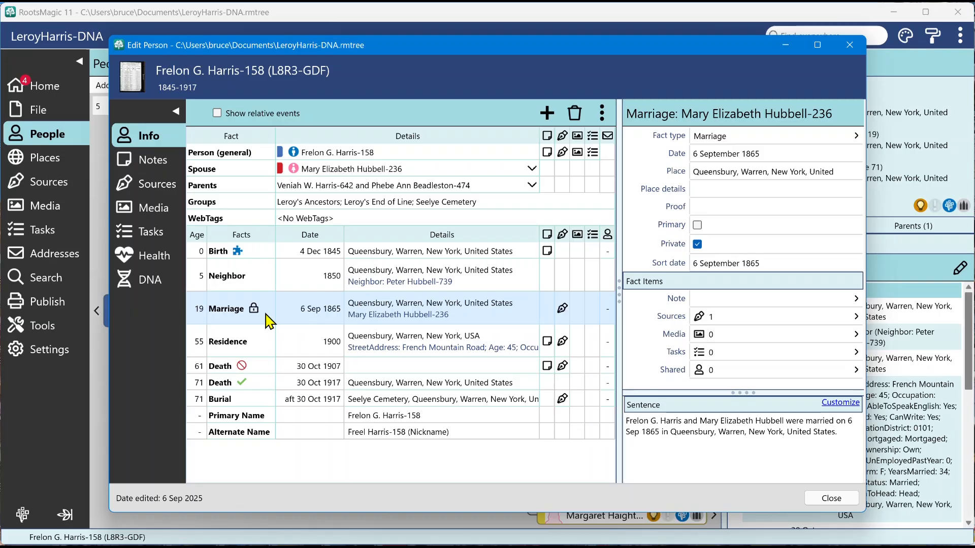
mouse_move(242, 268)
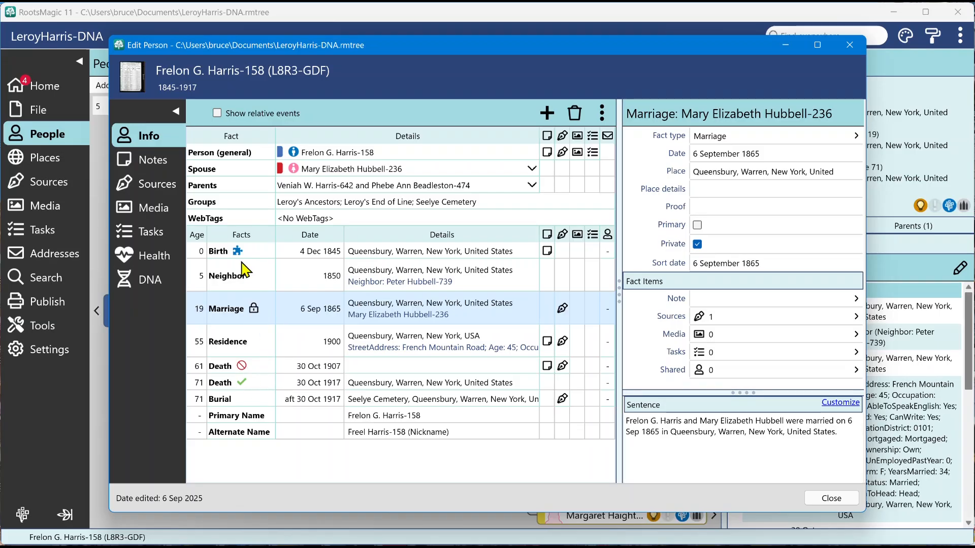
mouse_move(251, 390)
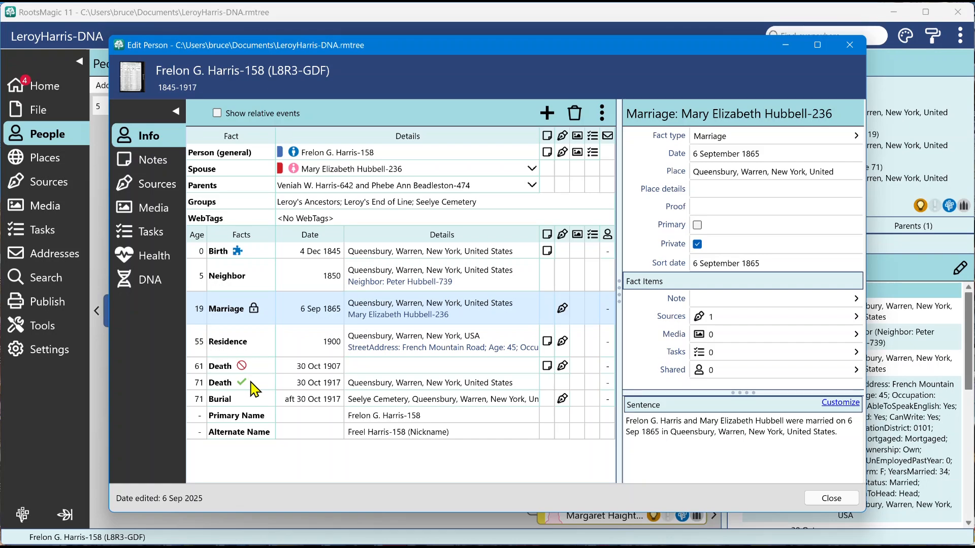
Step: Review Frelon's 1917 Proven and 1907 Disproven death facts' proof levels
left_click(230, 382)
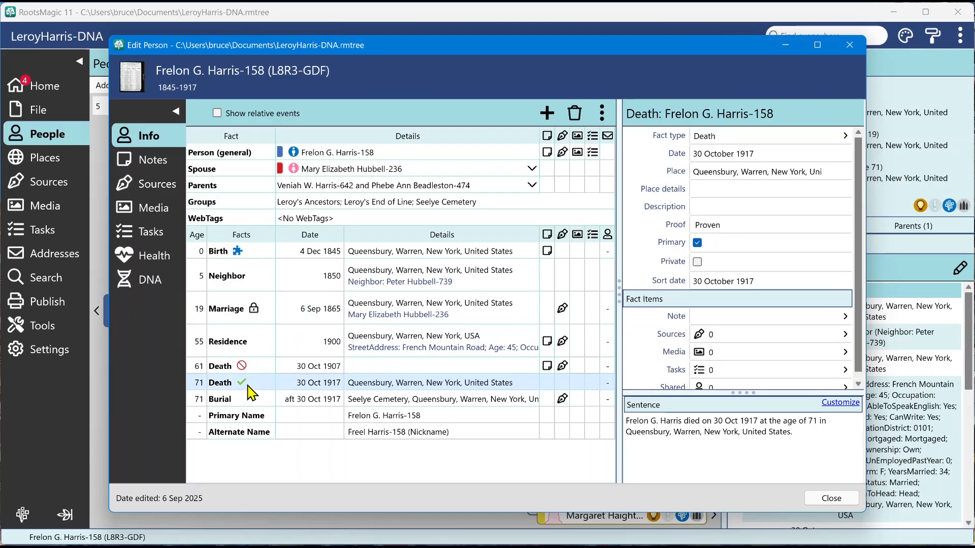
left_click(289, 366)
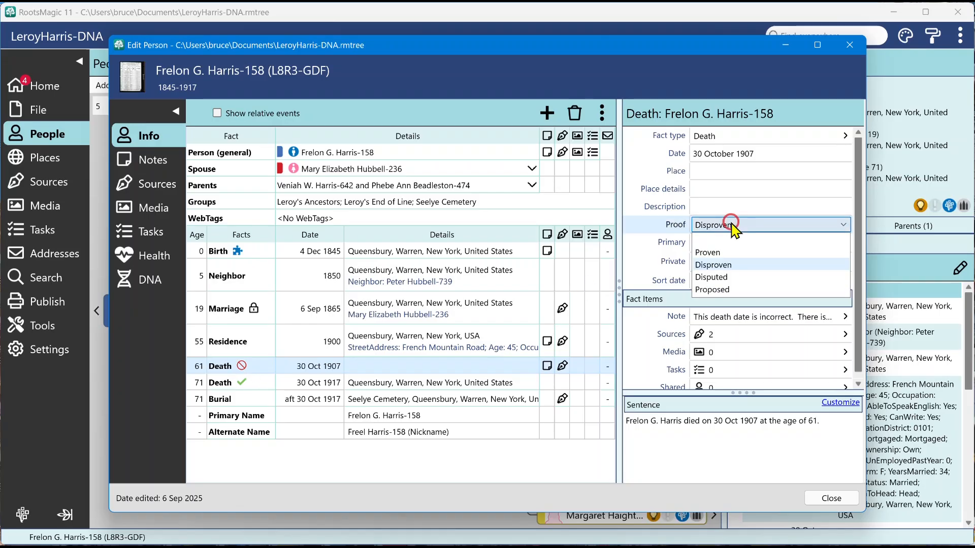
mouse_move(727, 292)
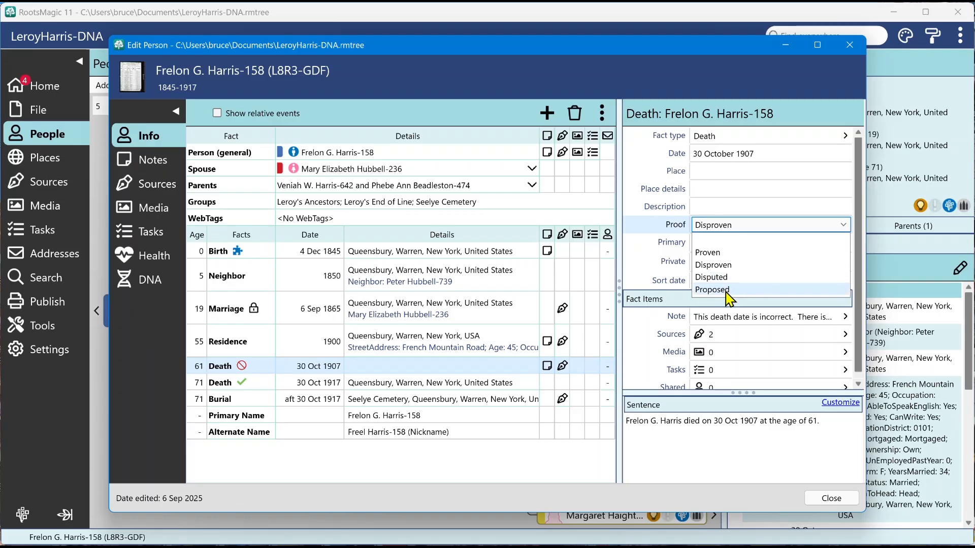
left_click(733, 289)
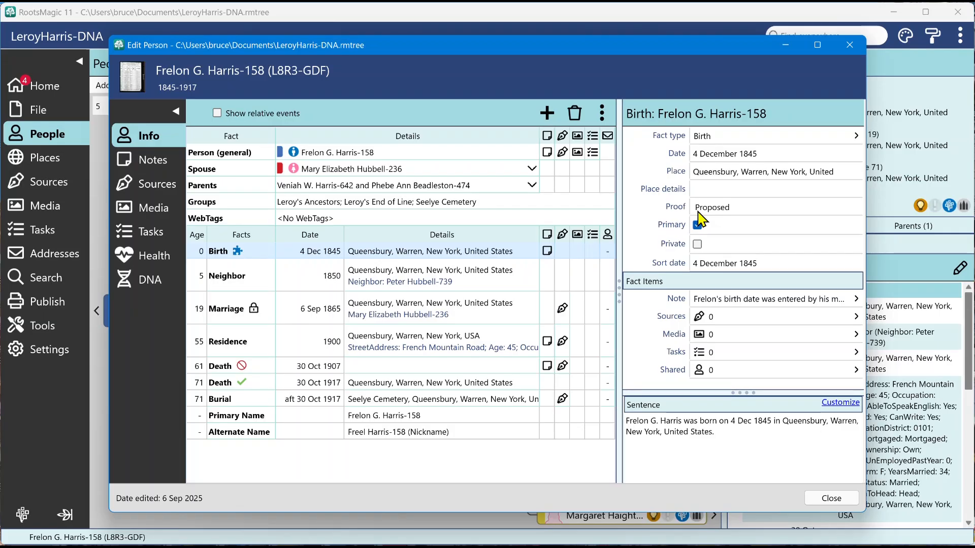
Step: Close Frelon's Edit Person window to return to the pedigree chart
left_click(697, 225)
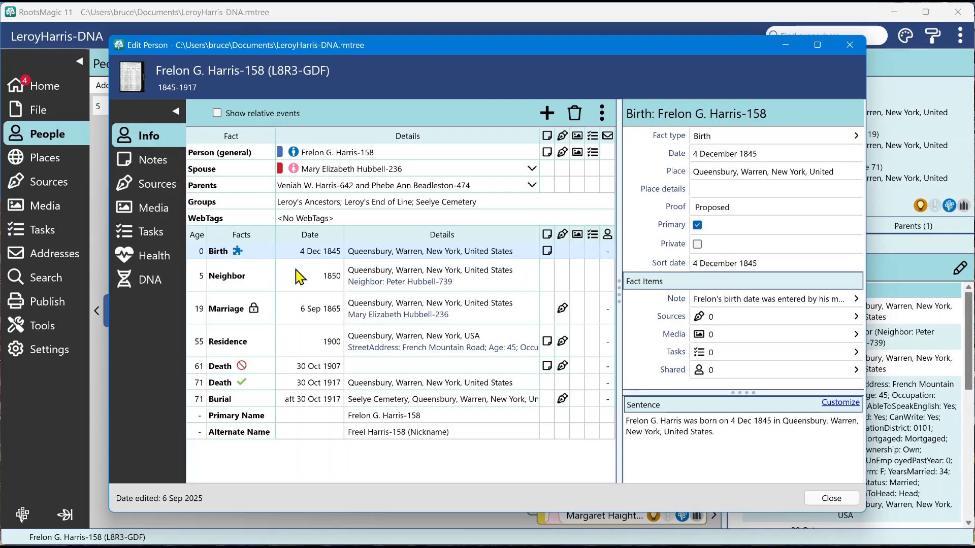
mouse_move(239, 258)
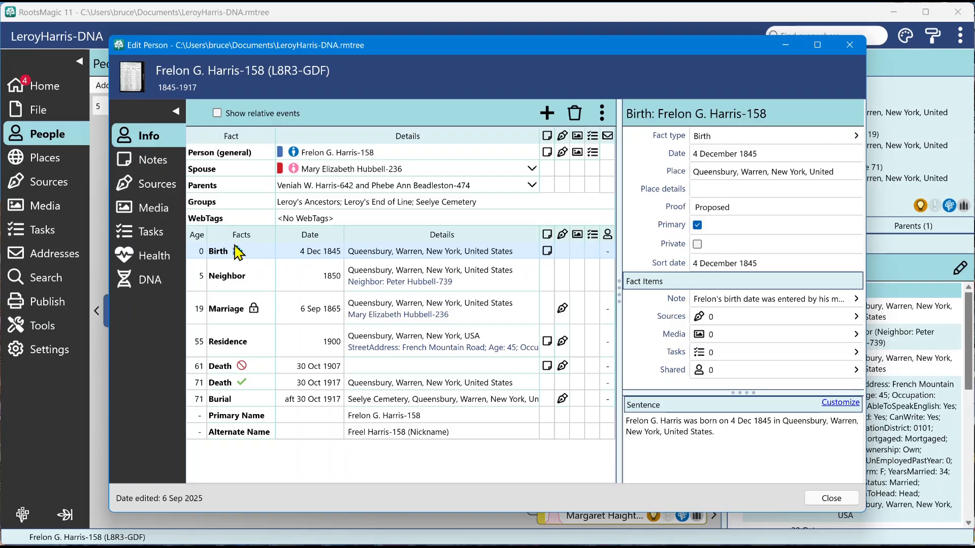
left_click(832, 498)
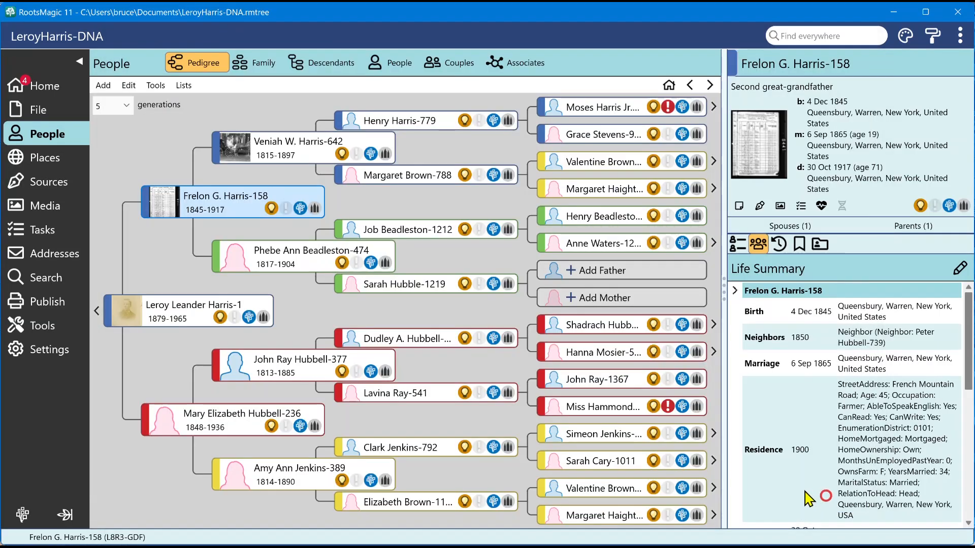
mouse_move(705, 452)
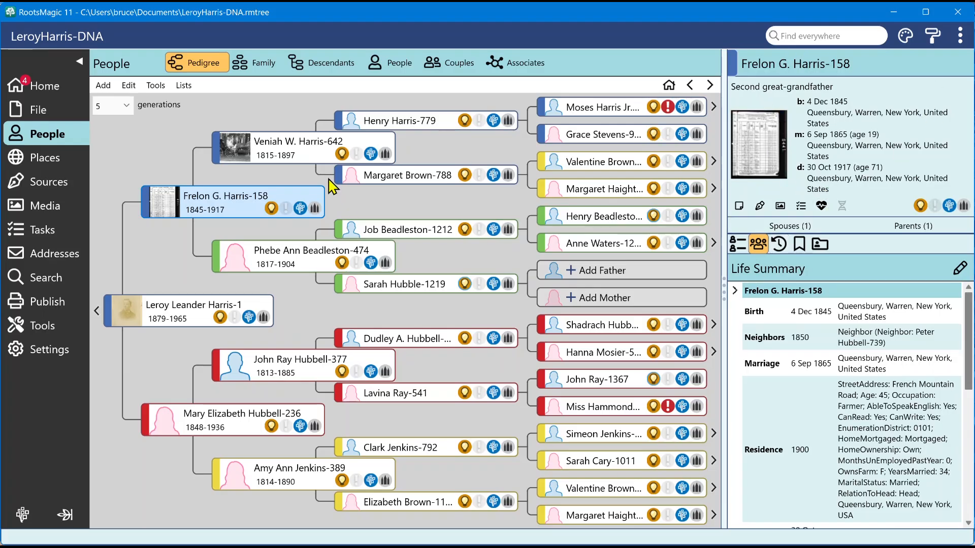
left_click(297, 148)
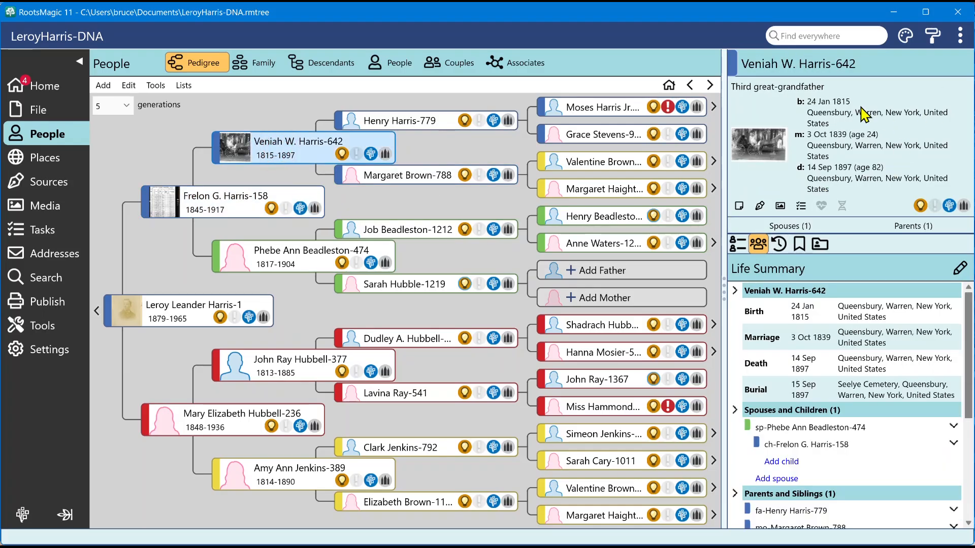
mouse_move(886, 146)
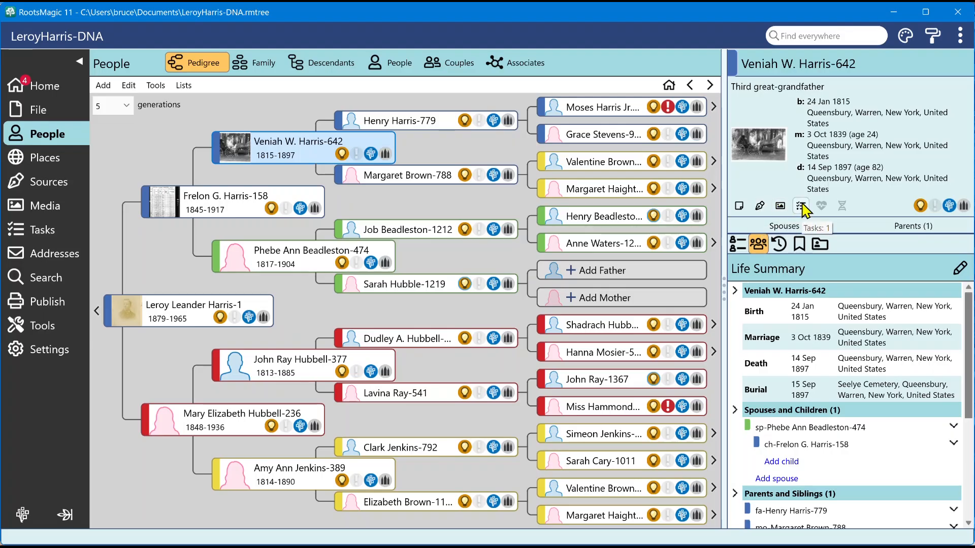
mouse_move(822, 206)
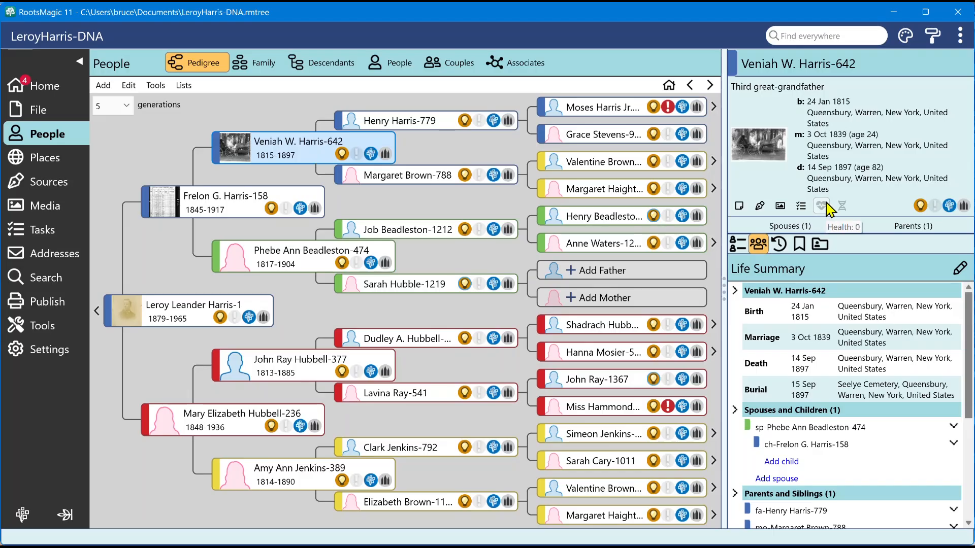
mouse_move(842, 207)
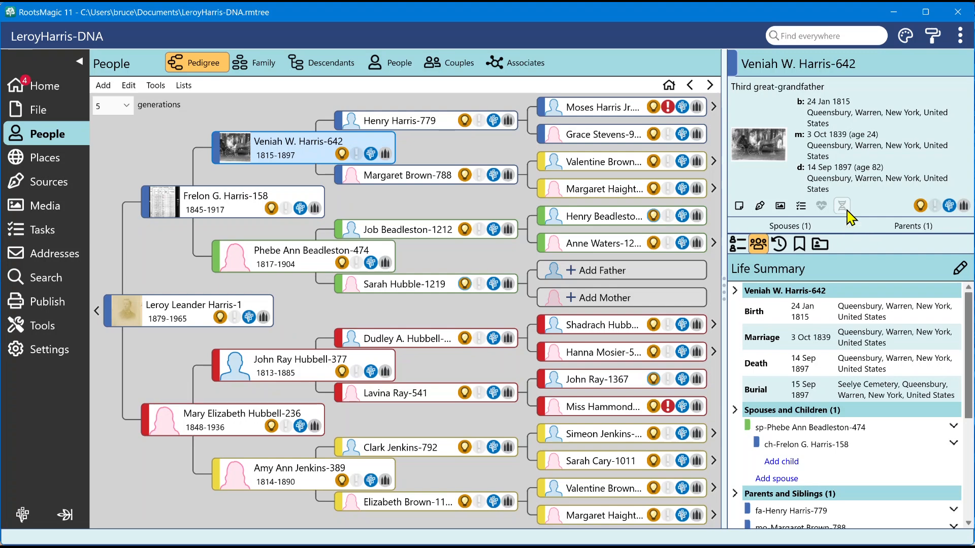
mouse_move(855, 220)
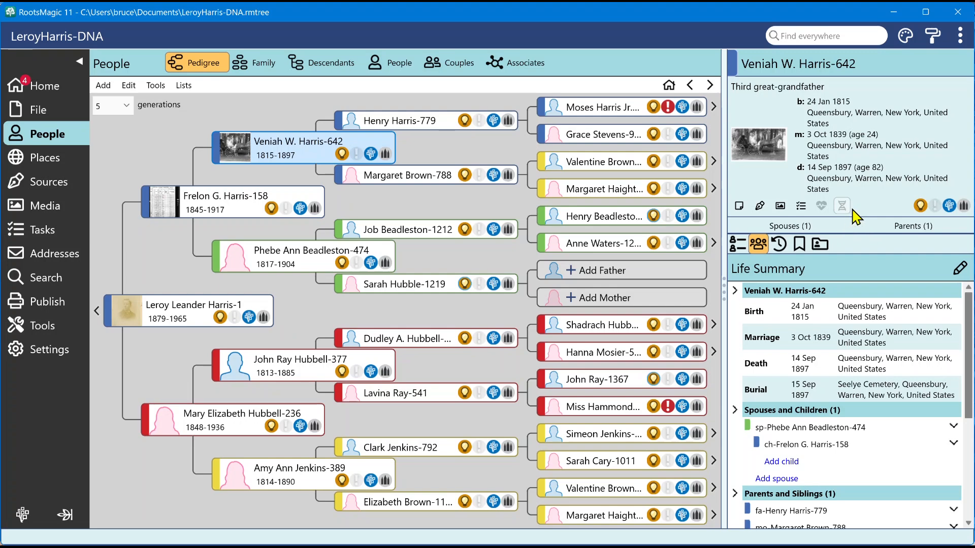
mouse_move(821, 205)
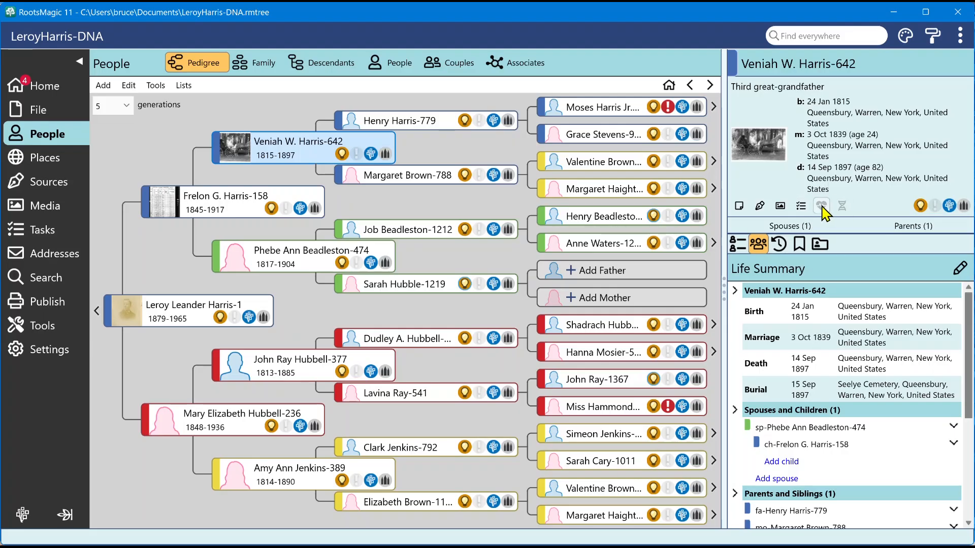
mouse_move(841, 207)
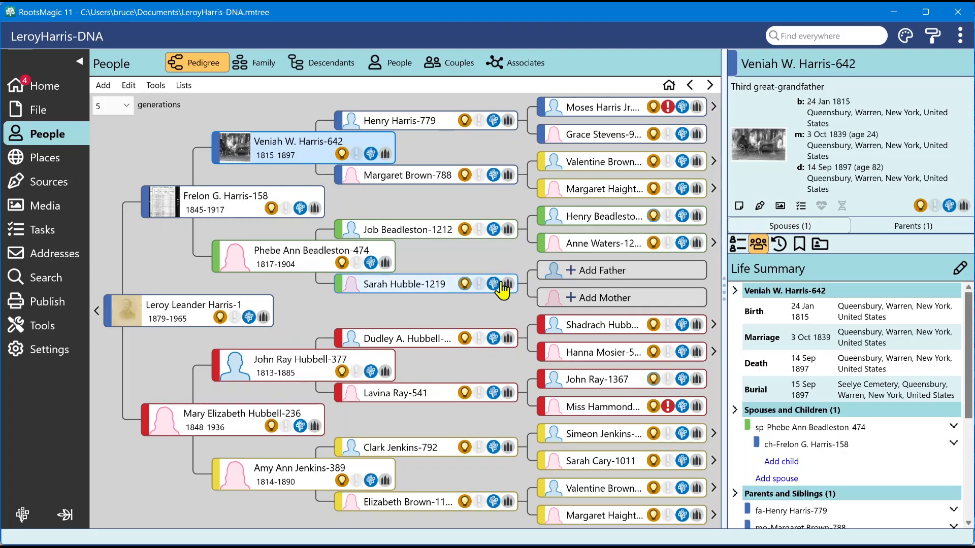
left_click(233, 201)
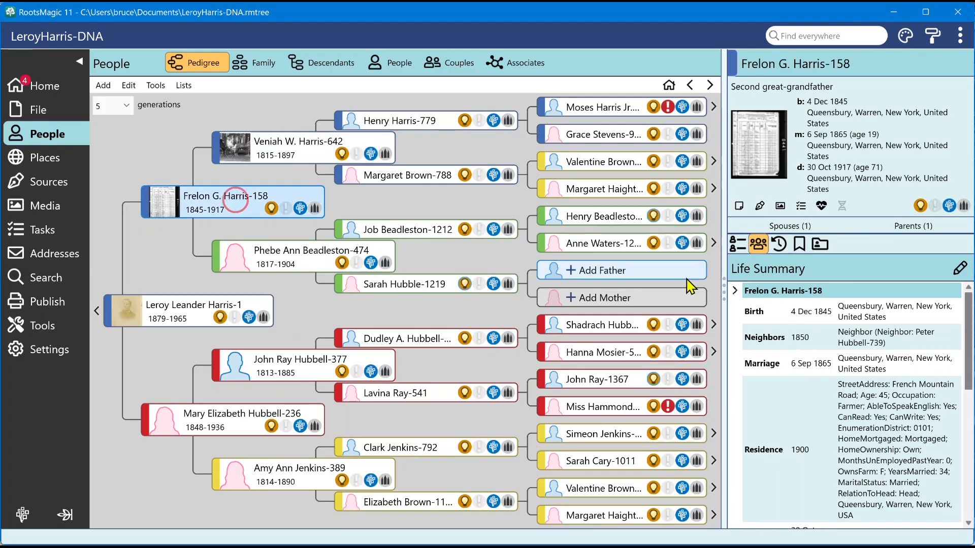
mouse_move(739, 206)
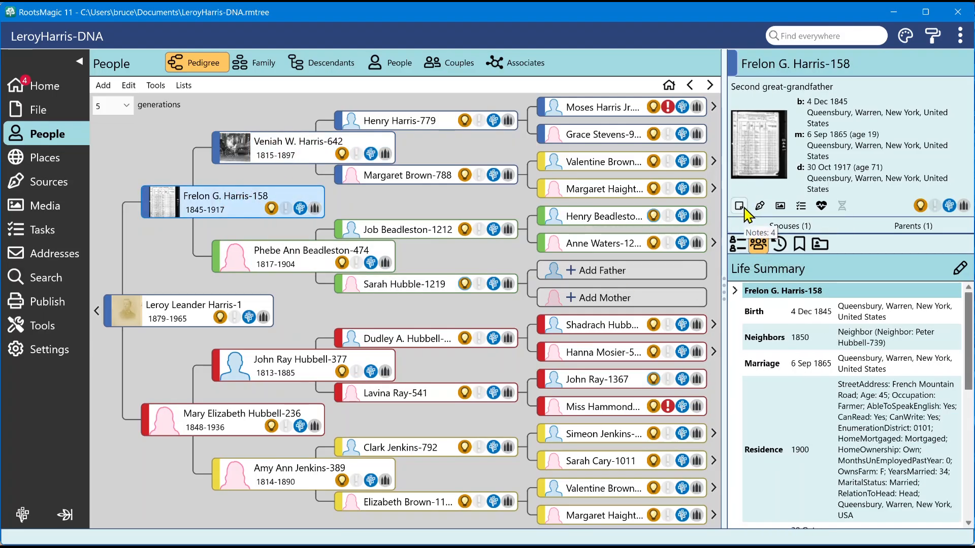
mouse_move(549, 285)
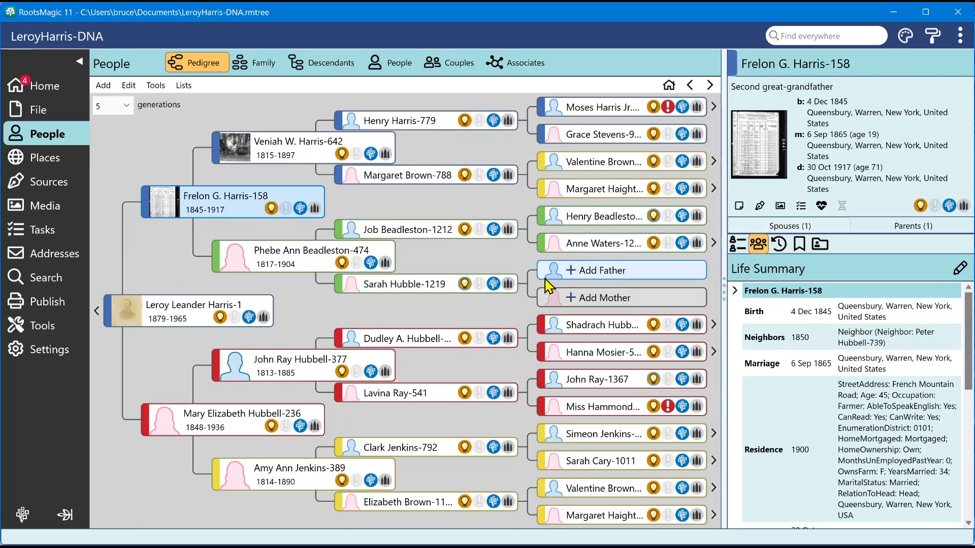
mouse_move(404, 230)
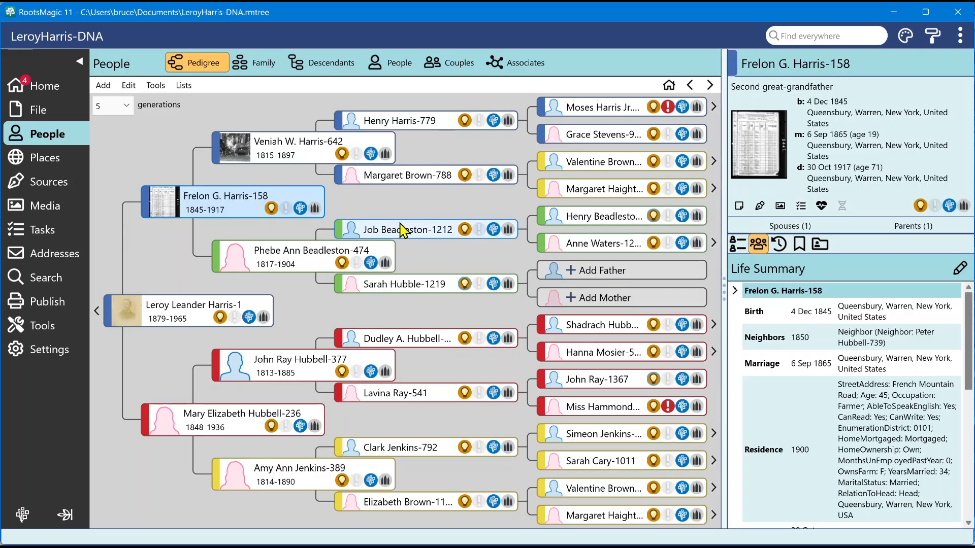
mouse_move(262, 165)
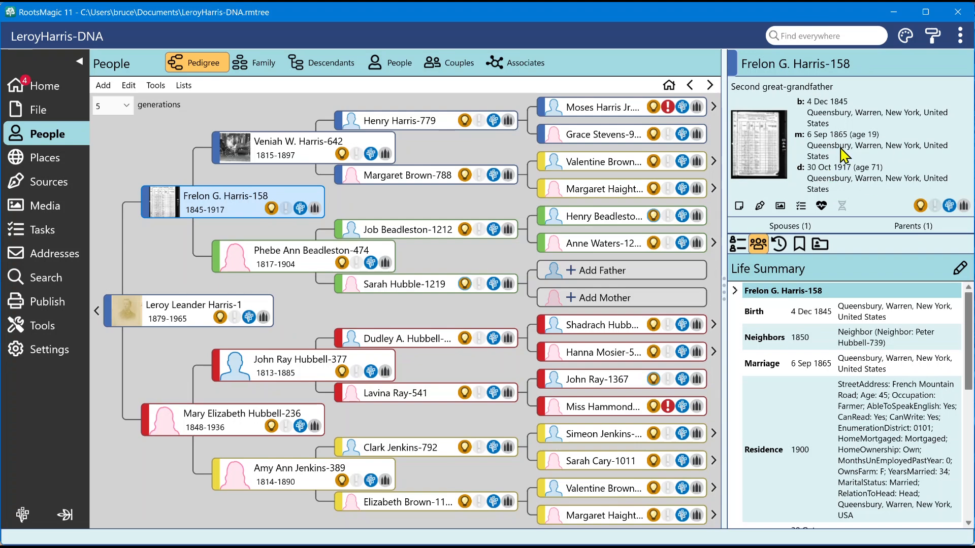
mouse_move(822, 206)
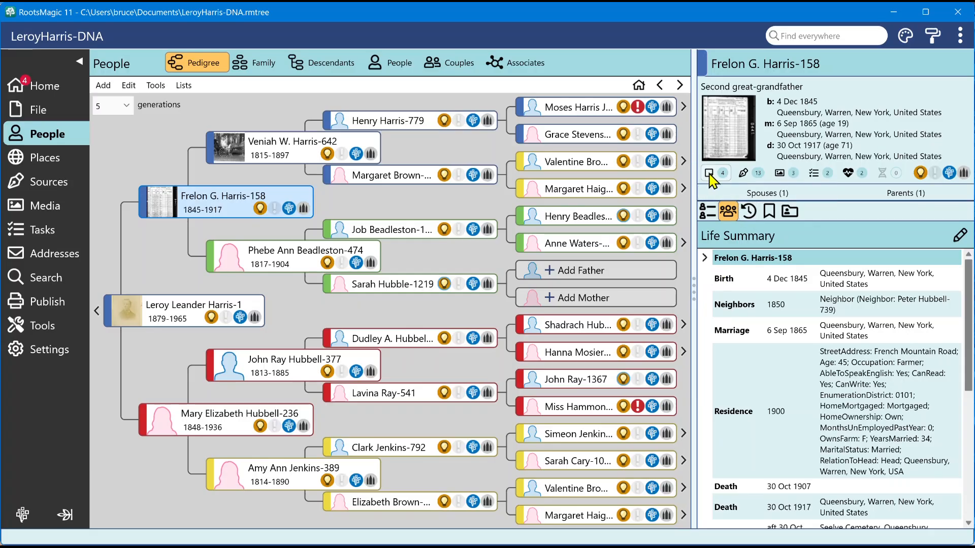
mouse_move(833, 185)
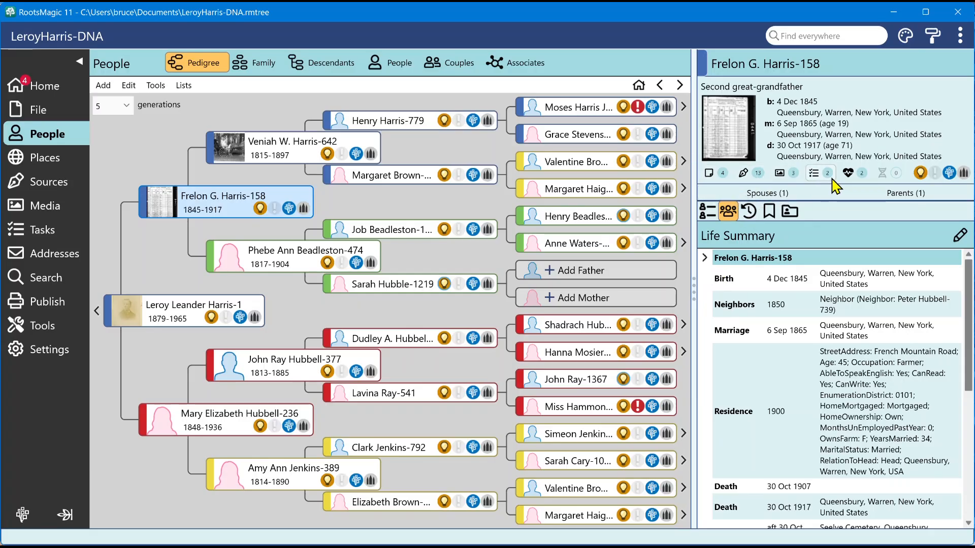
mouse_move(273, 163)
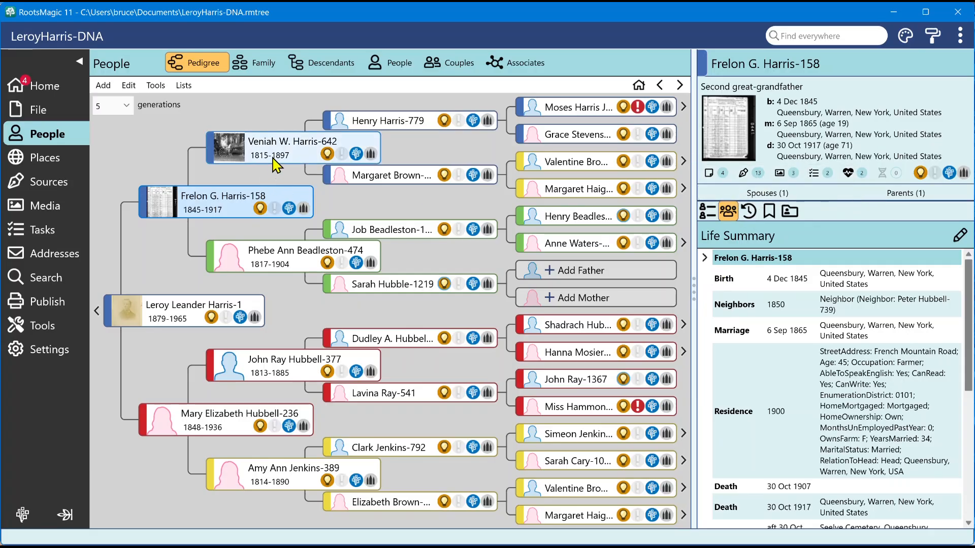
left_click(292, 148)
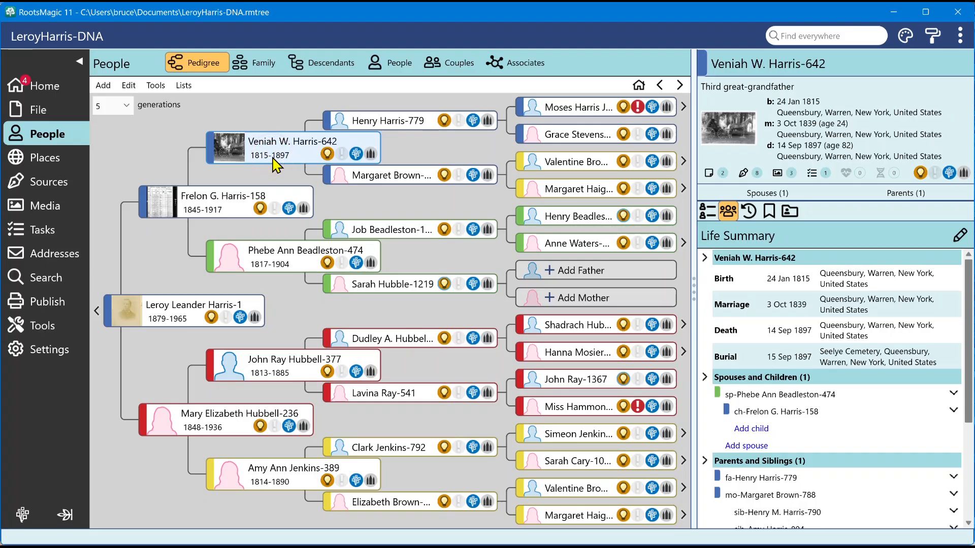
left_click(389, 120)
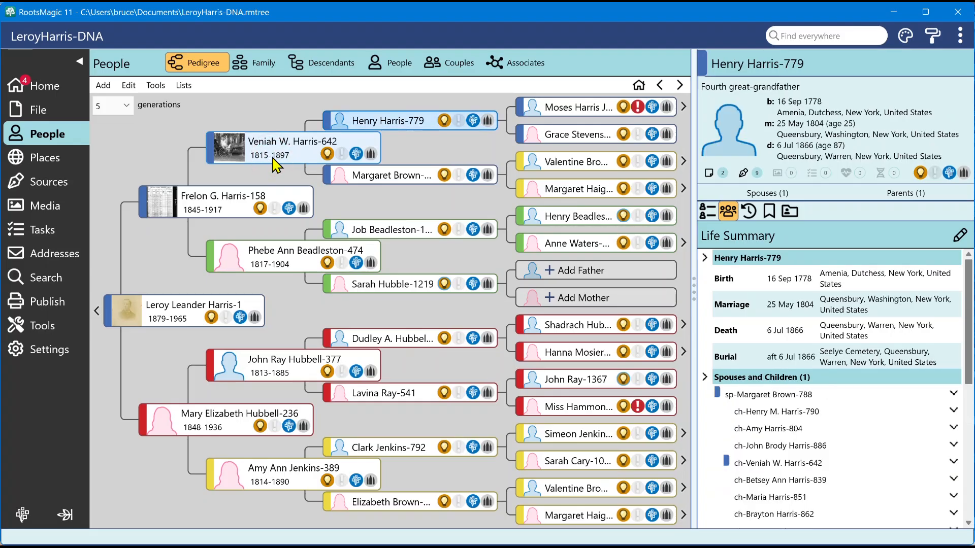
left_click(392, 174)
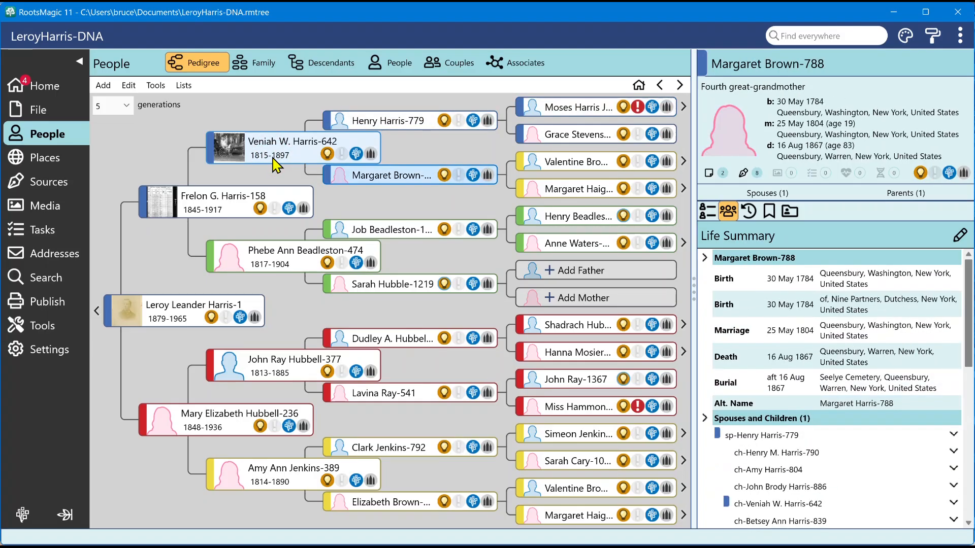
left_click(380, 120)
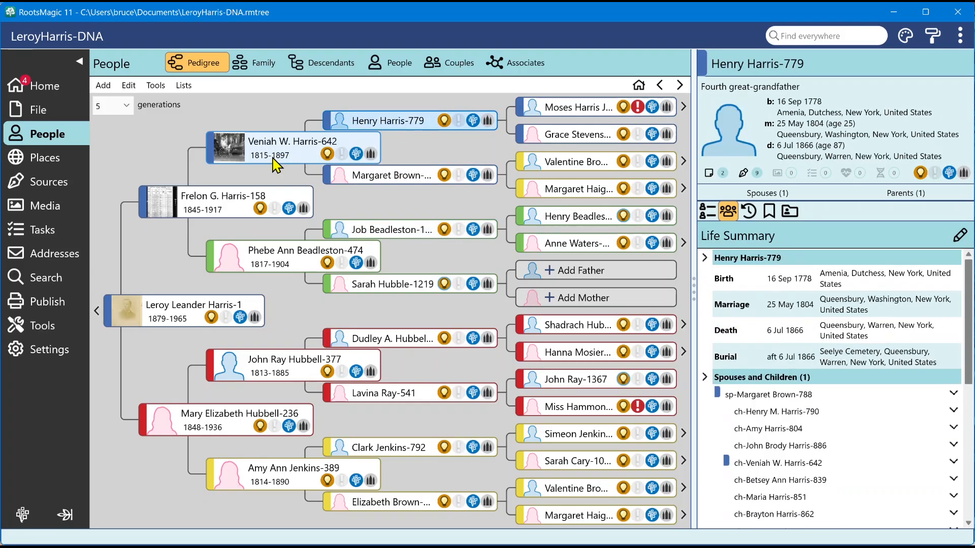
left_click(224, 202)
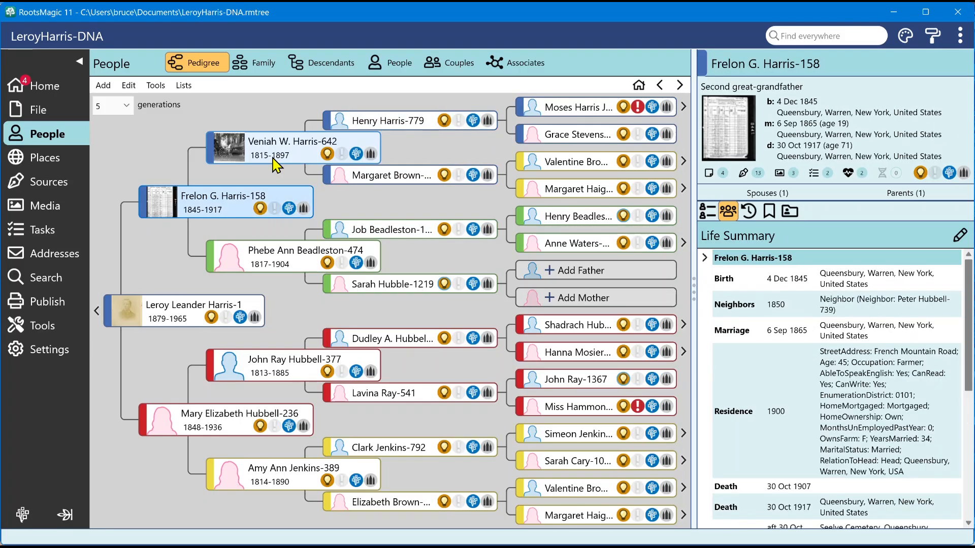
mouse_move(670, 304)
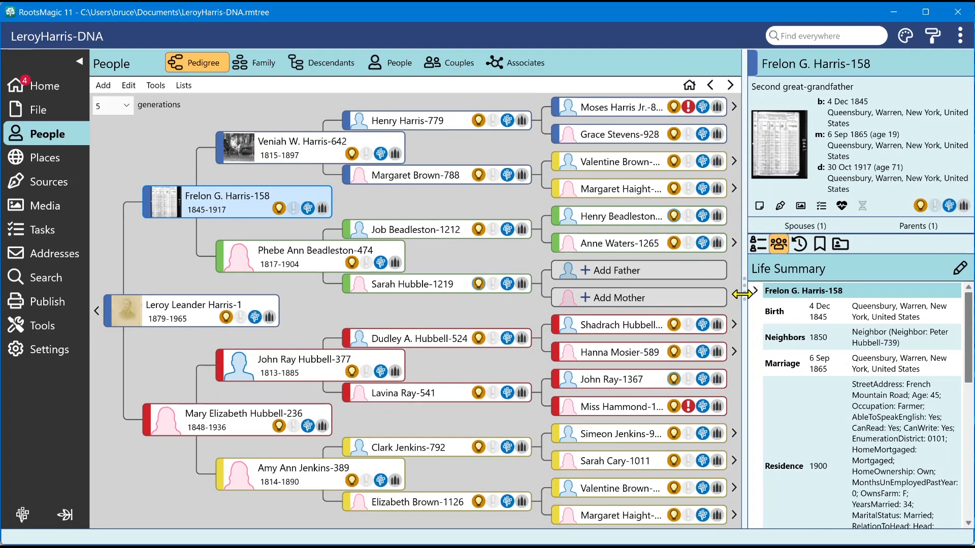
mouse_move(800, 206)
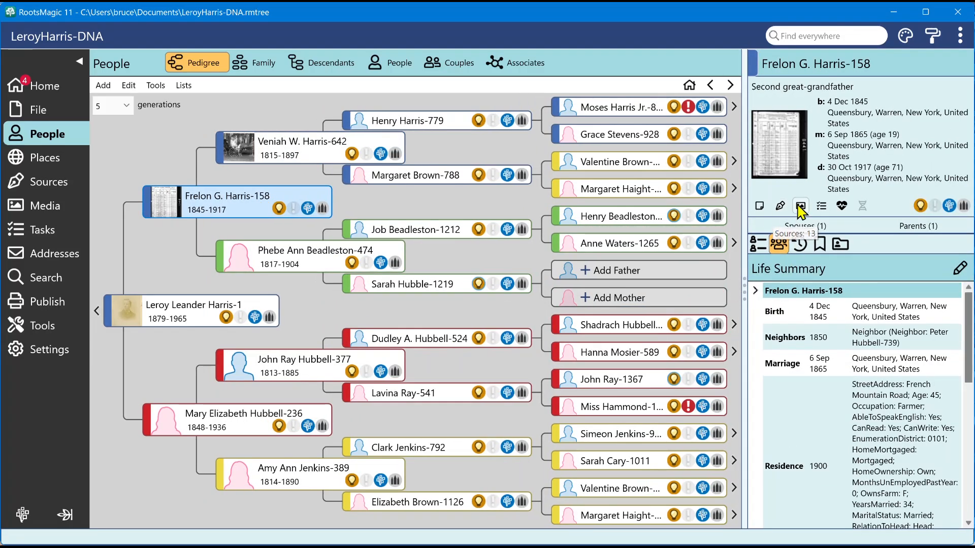
mouse_move(862, 206)
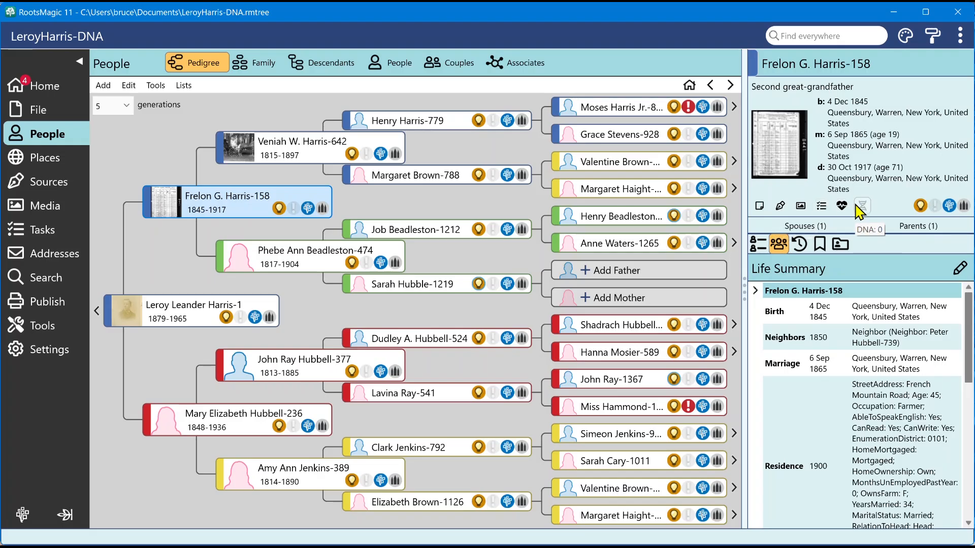
mouse_move(786, 218)
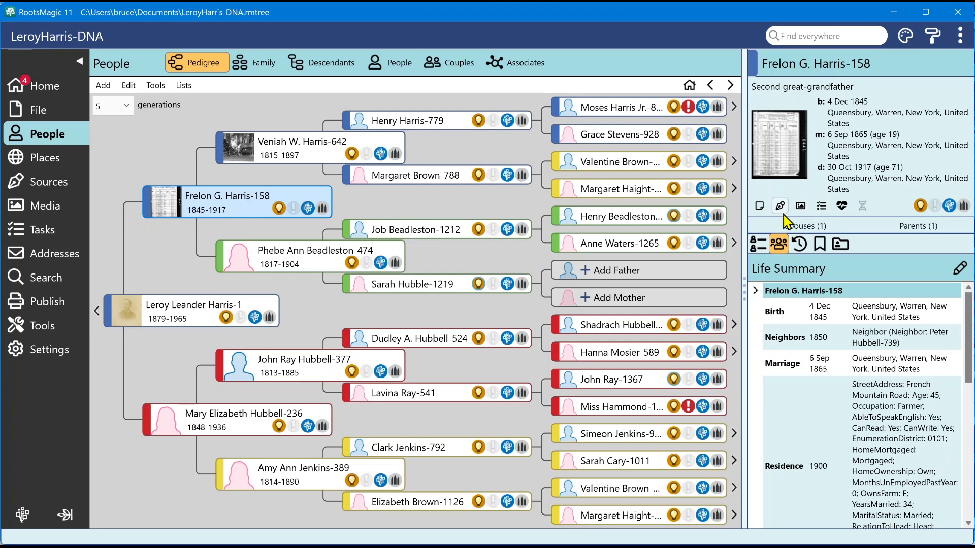
mouse_move(759, 205)
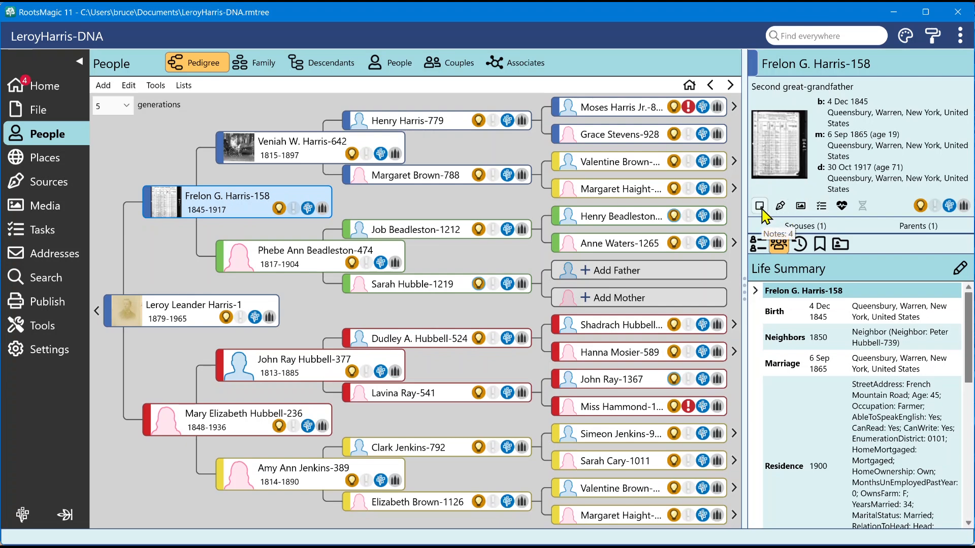
mouse_move(762, 227)
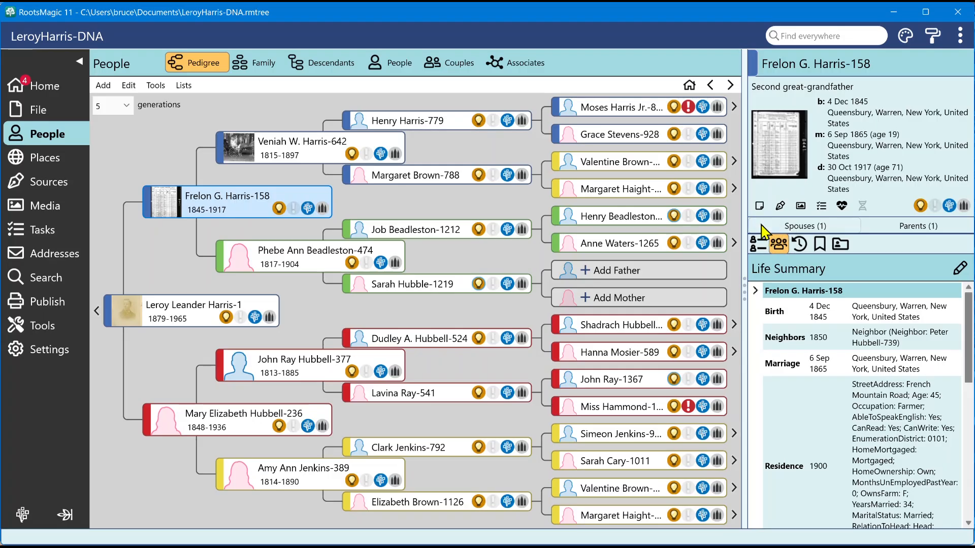
mouse_move(760, 206)
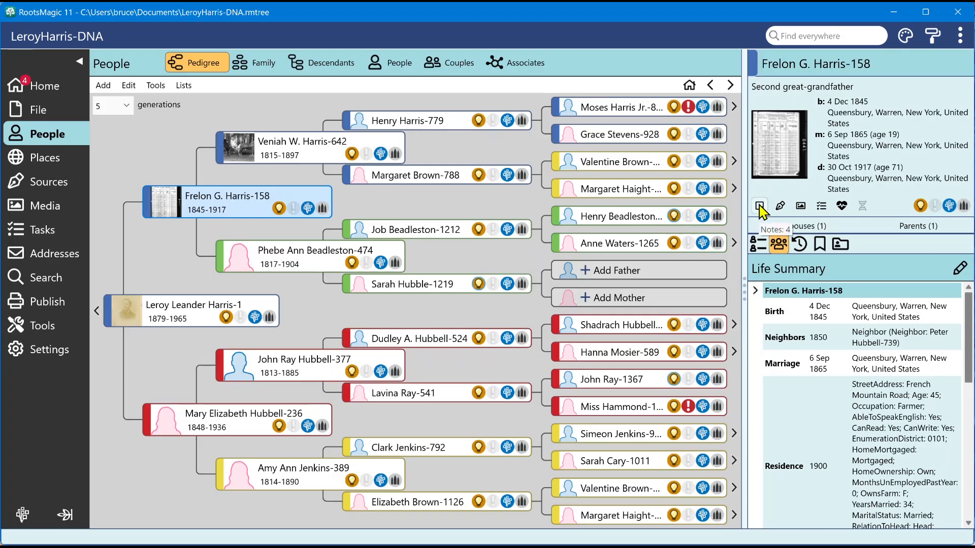
left_click(760, 206)
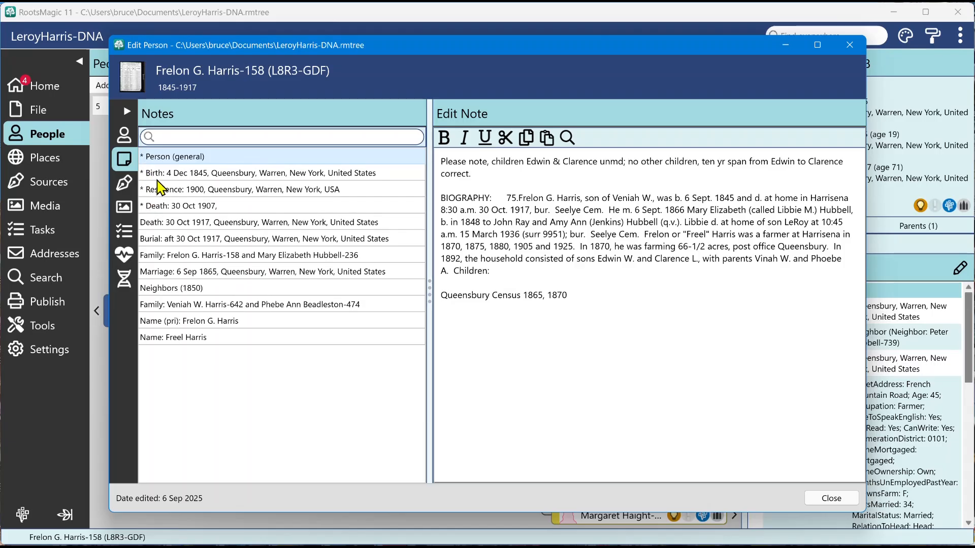
left_click(831, 498)
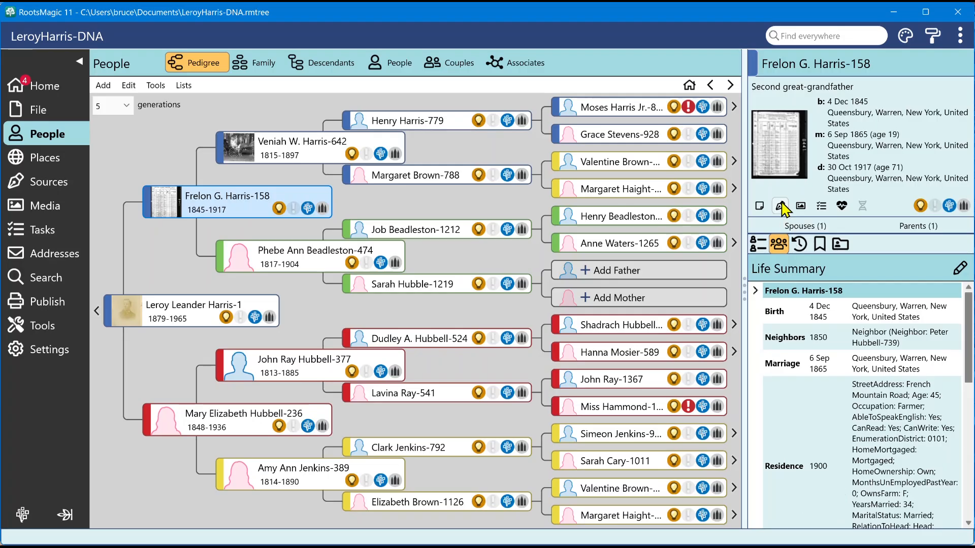
left_click(780, 205)
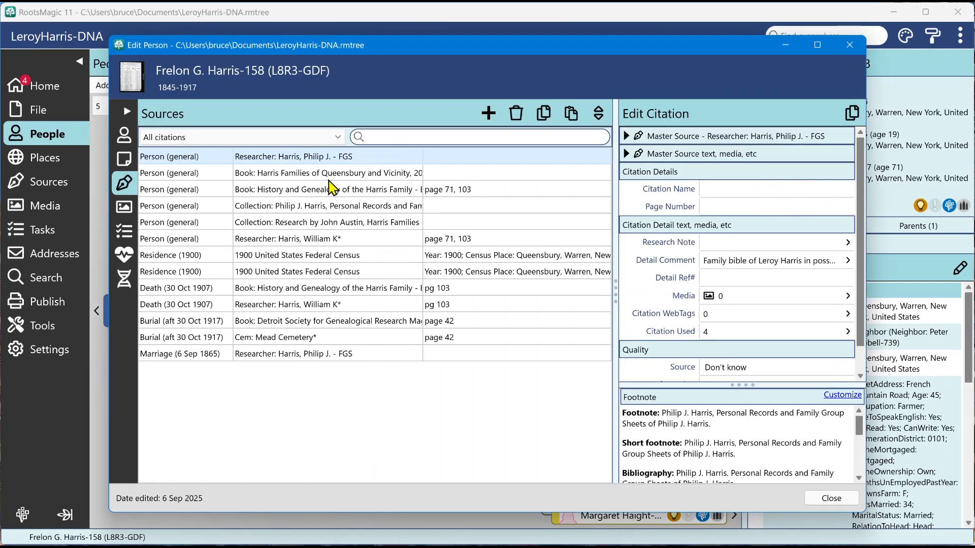
mouse_move(831, 499)
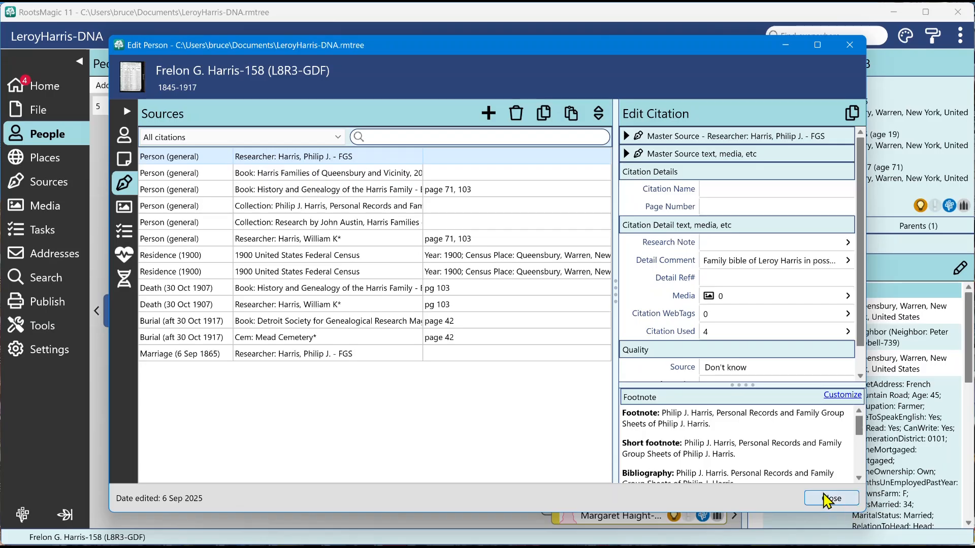
left_click(831, 498)
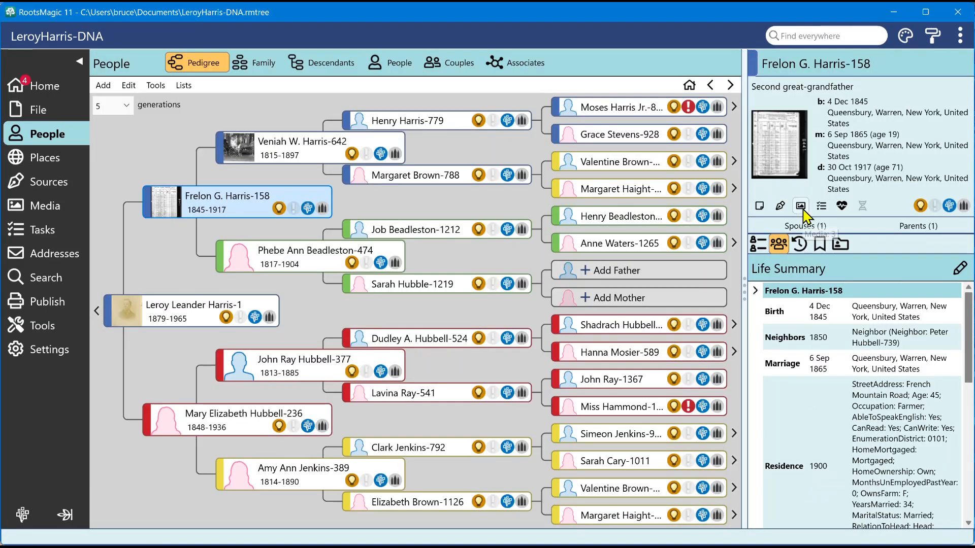
left_click(800, 205)
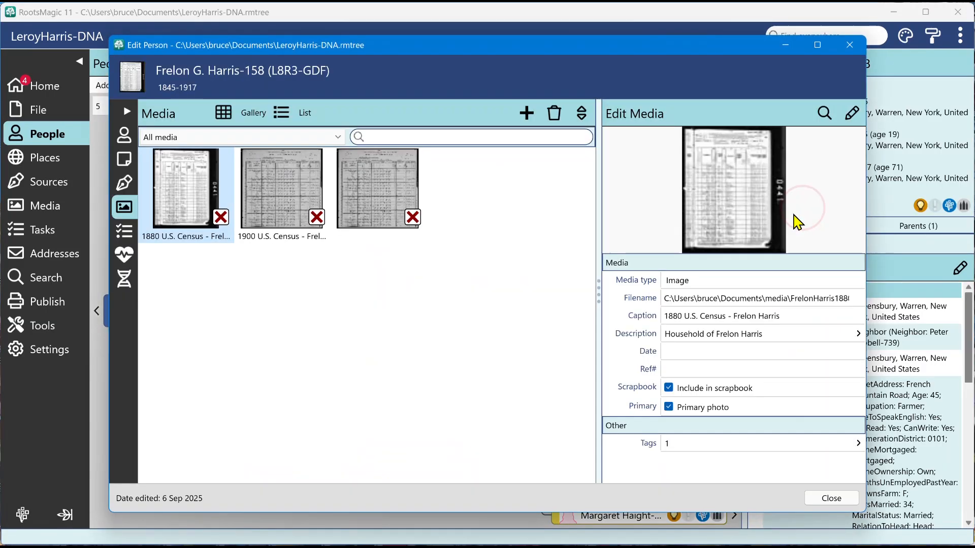
left_click(832, 499)
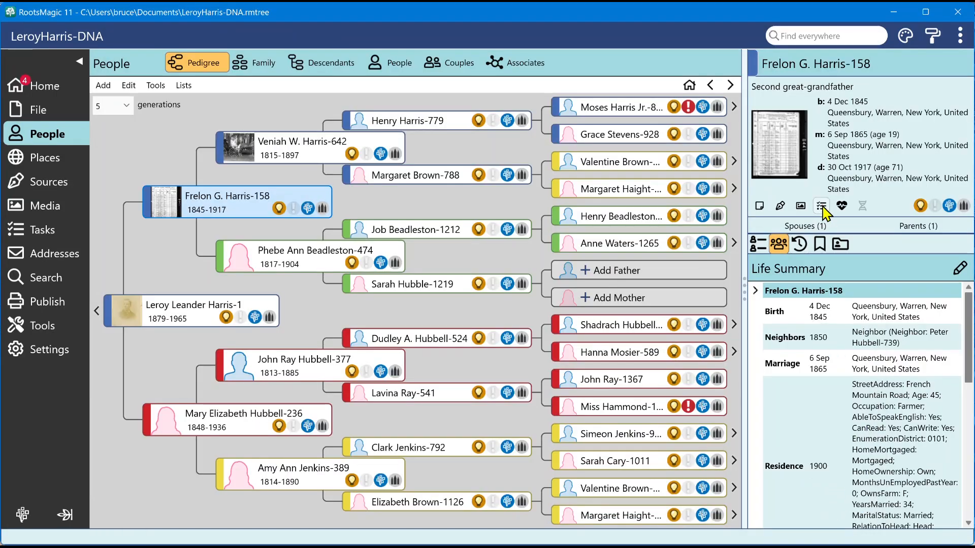
left_click(821, 206)
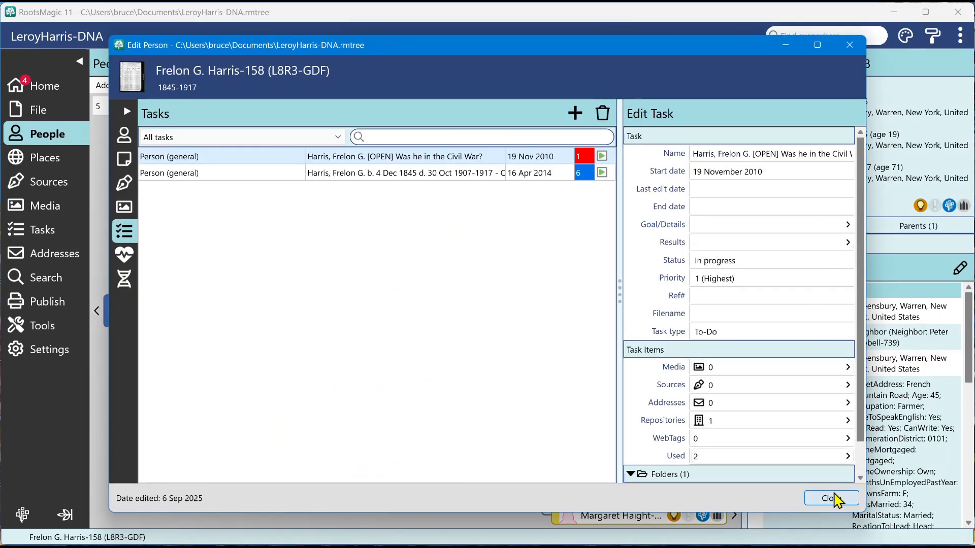
left_click(831, 498)
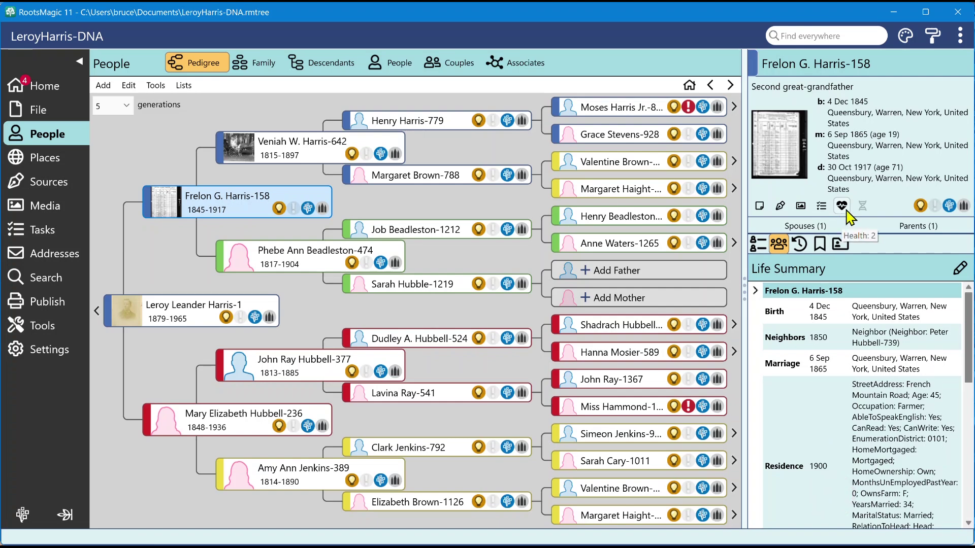
mouse_move(865, 251)
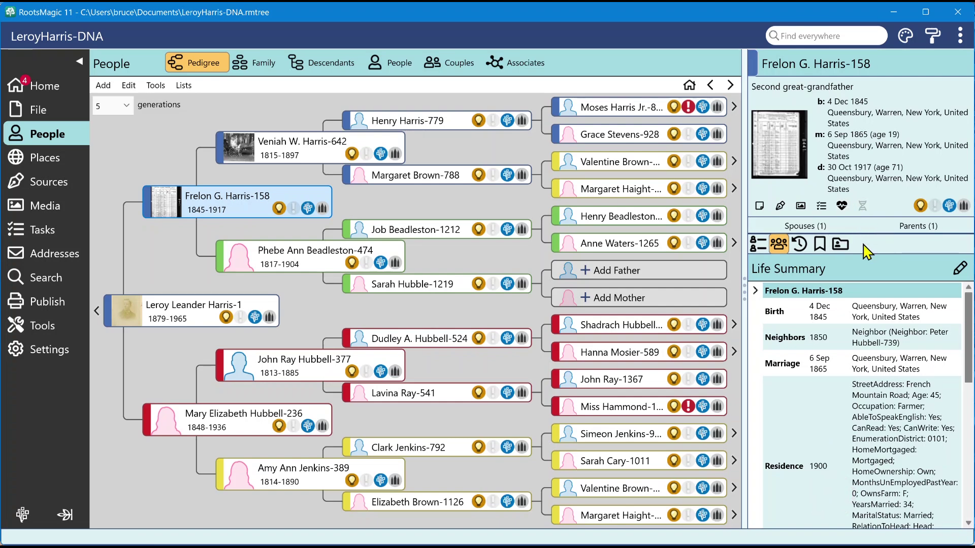
mouse_move(855, 218)
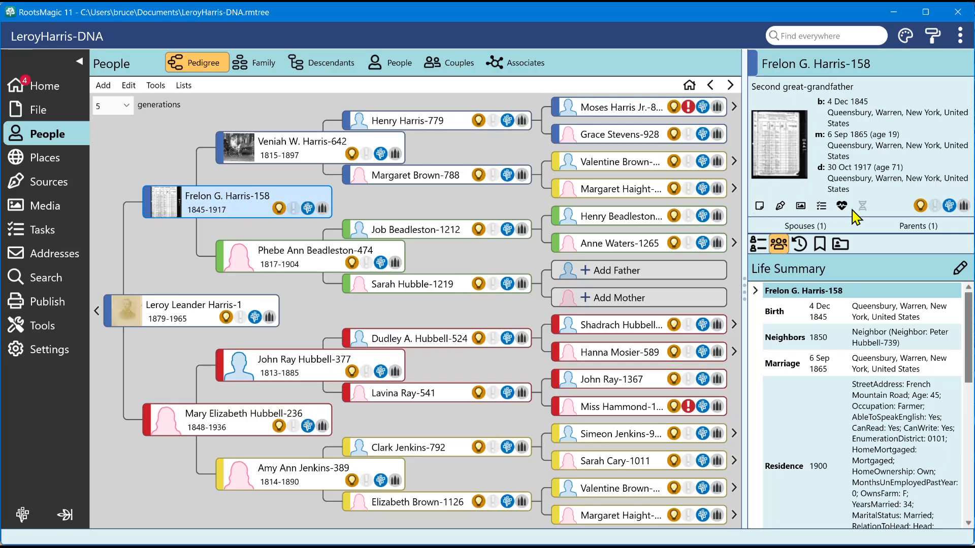